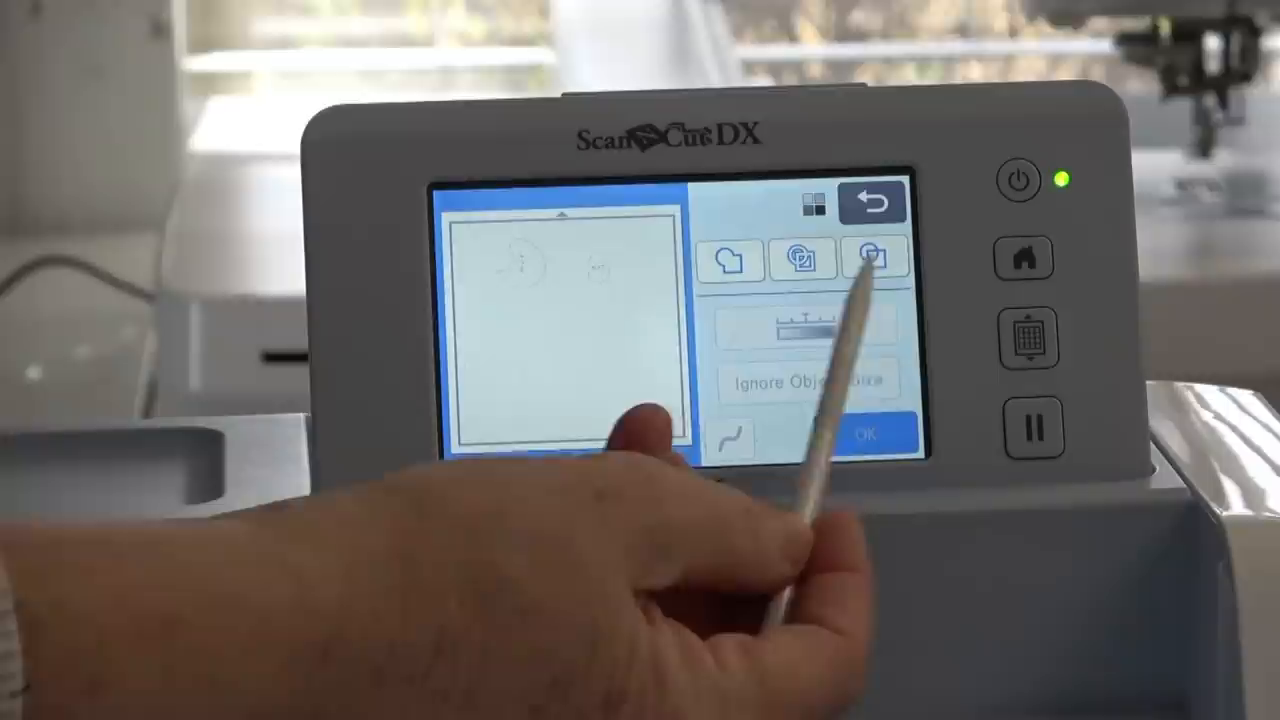
Choose the third detection option so both chick outlines on the mat get detected.
left_click(730, 260)
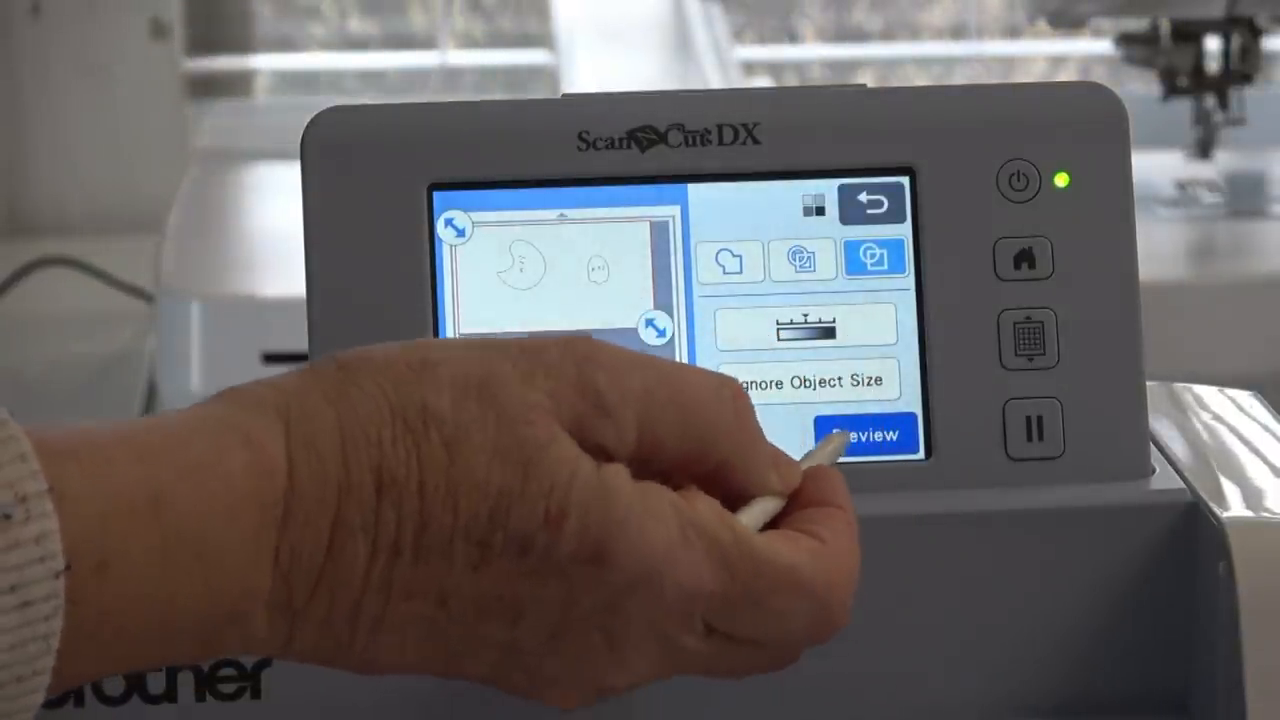
left_click(862, 433)
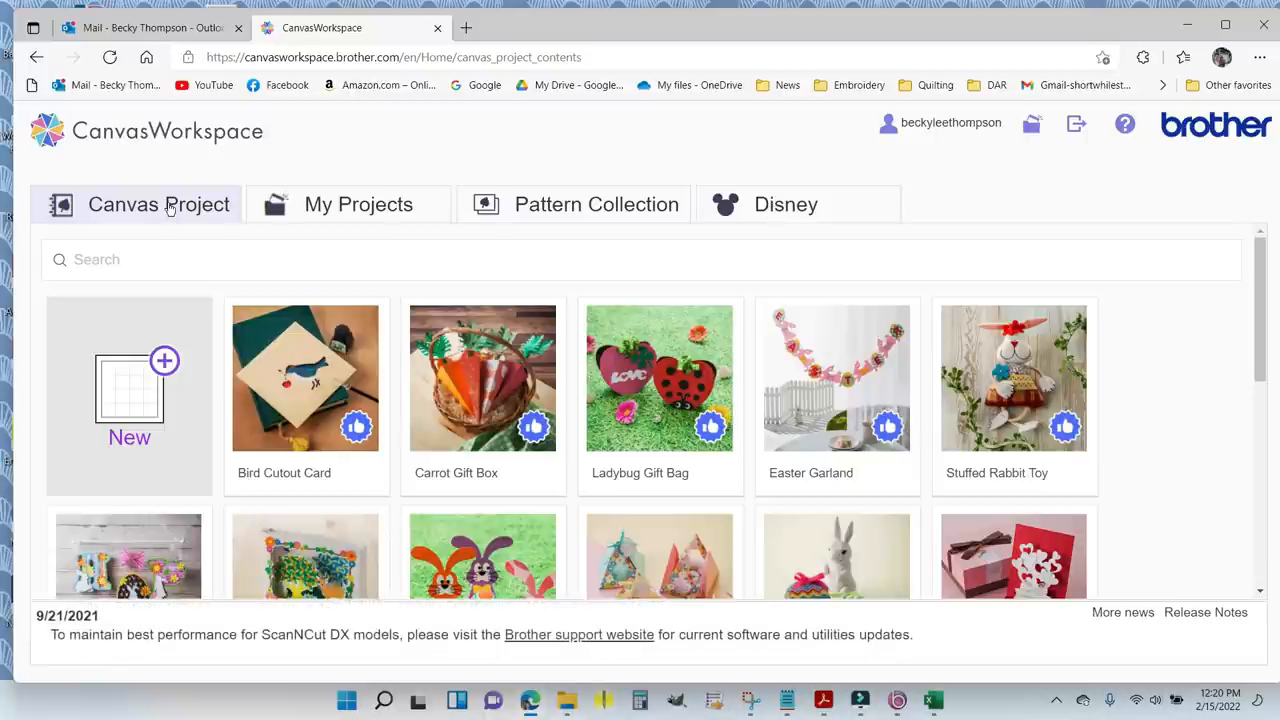
mouse_move(609, 218)
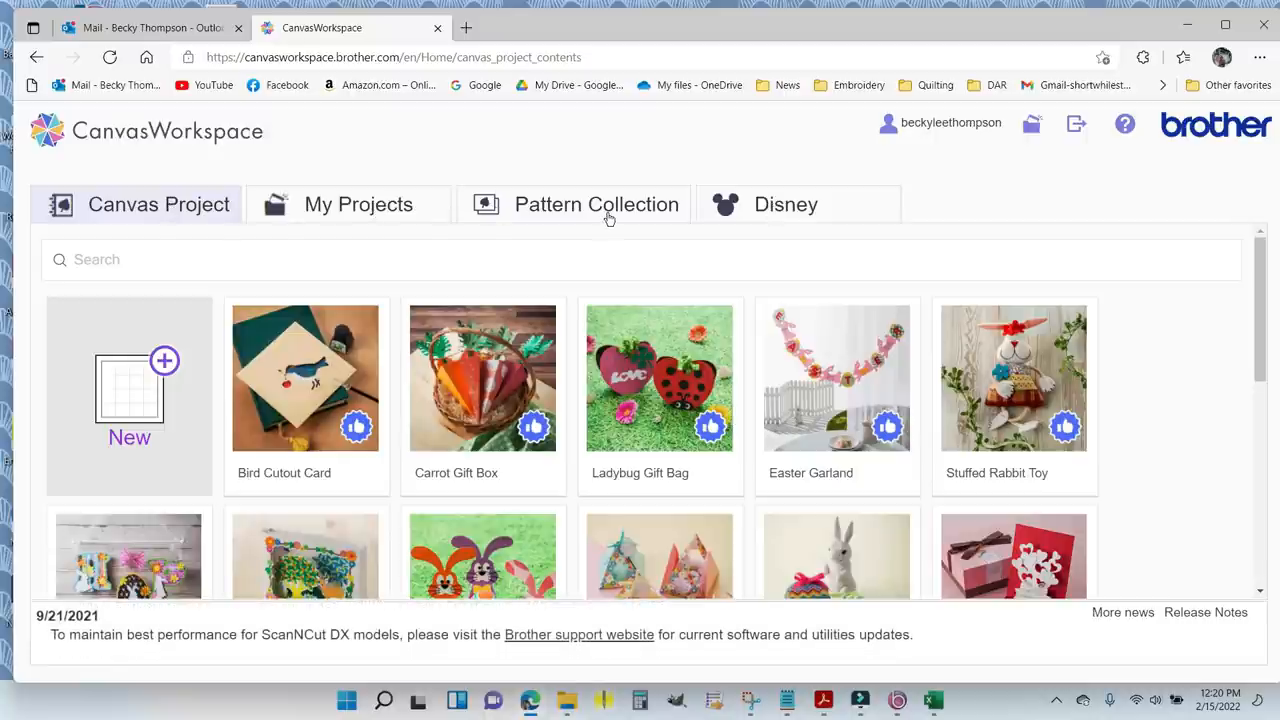
mouse_move(505, 153)
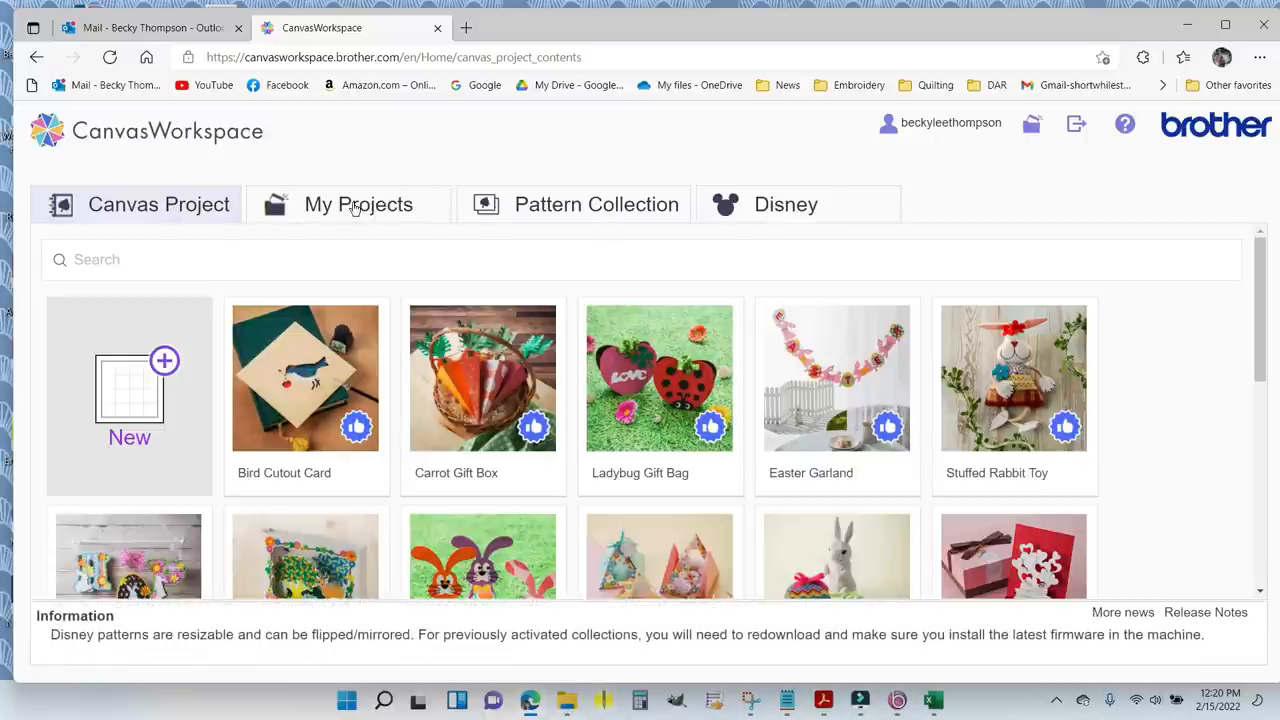
Show the My Projects list with thumbnails to locate project C000121.
left_click(357, 204)
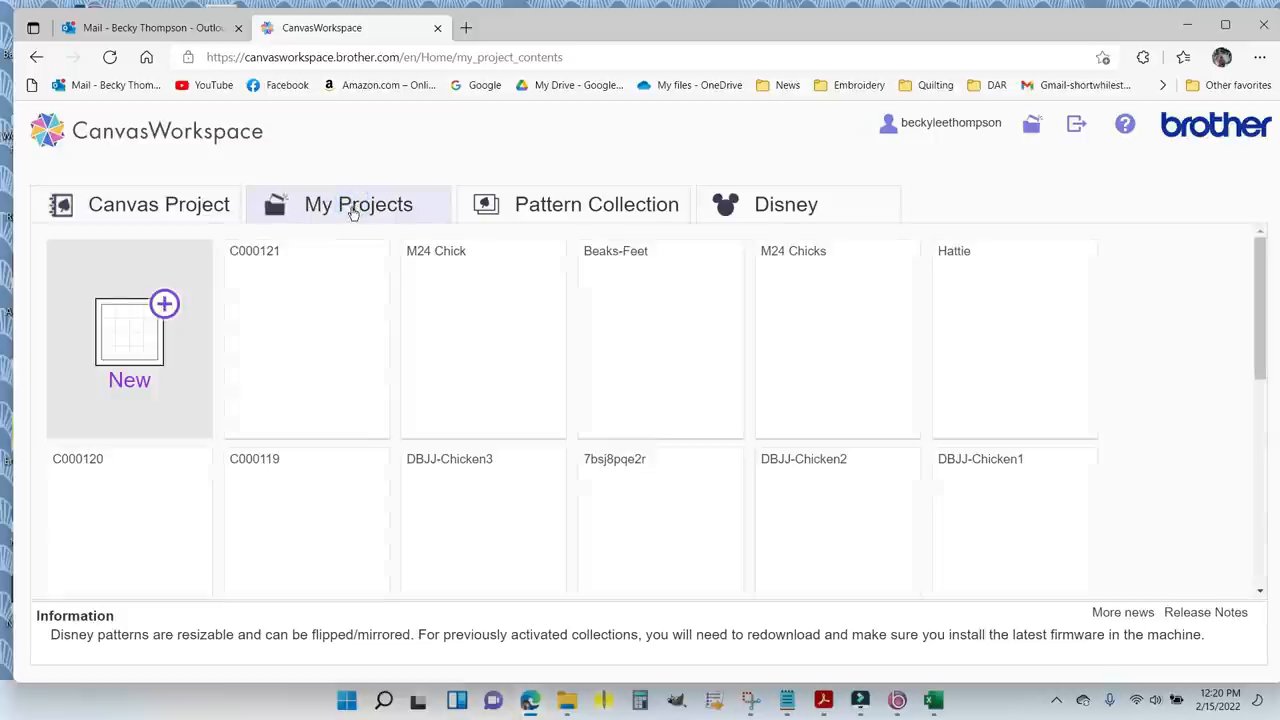
left_click(305, 340)
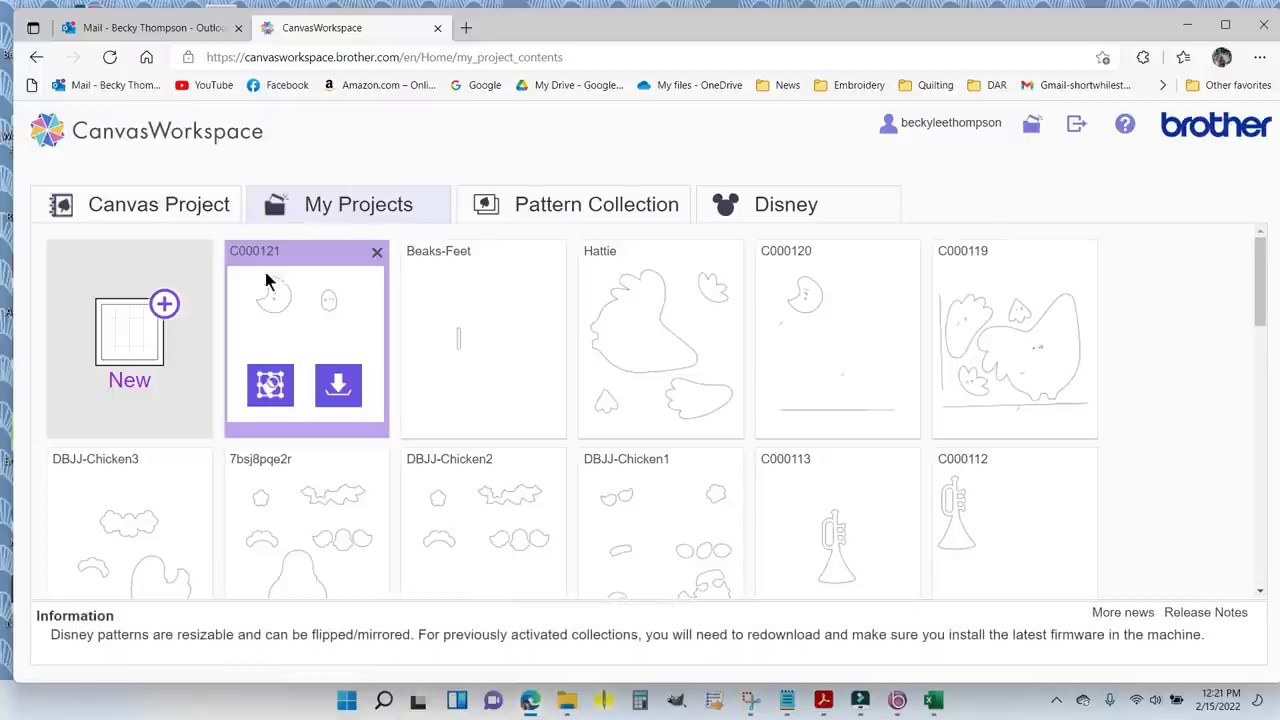
mouse_move(293, 312)
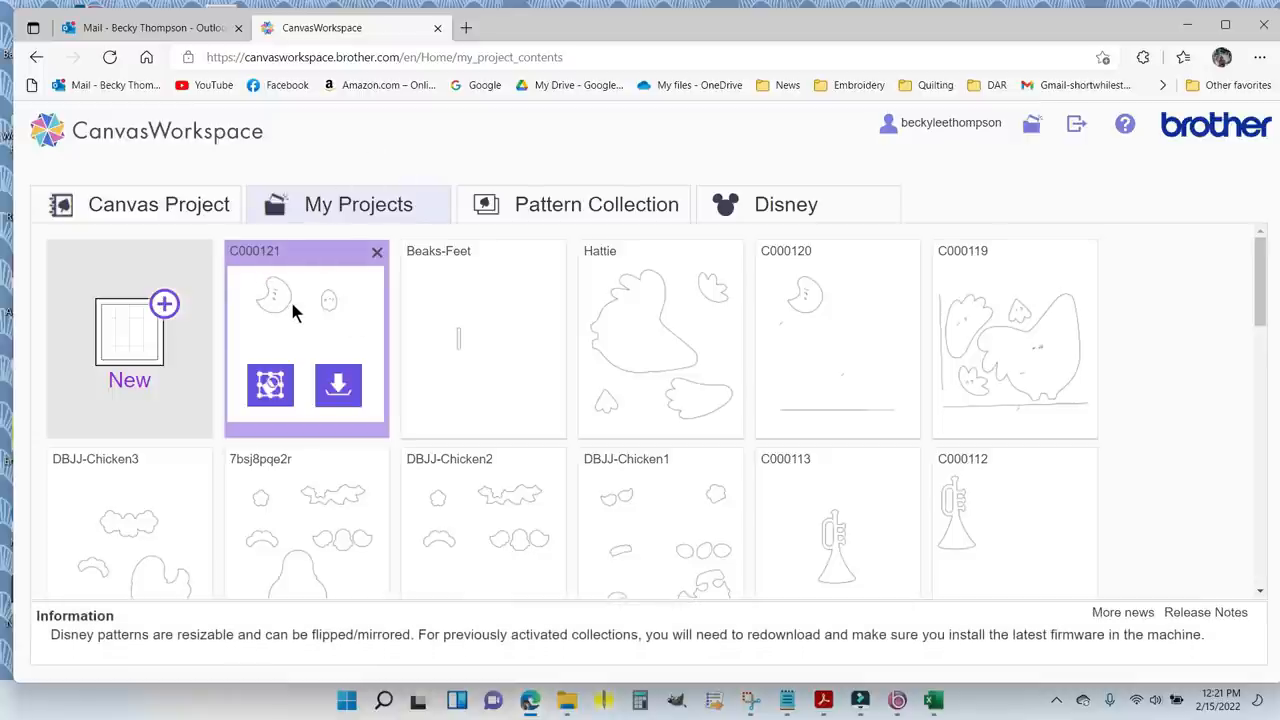
mouse_move(293, 349)
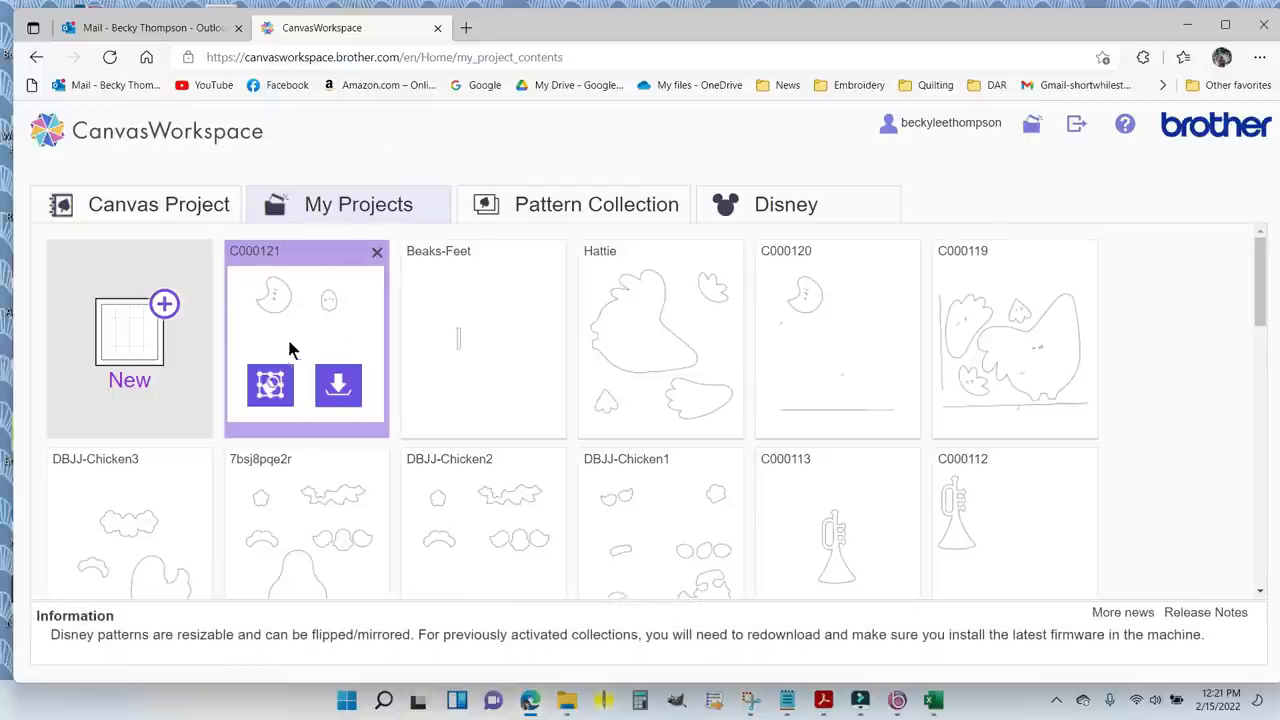
mouse_move(270, 386)
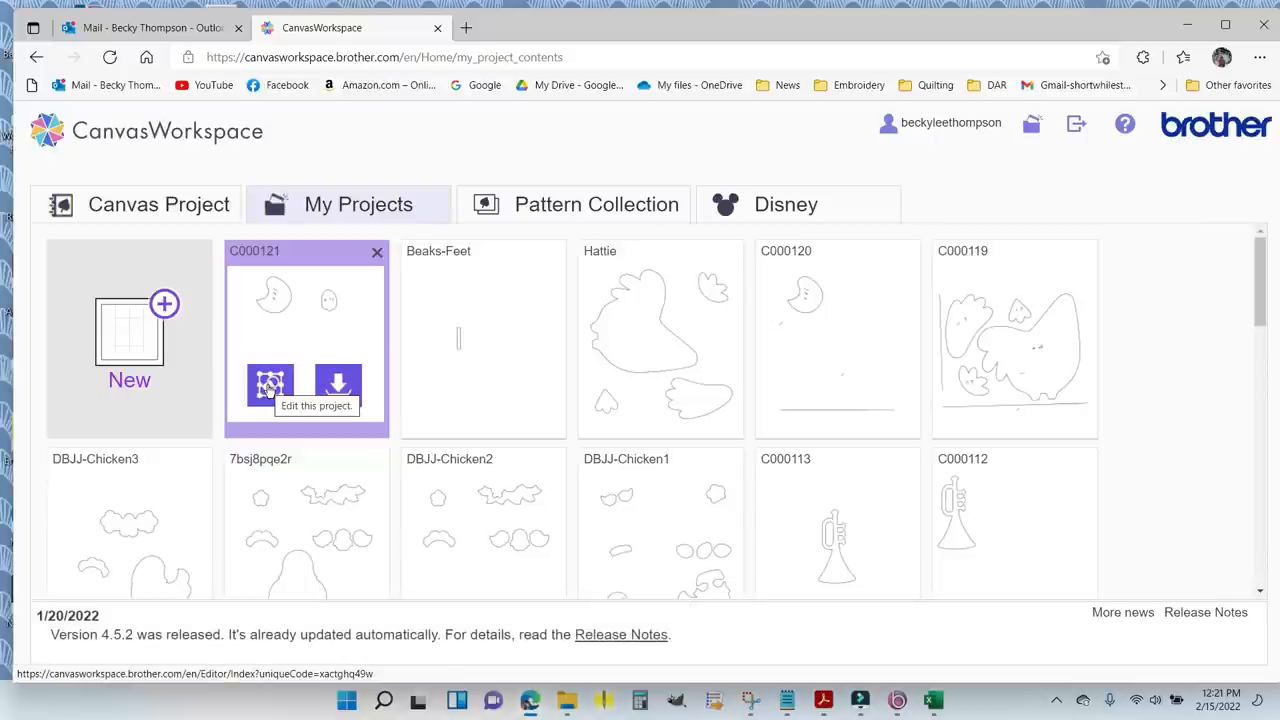
mouse_move(303, 390)
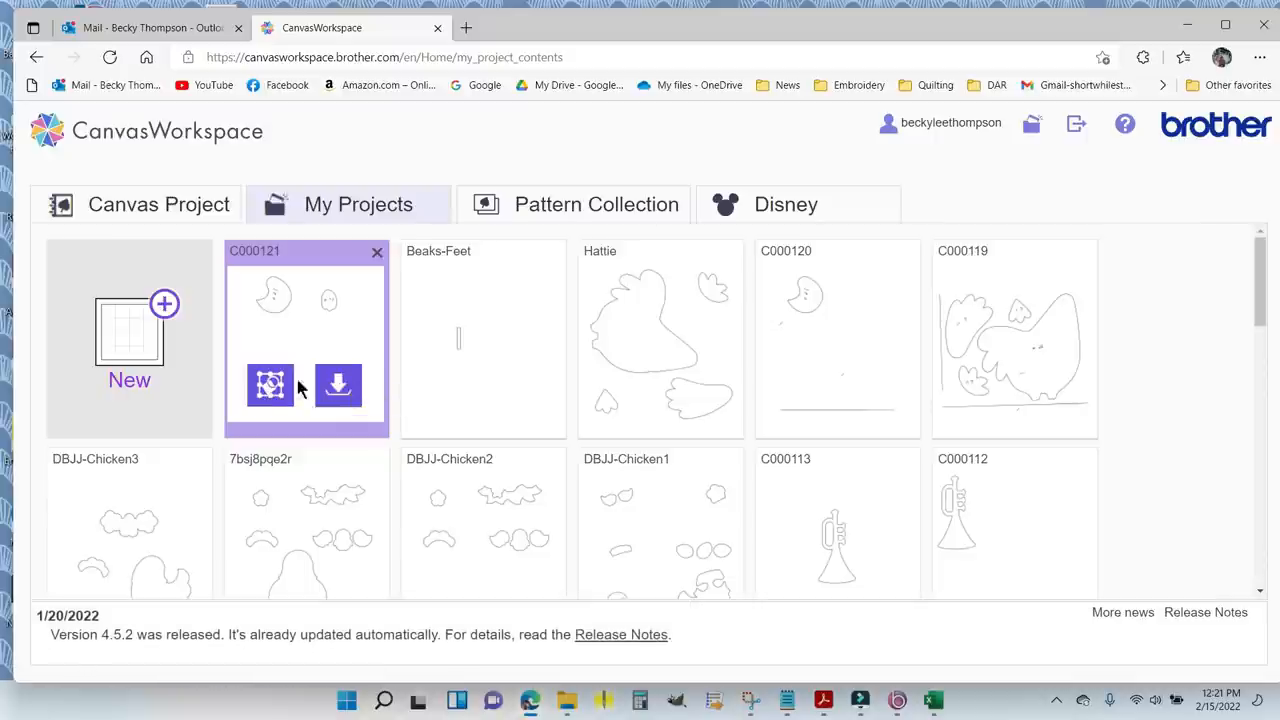
mouse_move(270, 385)
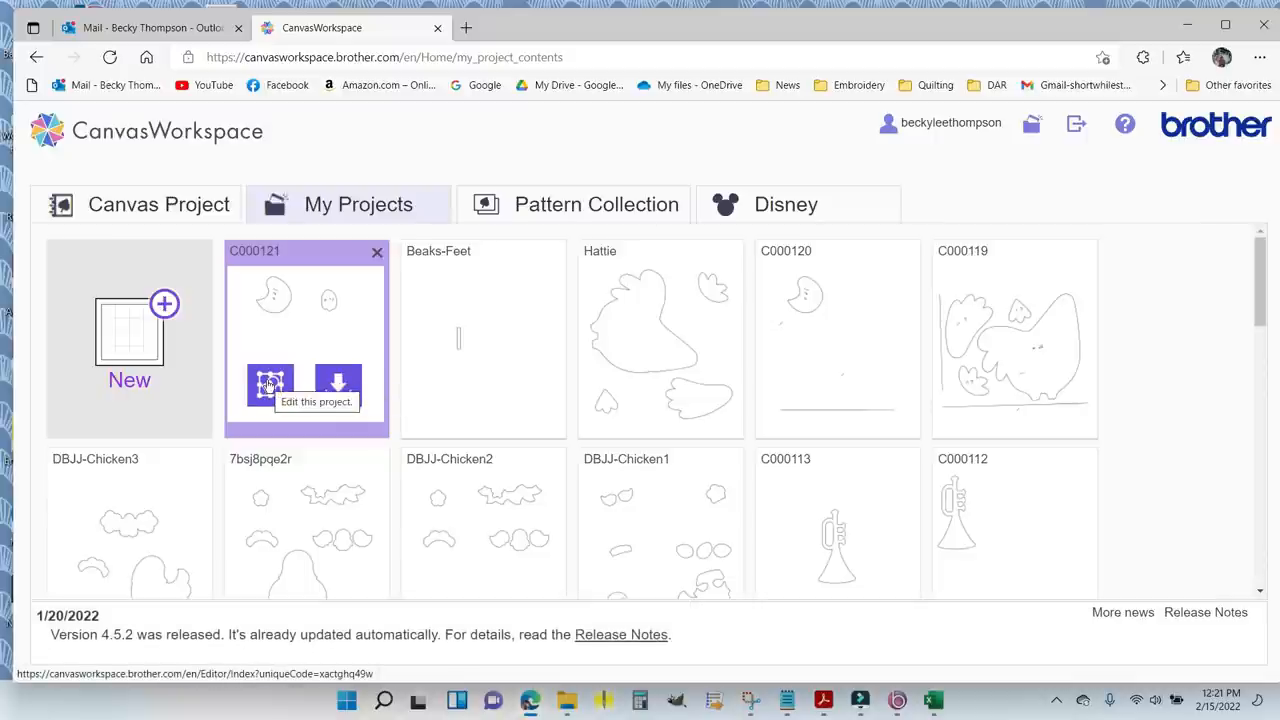
Edit project C000121 and drag the chick body and wing left, off the mat.
left_click(270, 383)
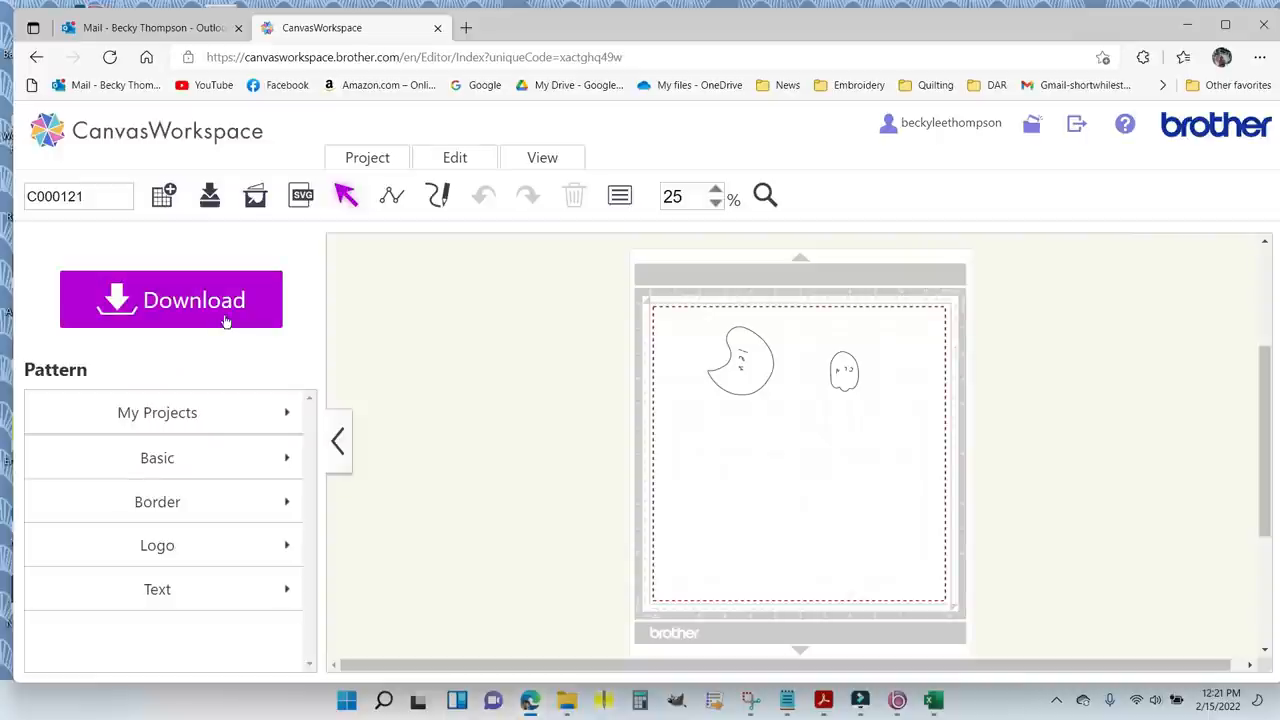
mouse_move(745, 335)
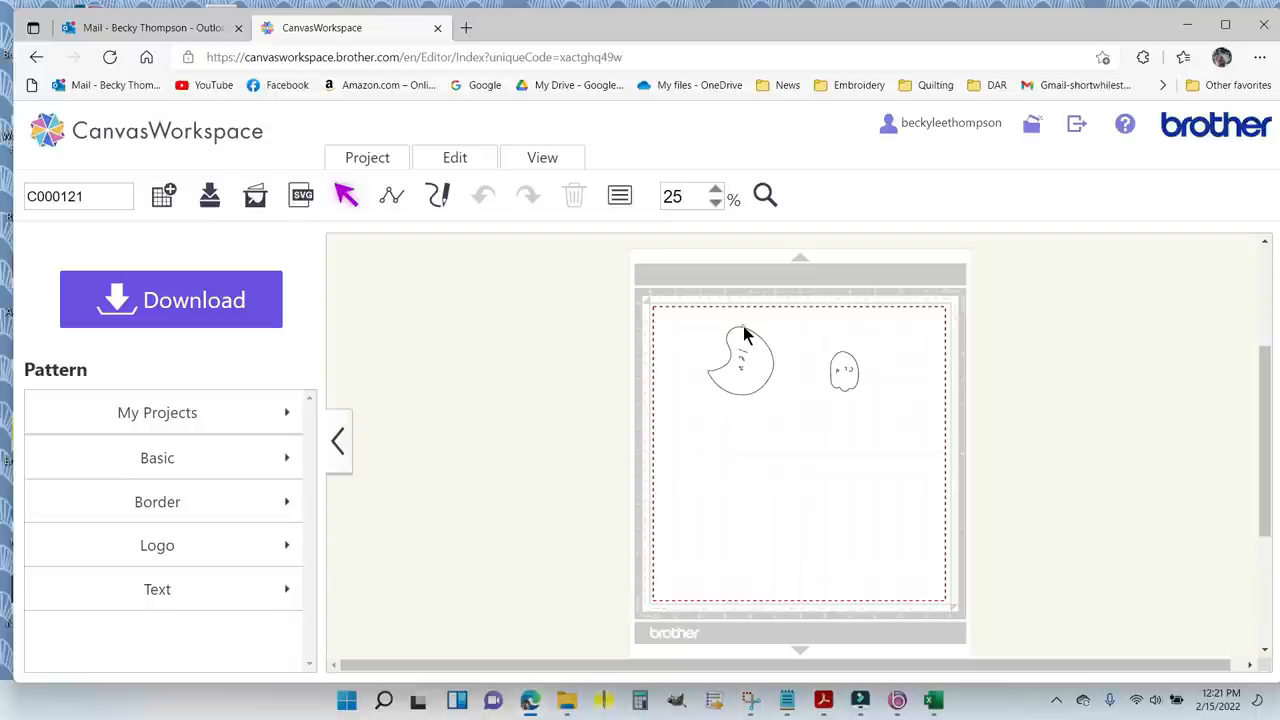
left_click(740, 360)
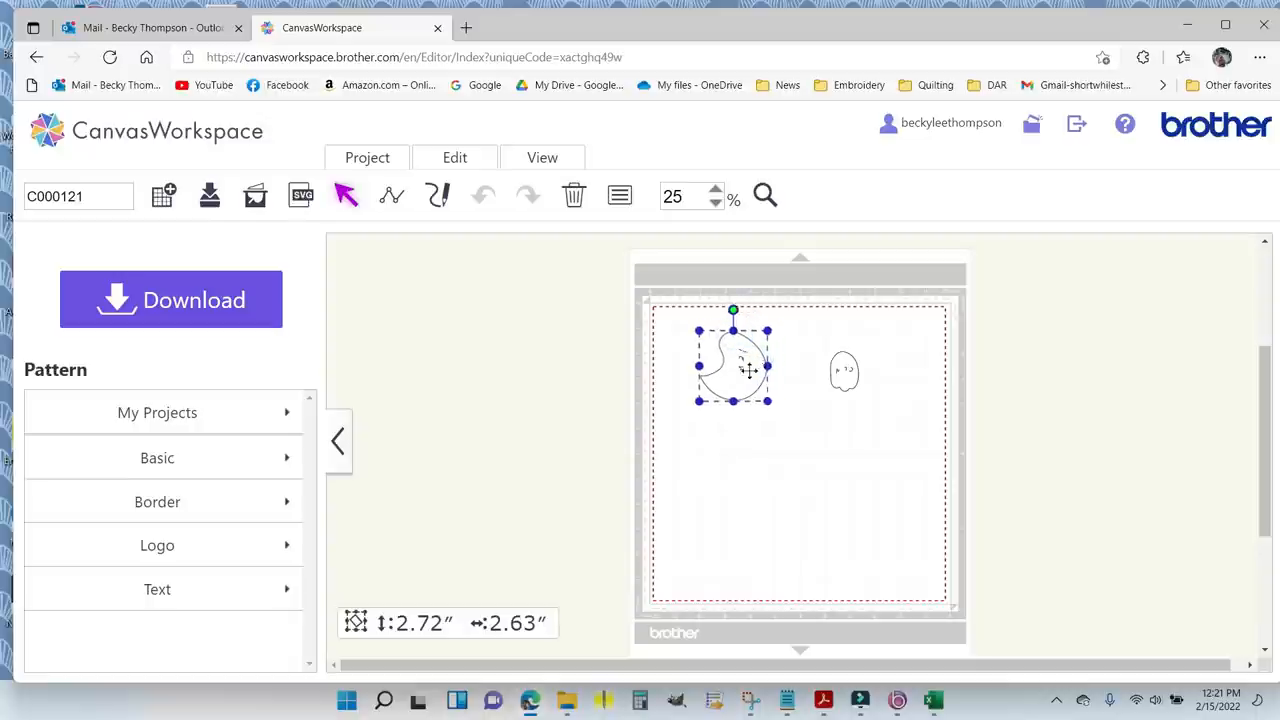
left_click_drag(733, 365, 566, 302)
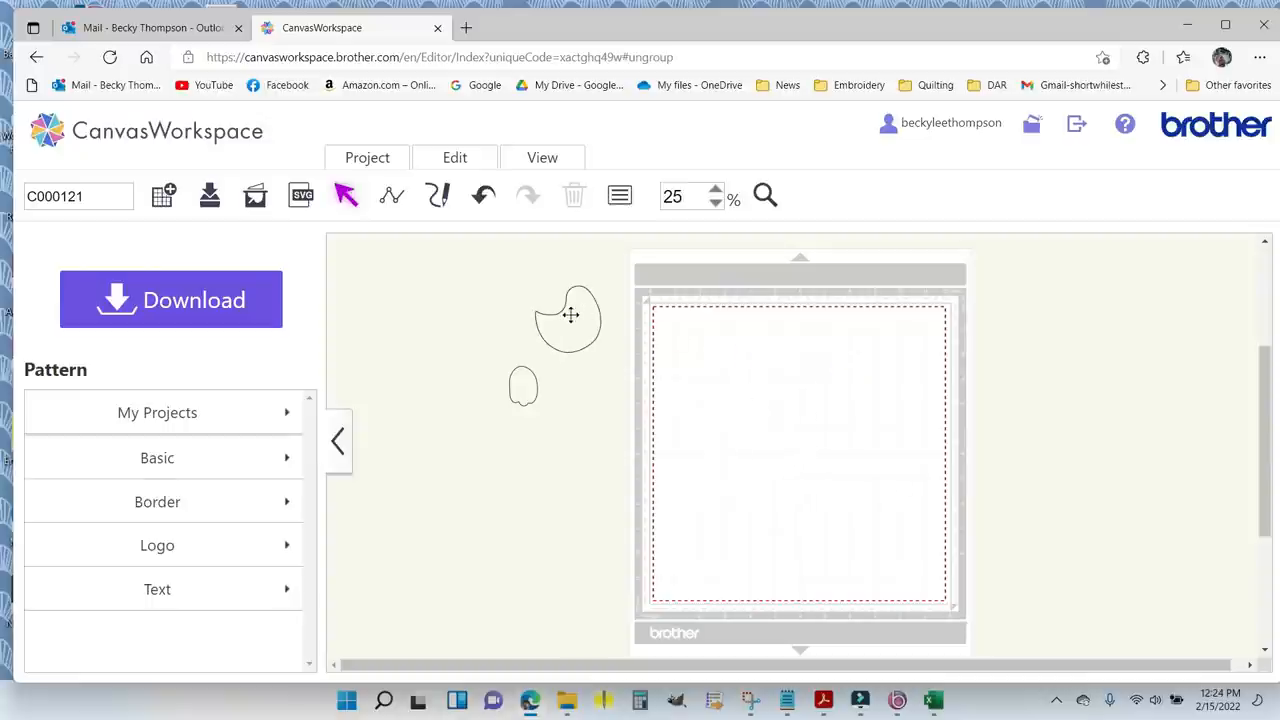
Tilt the chick body back onto the mat and nestle a pasted copy against it.
left_click_drag(568, 318, 723, 375)
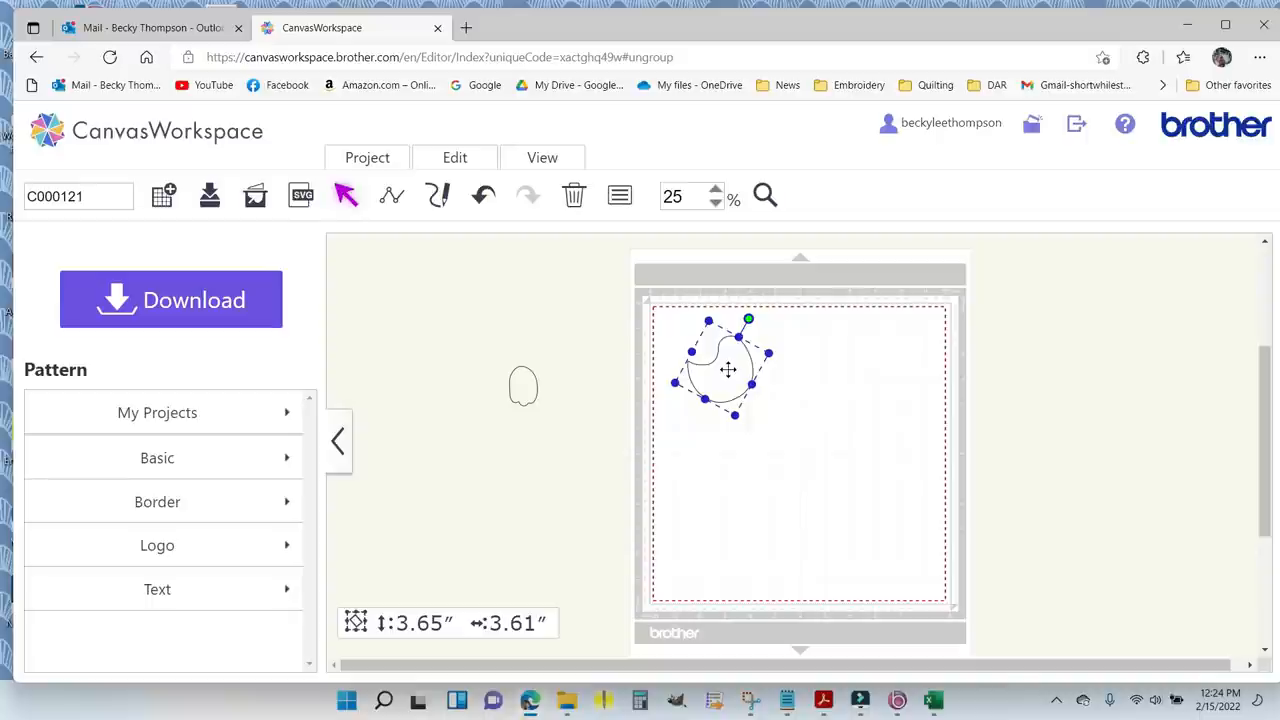
right_click(728, 370)
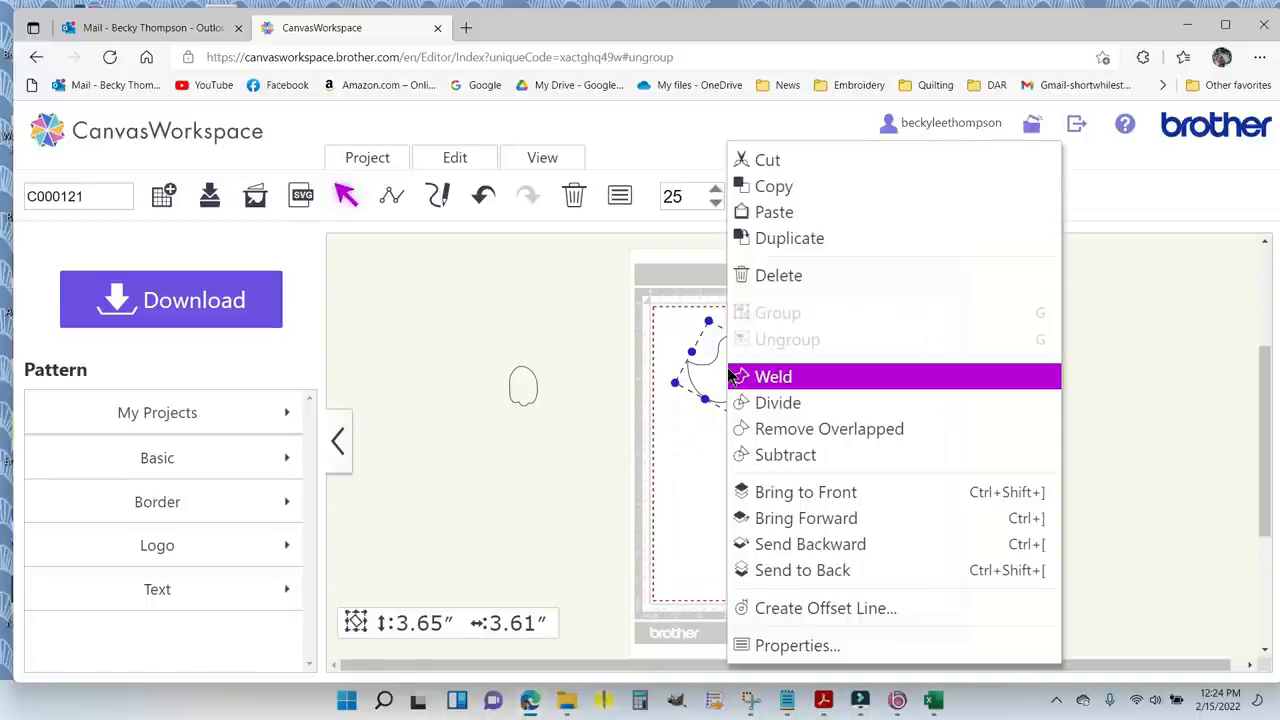
left_click(773, 376)
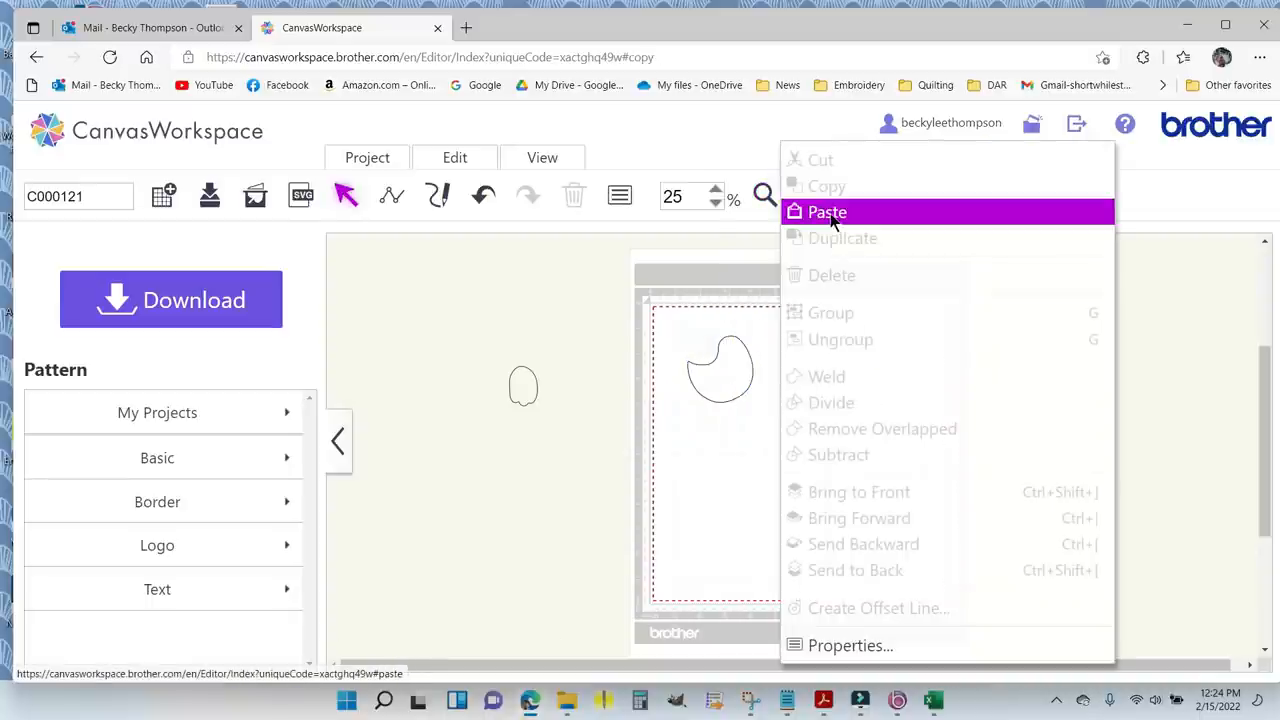
left_click(827, 211)
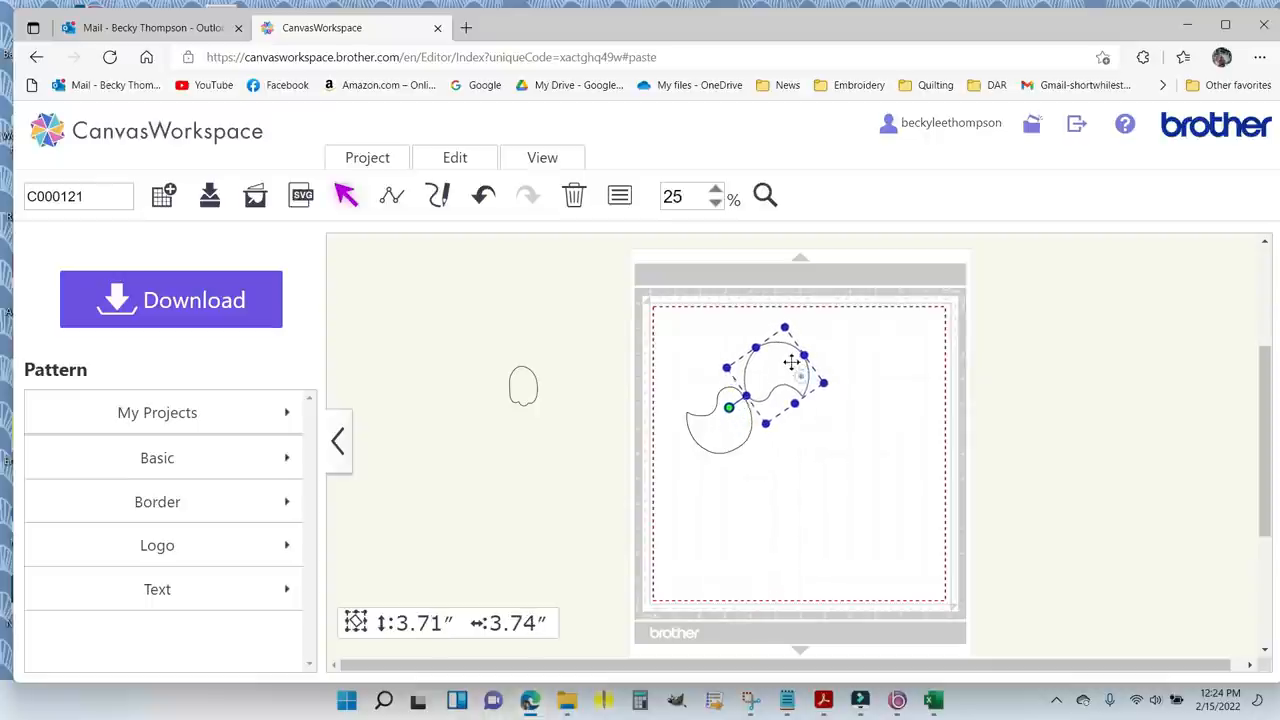
left_click_drag(790, 362, 737, 362)
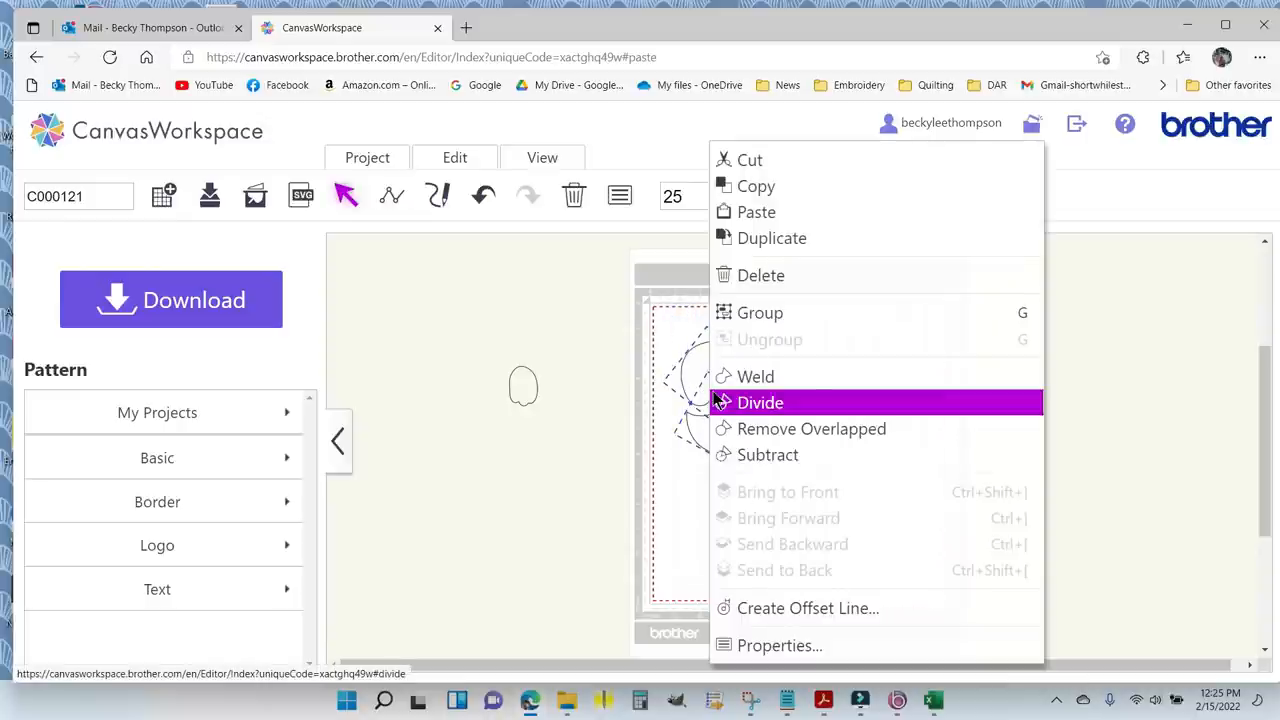
mouse_move(785, 313)
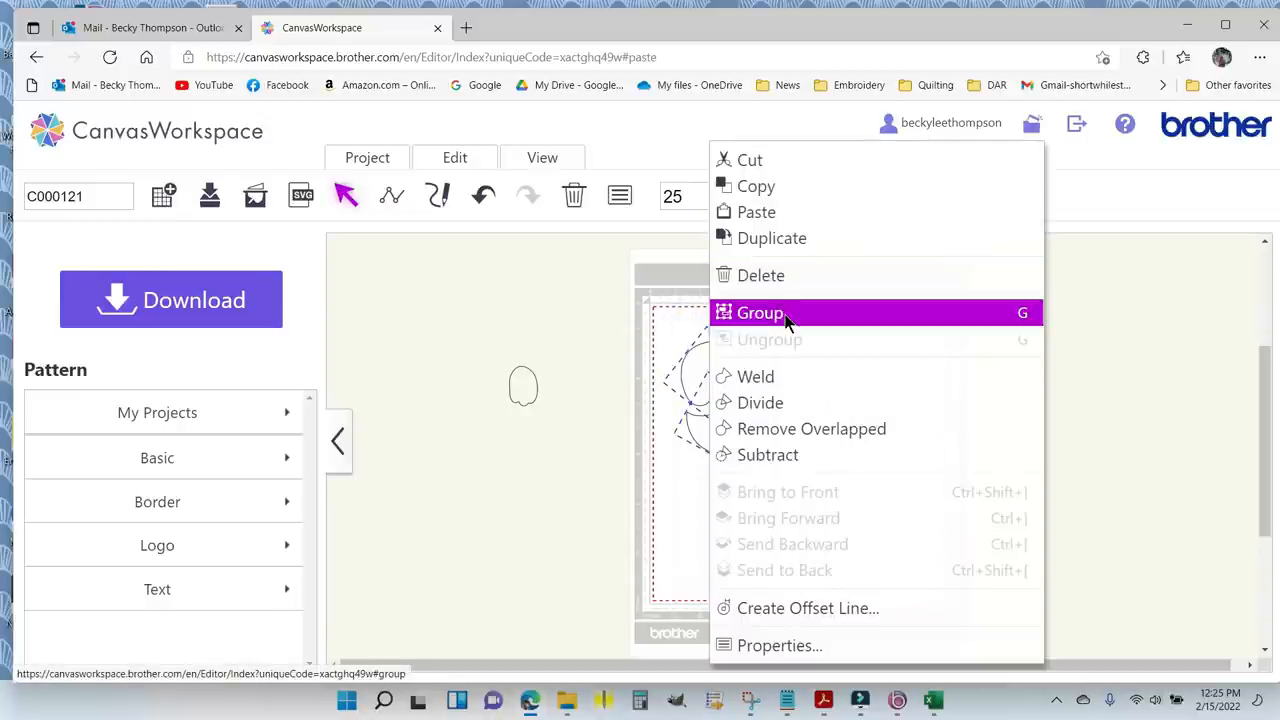
Group the interlocking pair of chick bodies and duplicate the group.
left_click(760, 312)
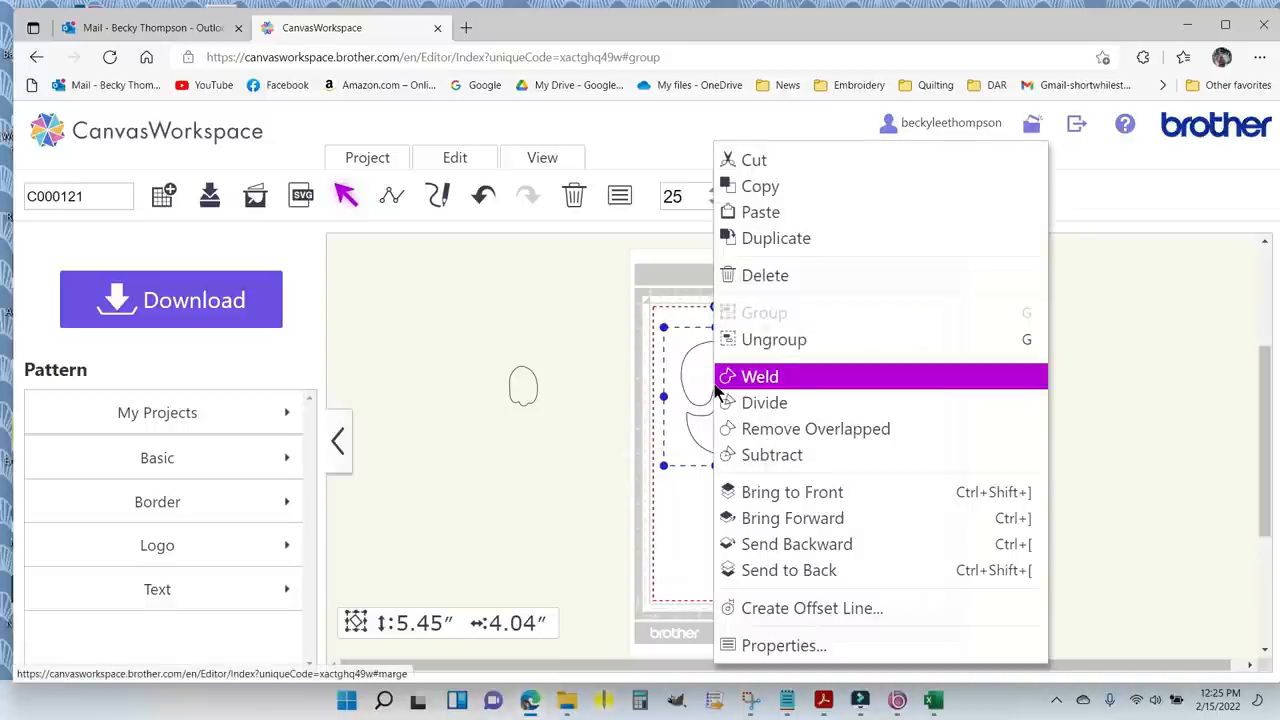
left_click(760, 376)
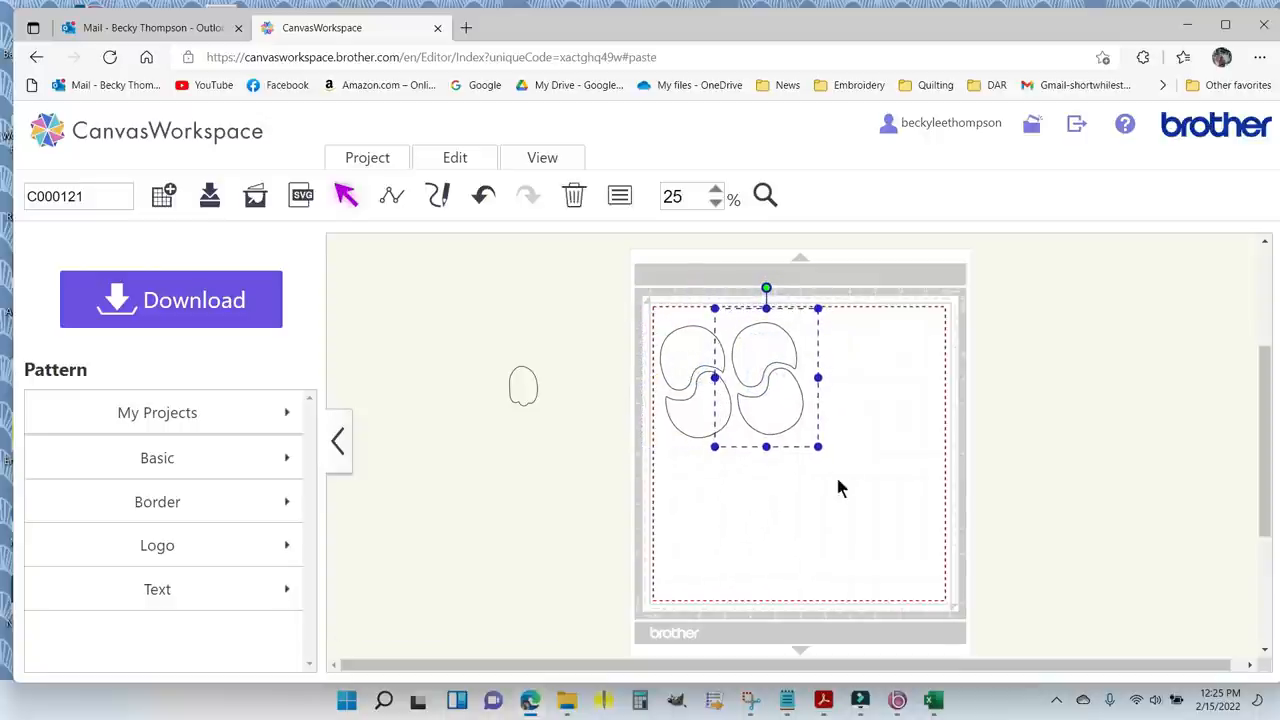
left_click(768, 538)
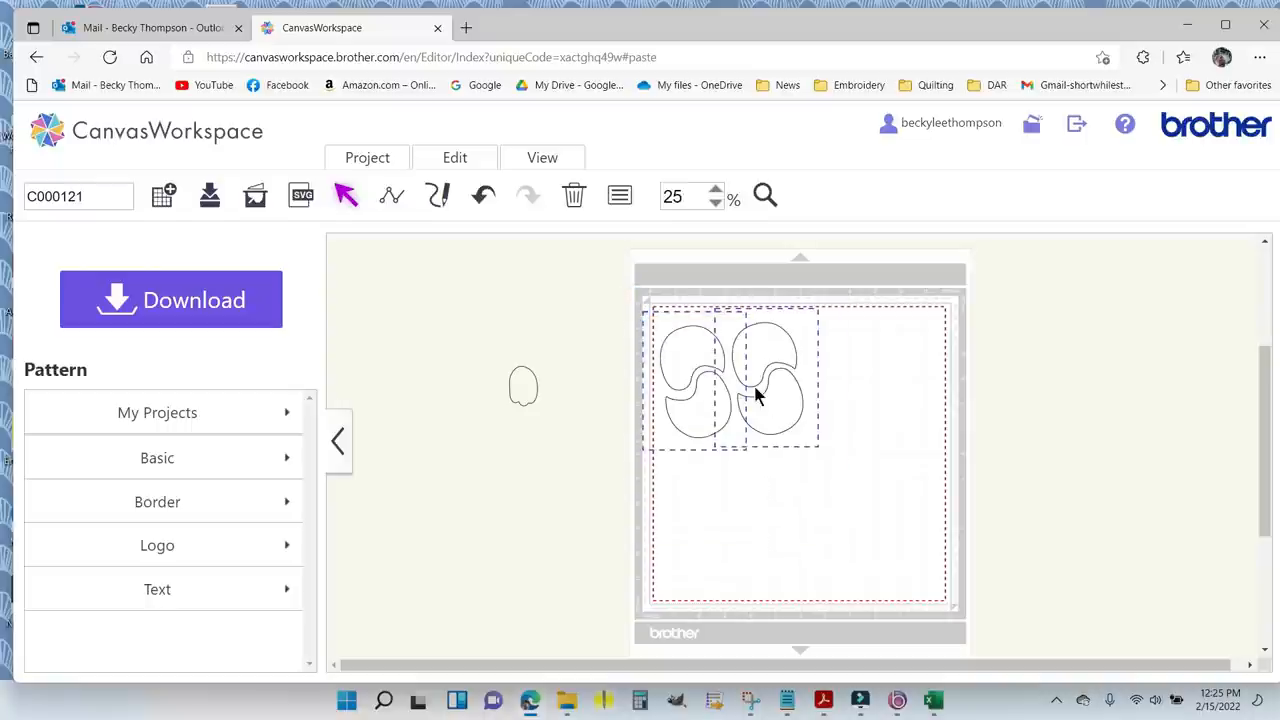
Paste another set of chick-body pairs below the first row.
right_click(760, 395)
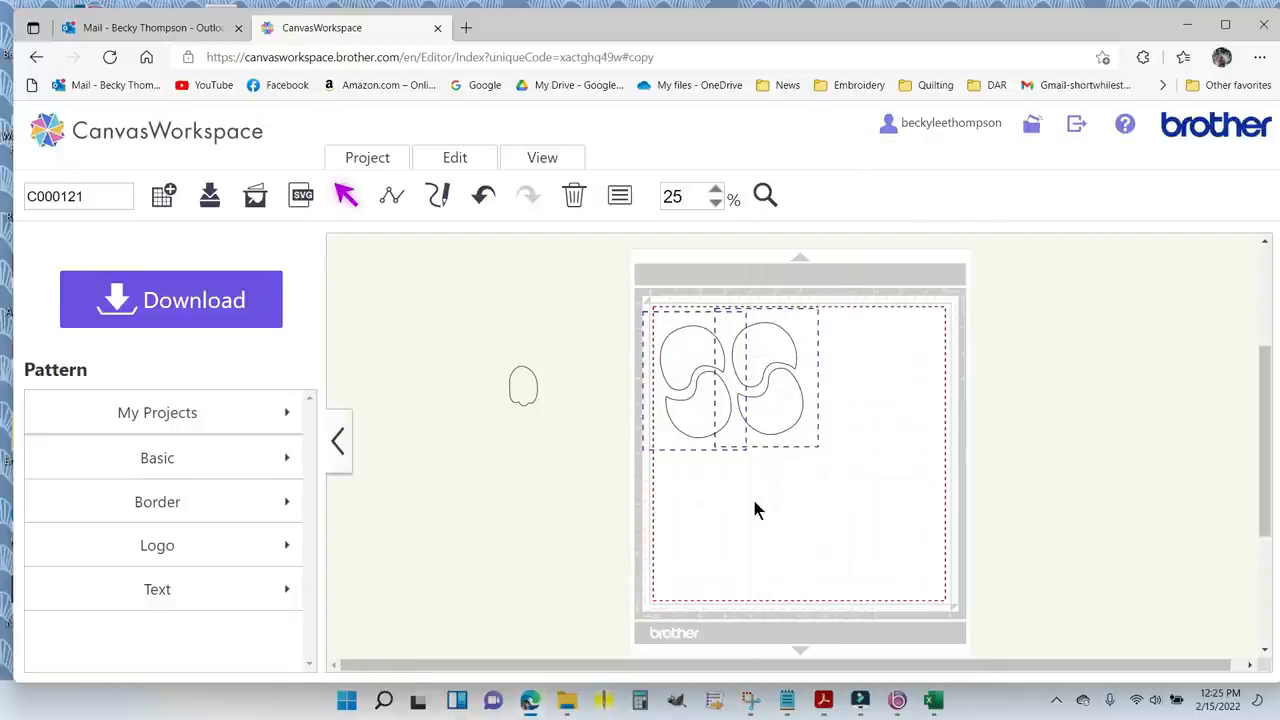
right_click(757, 510)
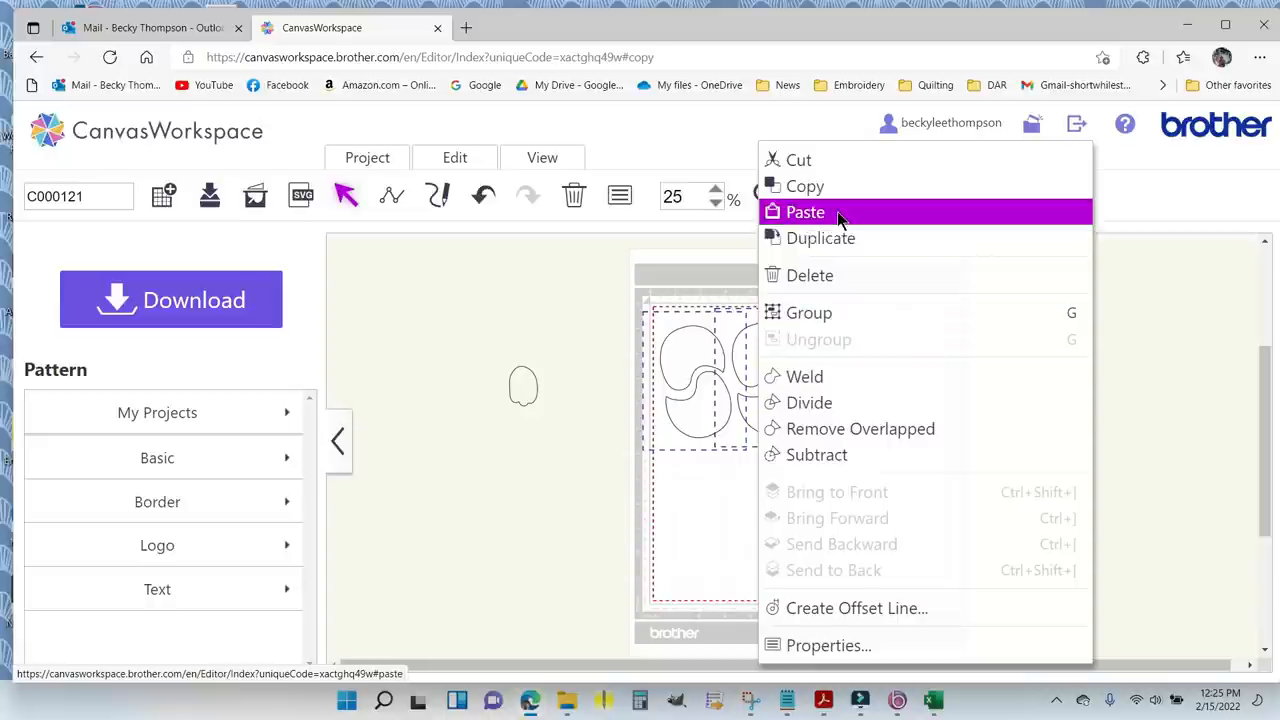
left_click(805, 211)
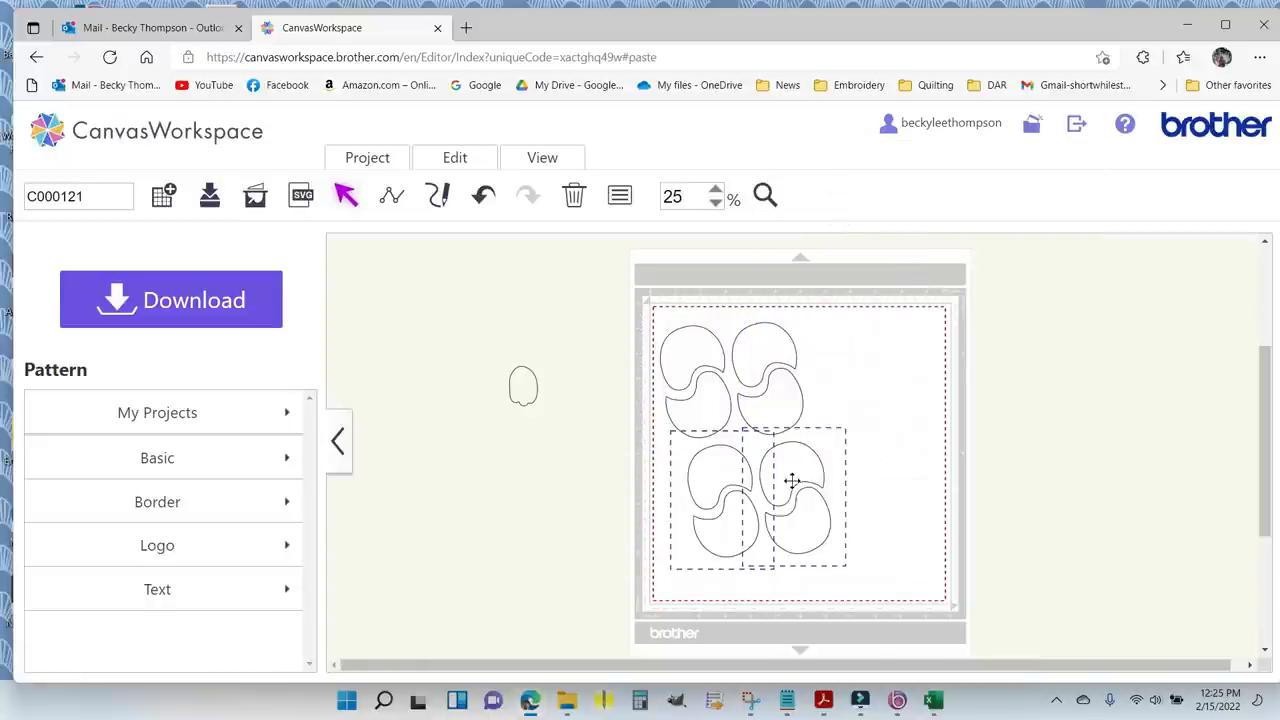
Group the lower body pieces and flip them horizontally.
right_click(790, 480)
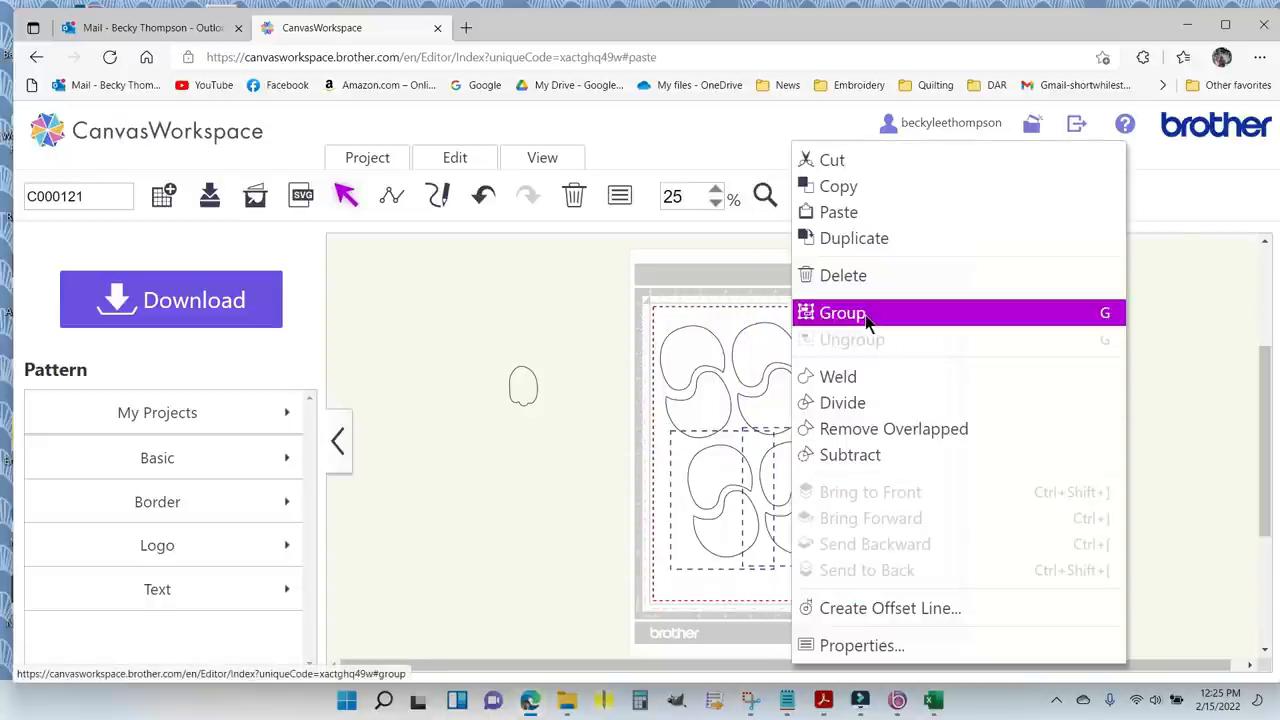
left_click(841, 312)
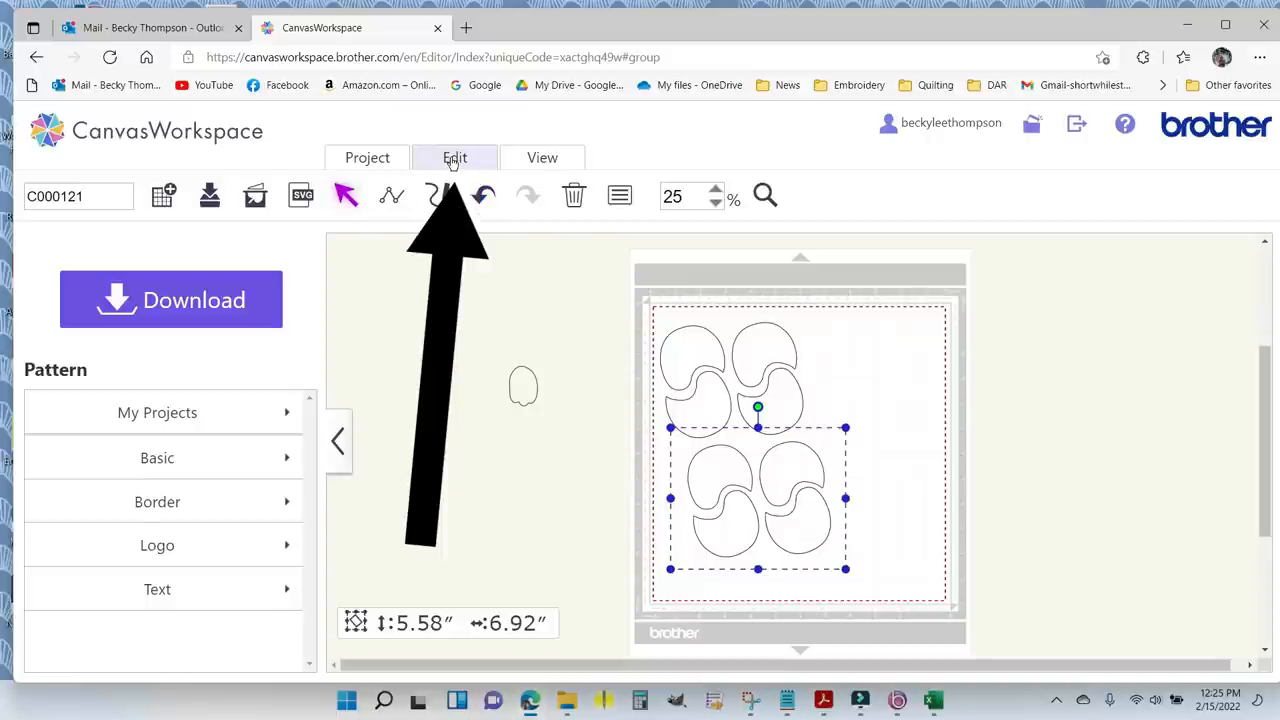
left_click(455, 157)
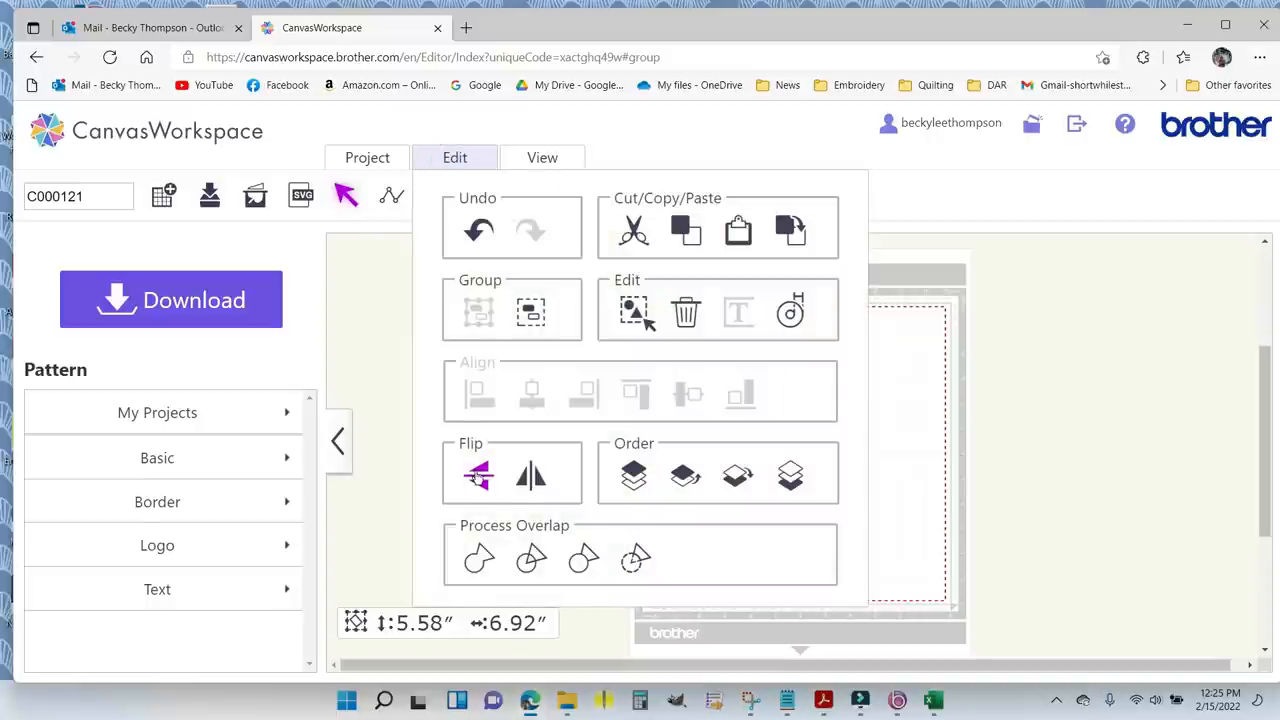
mouse_move(531, 475)
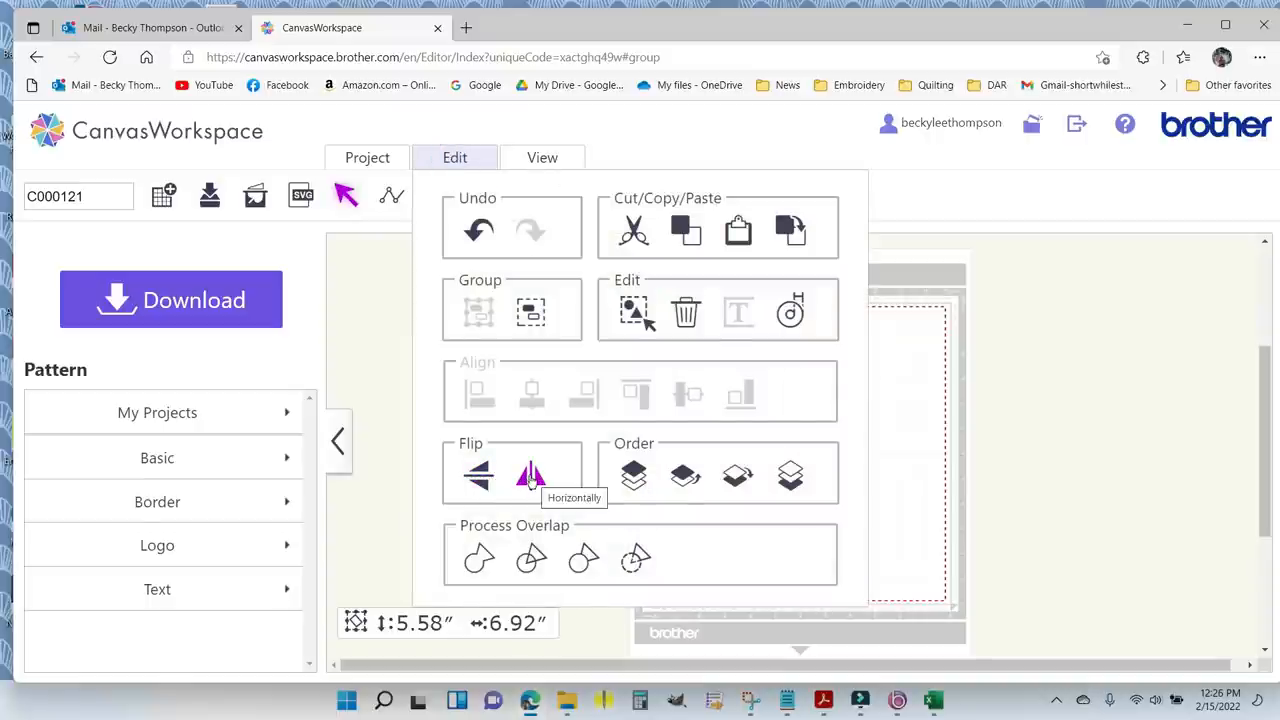
left_click(530, 475)
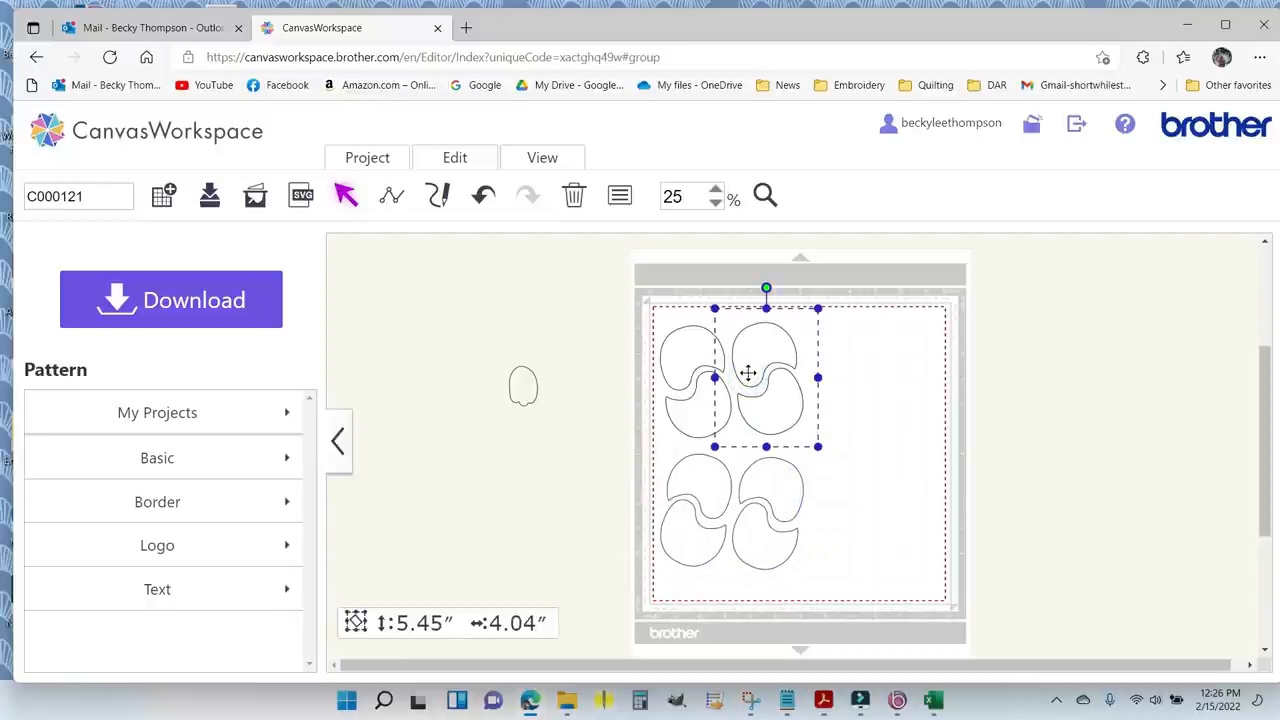
Copy the single wing and paste until four wing pieces sit beside the bodies.
left_click(523, 388)
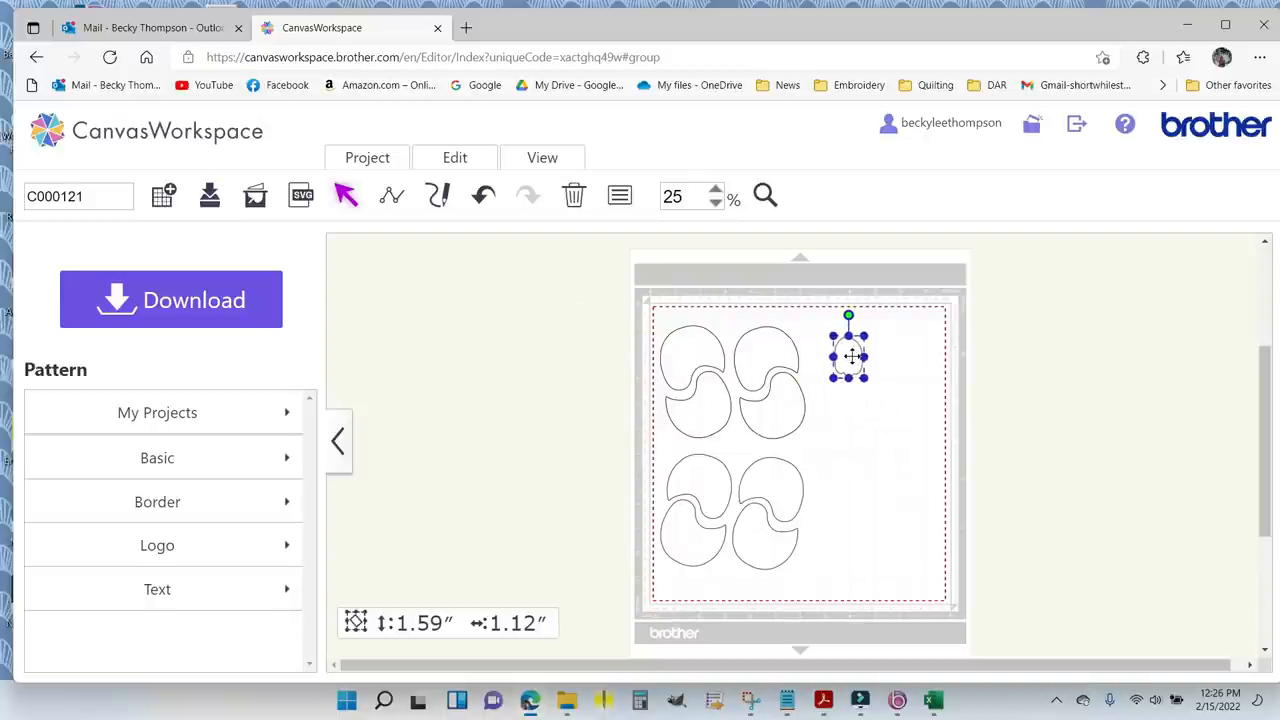
right_click(848, 355)
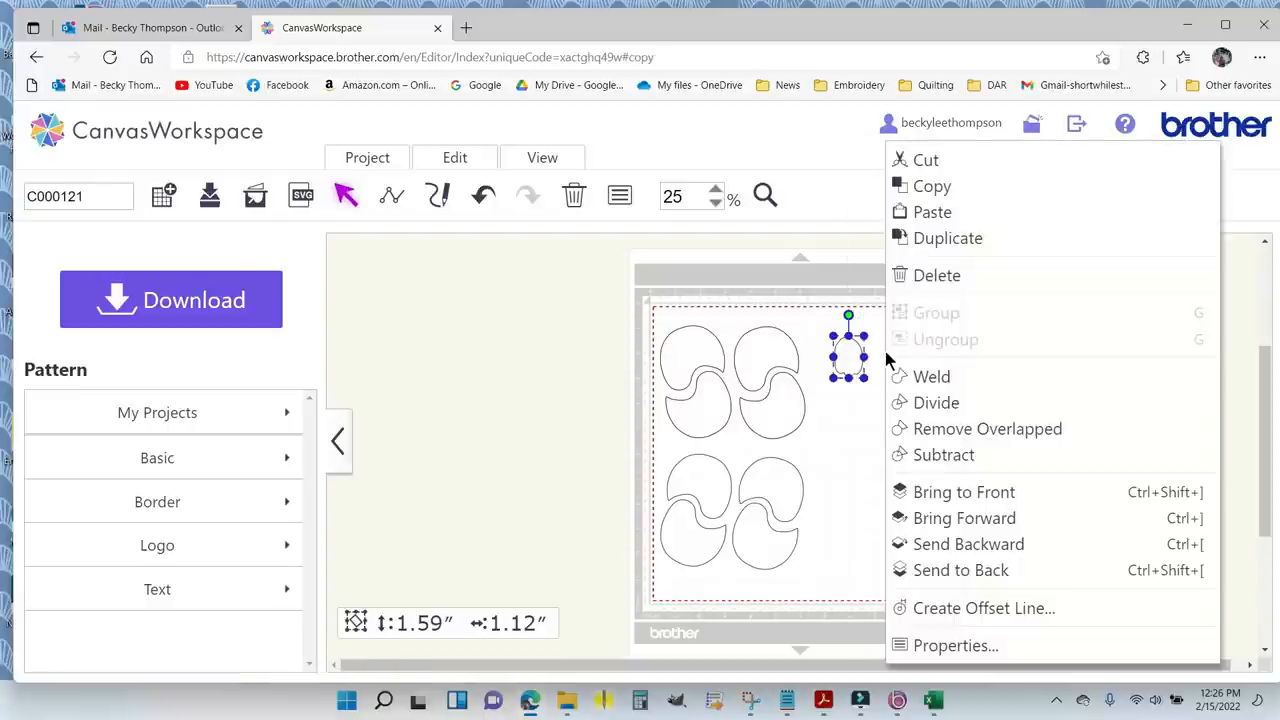
left_click(932, 211)
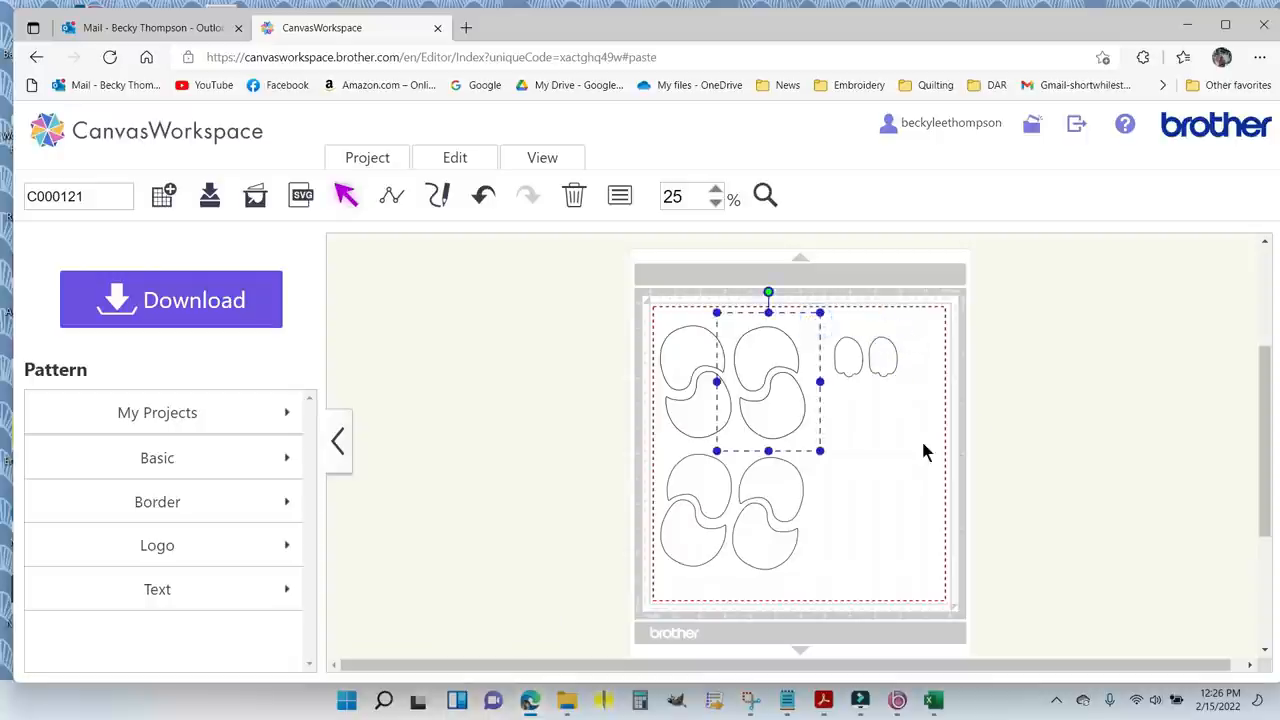
left_click(867, 355)
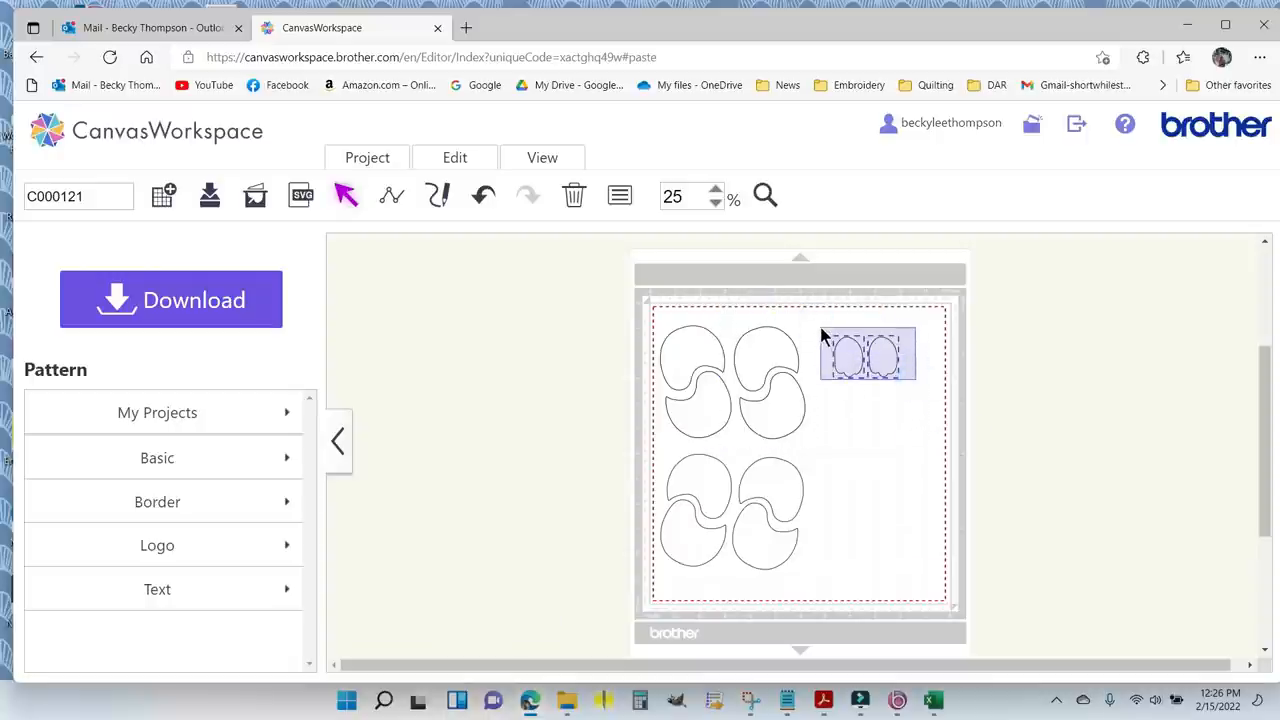
right_click(867, 355)
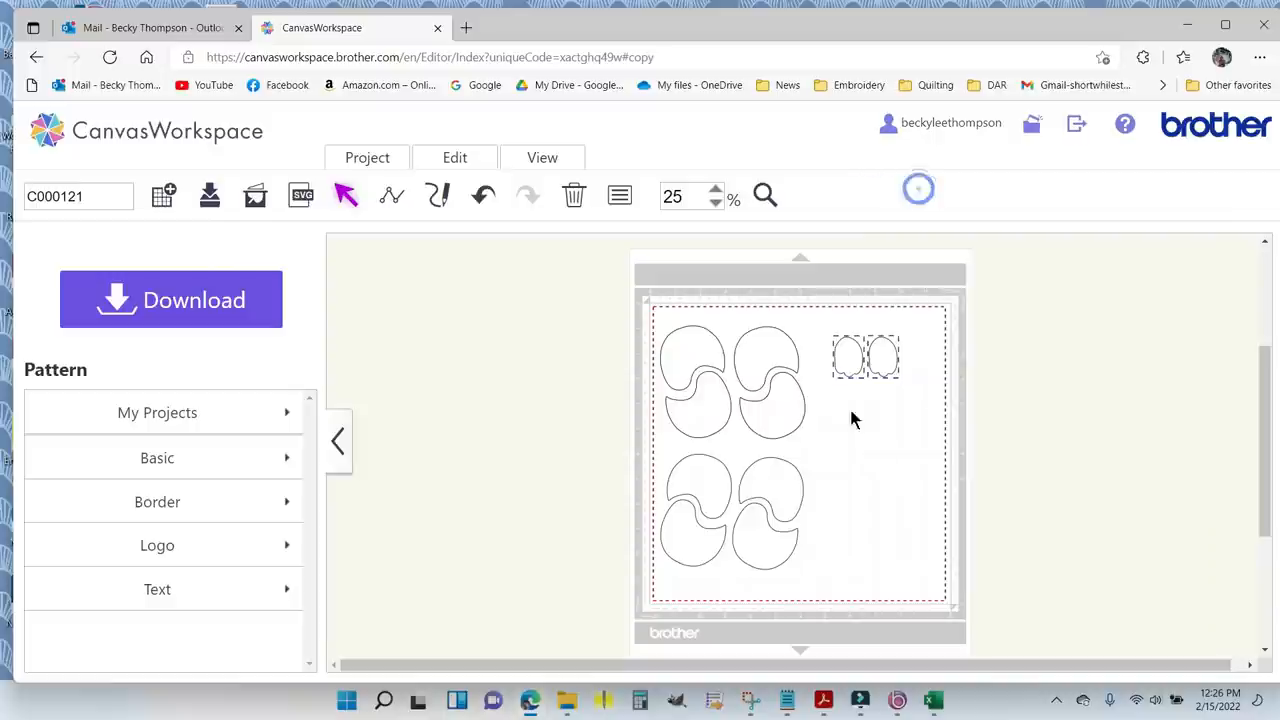
right_click(855, 418)
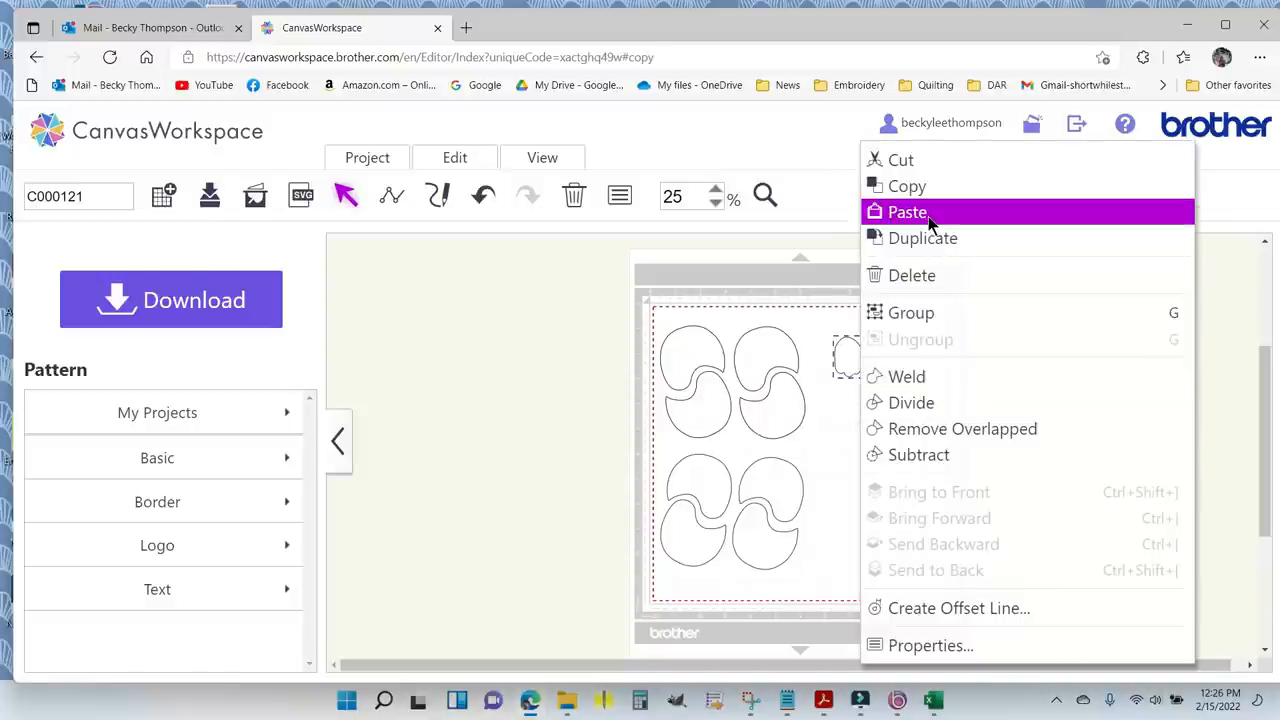
left_click(906, 211)
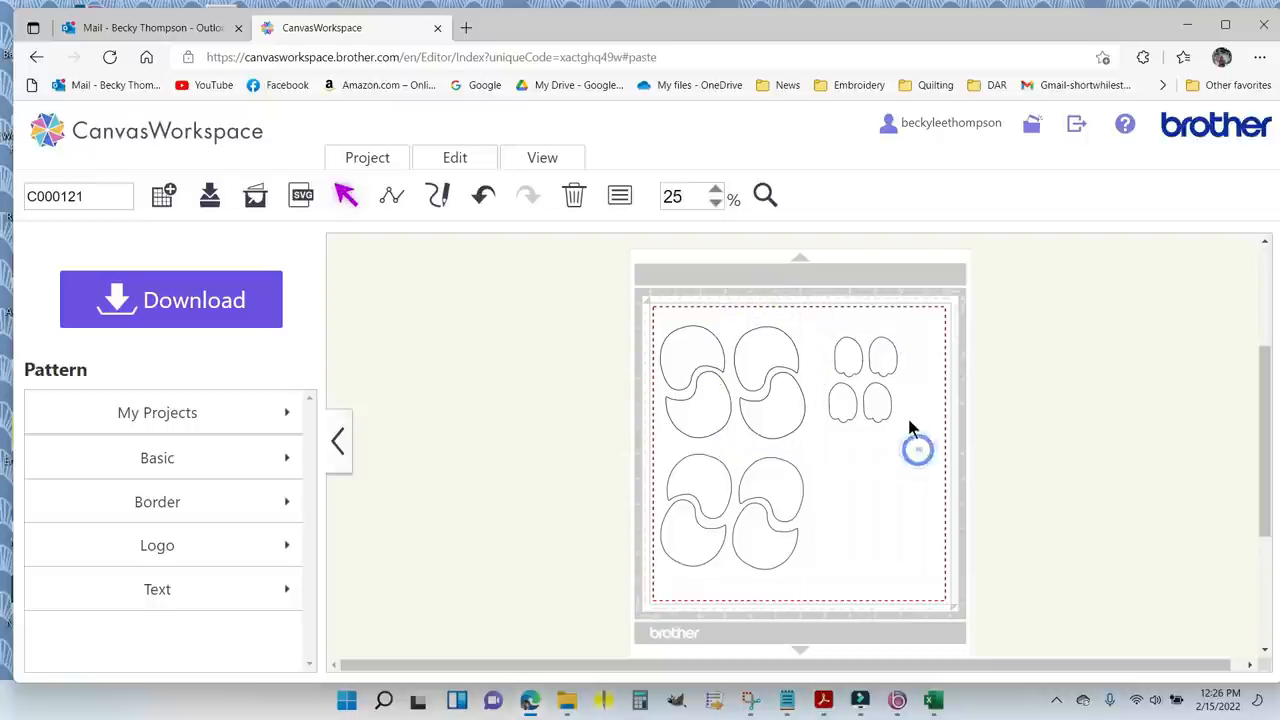
Select all four wings and paste another set of four.
left_click(865, 385)
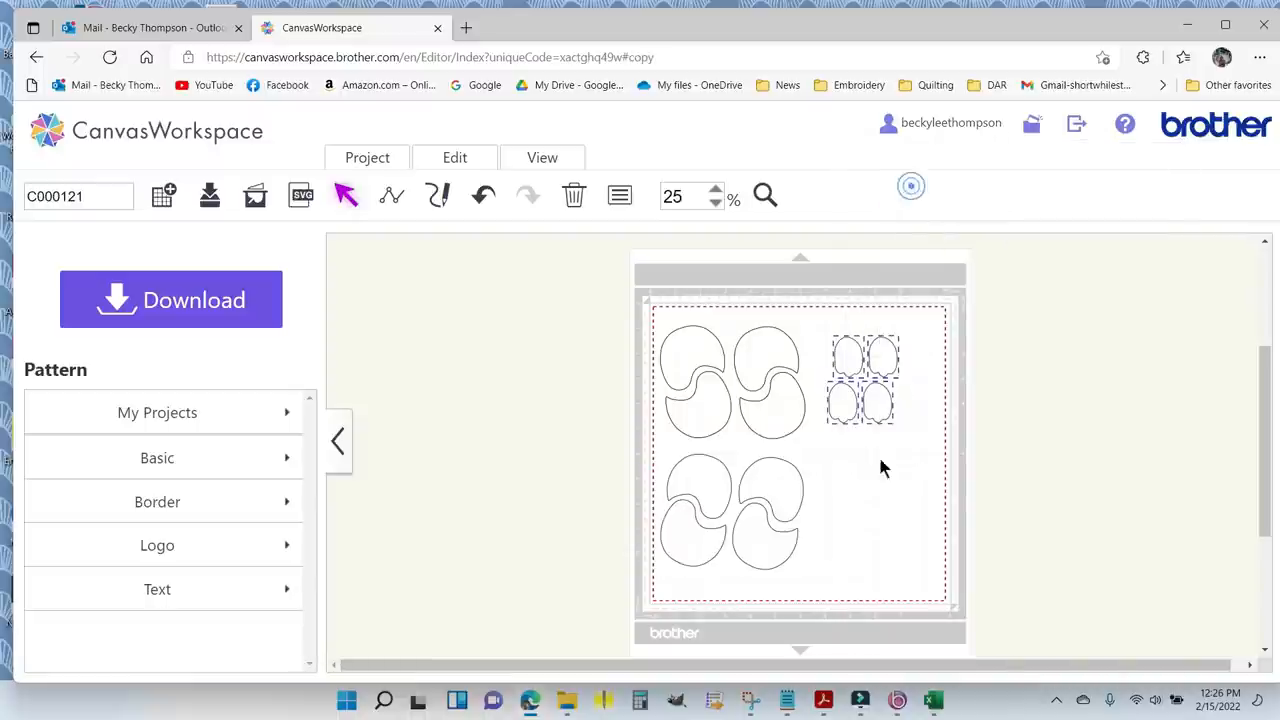
right_click(880, 465)
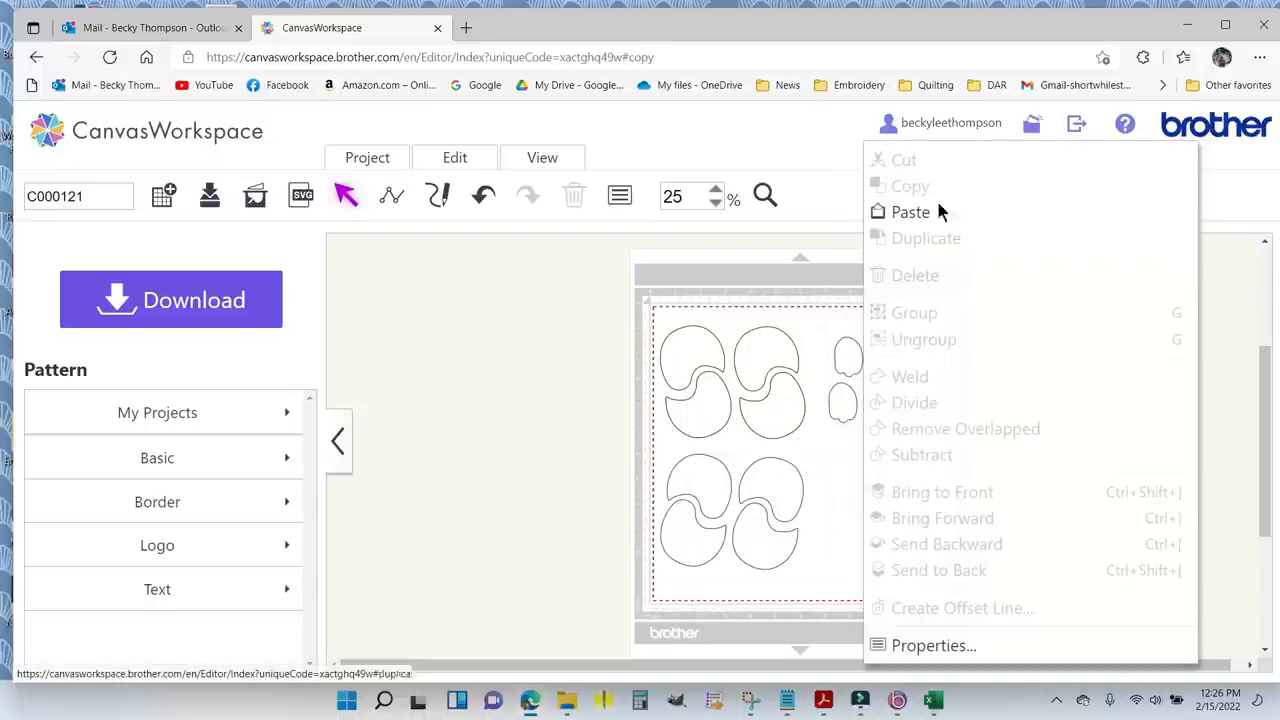
left_click(910, 211)
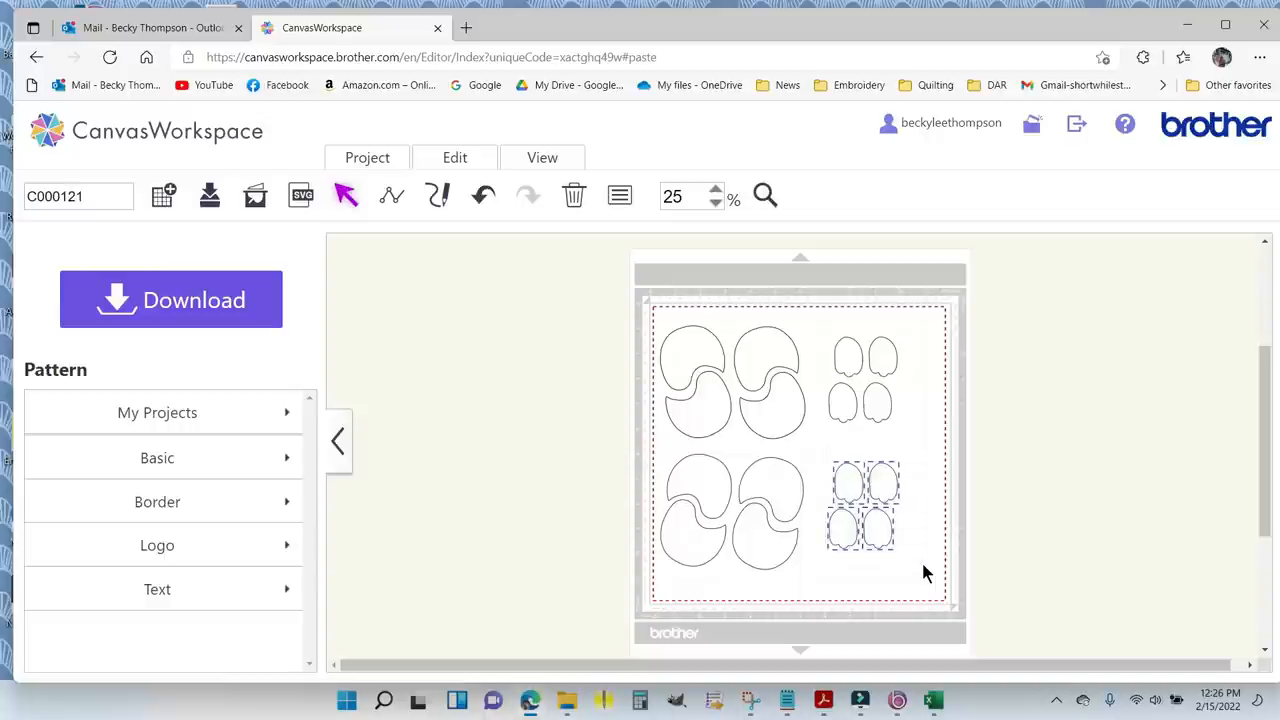
mouse_move(875, 510)
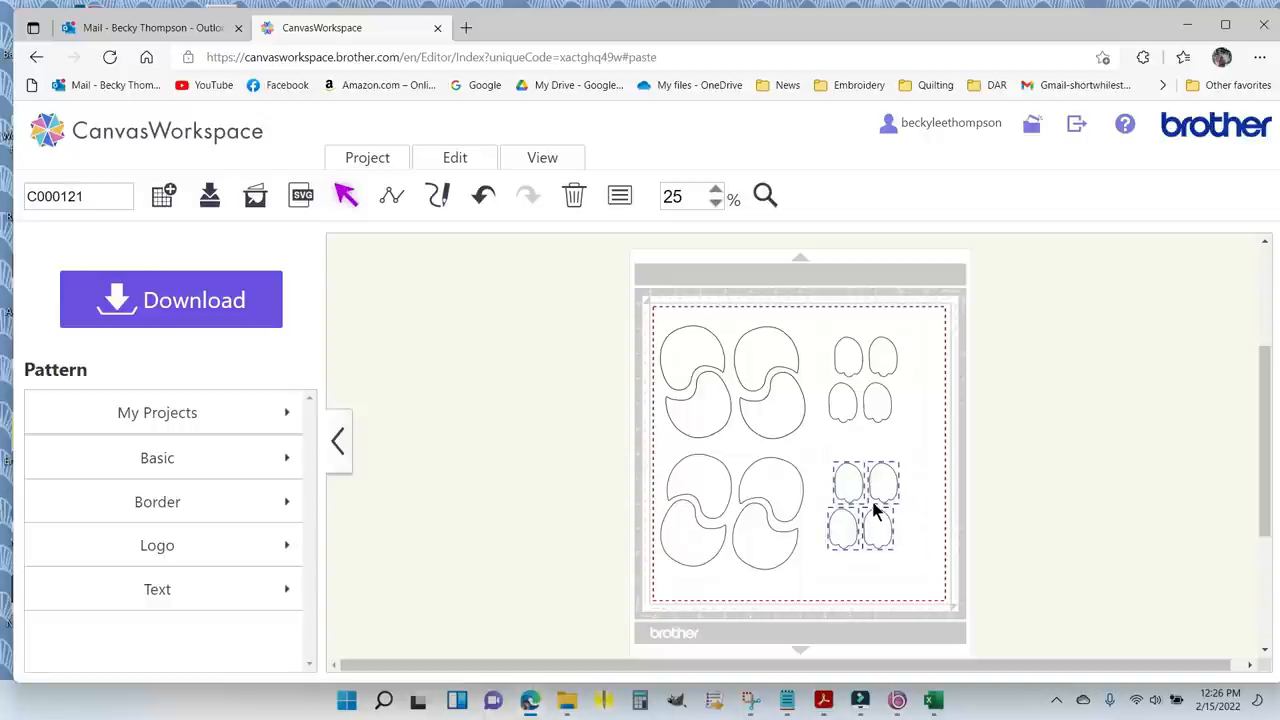
Group the lower four wings, flip them horizontally, then clear the selection.
left_click(863, 505)
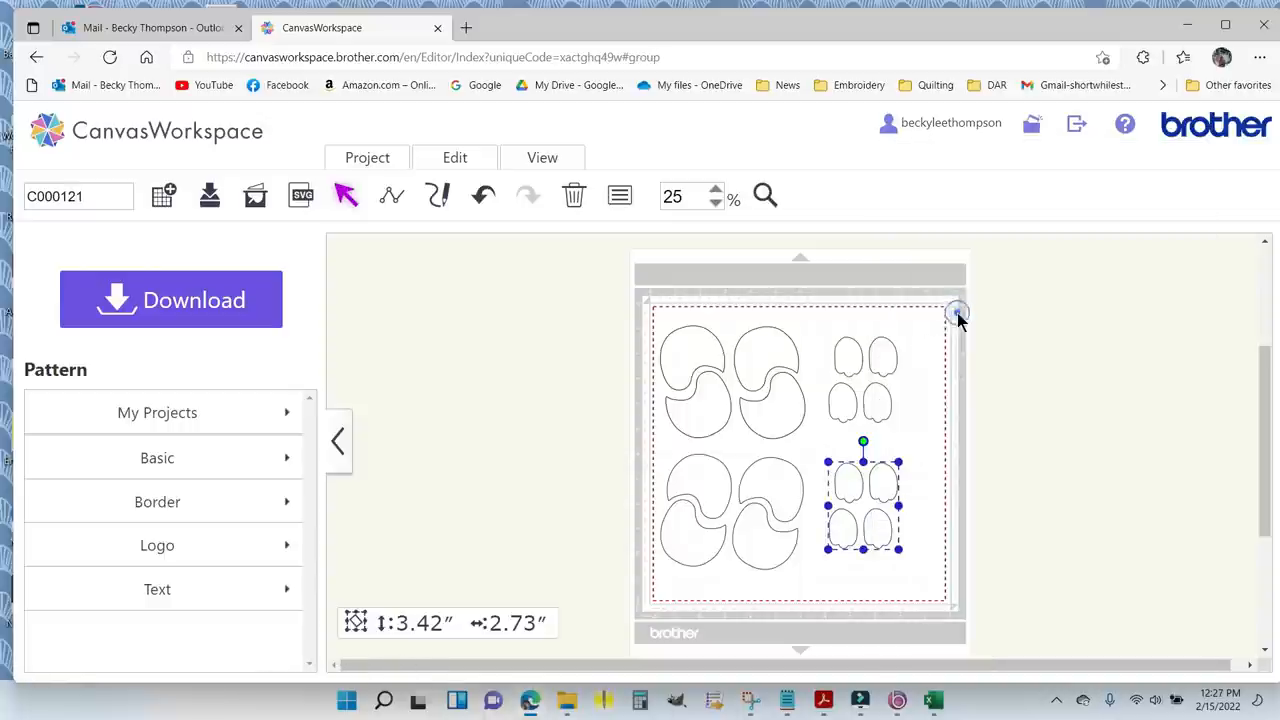
left_click(455, 157)
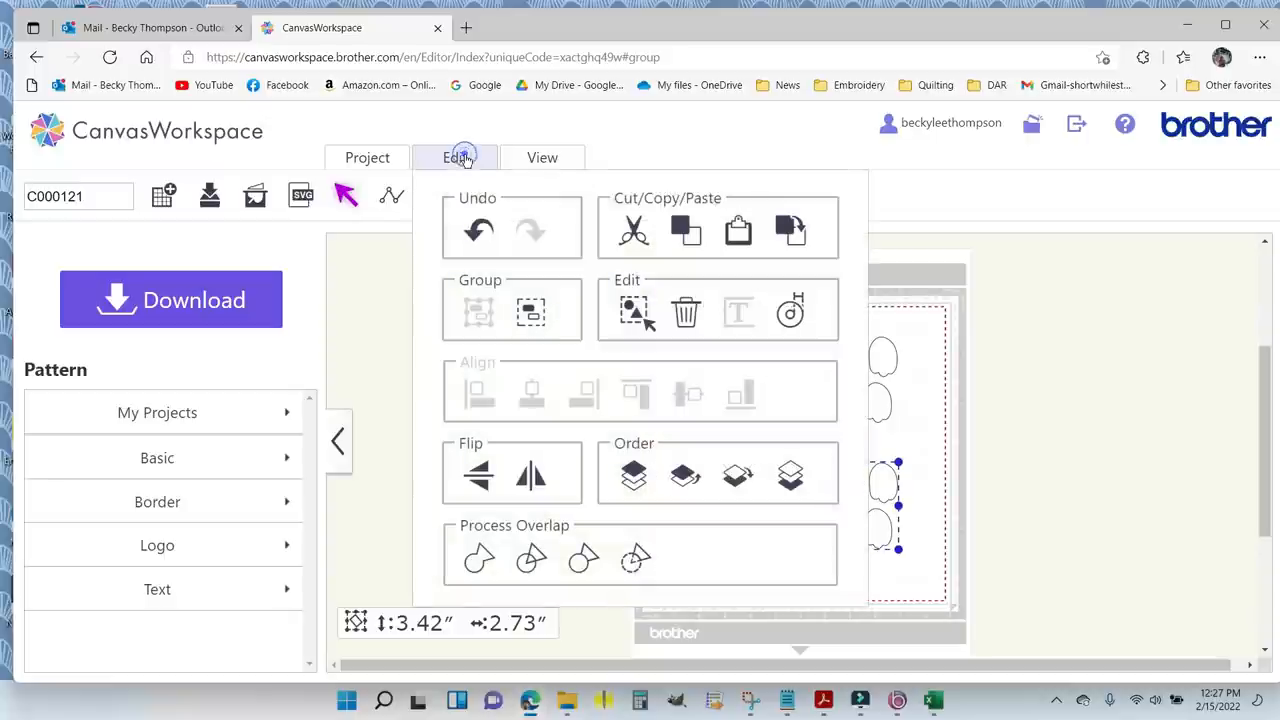
mouse_move(531, 475)
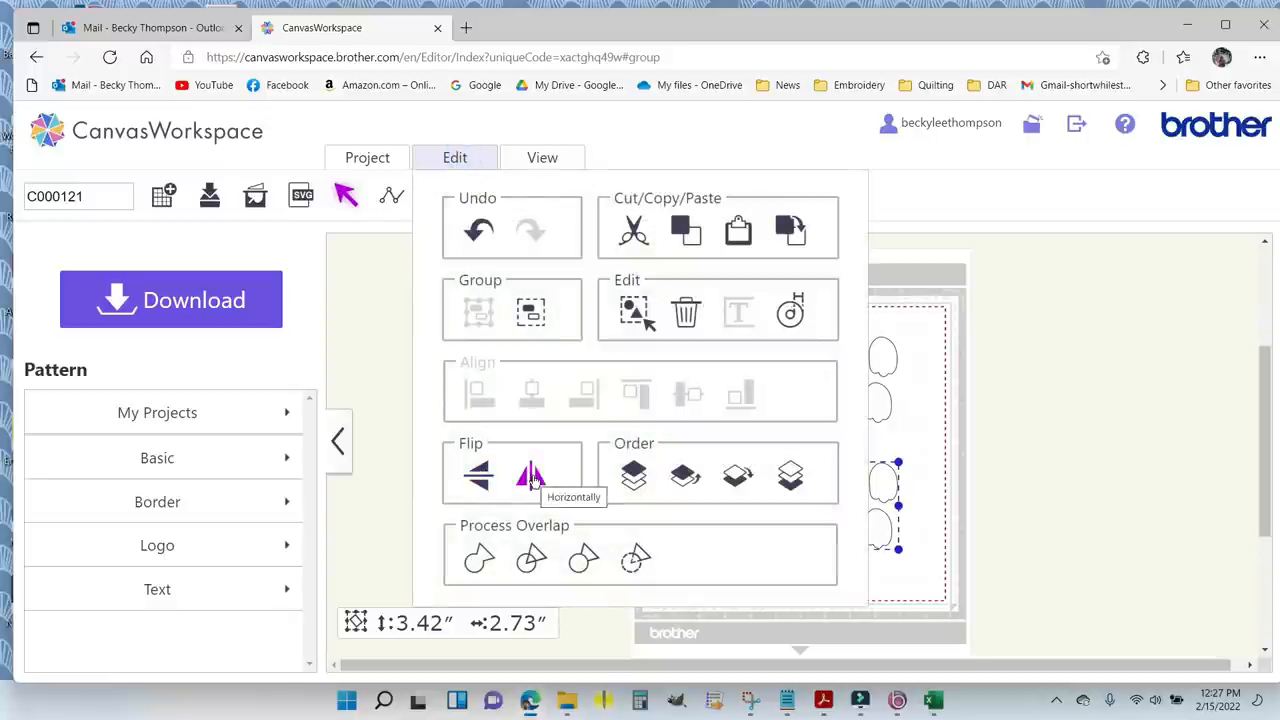
left_click(531, 474)
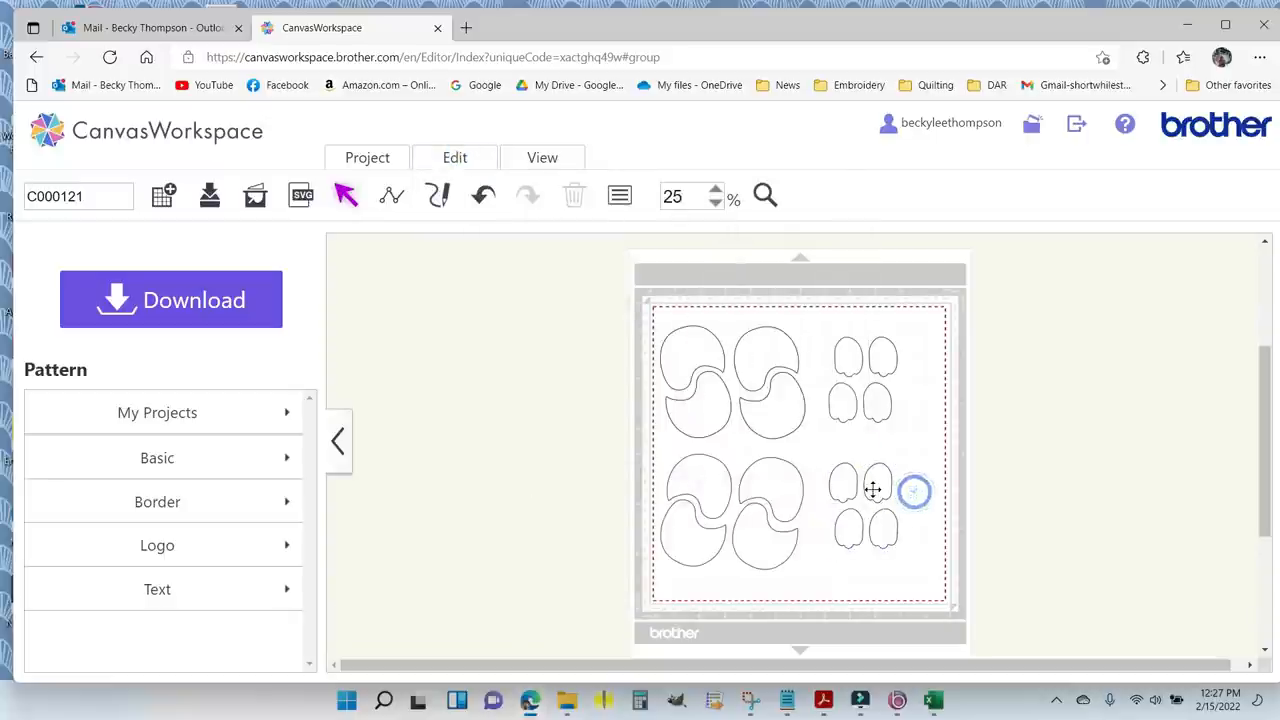
left_click(875, 510)
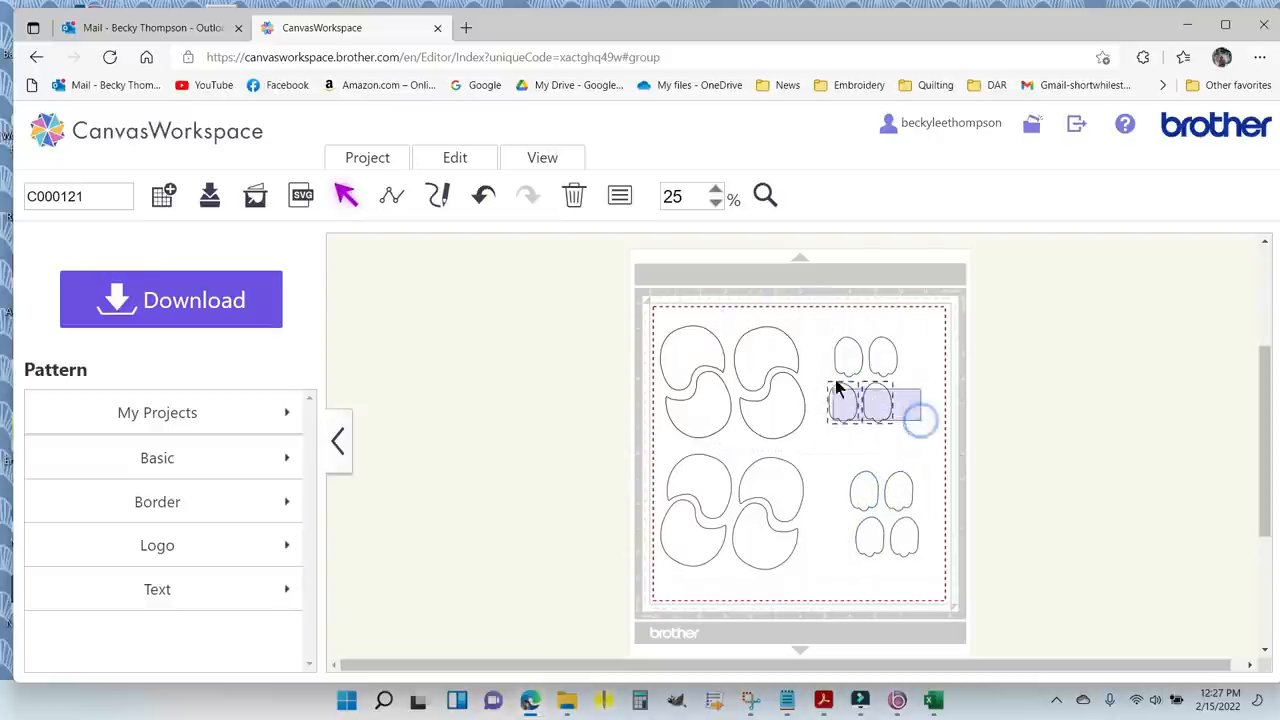
Box-select the upper four wings and drag them further right on the mat.
left_click_drag(875, 400, 865, 375)
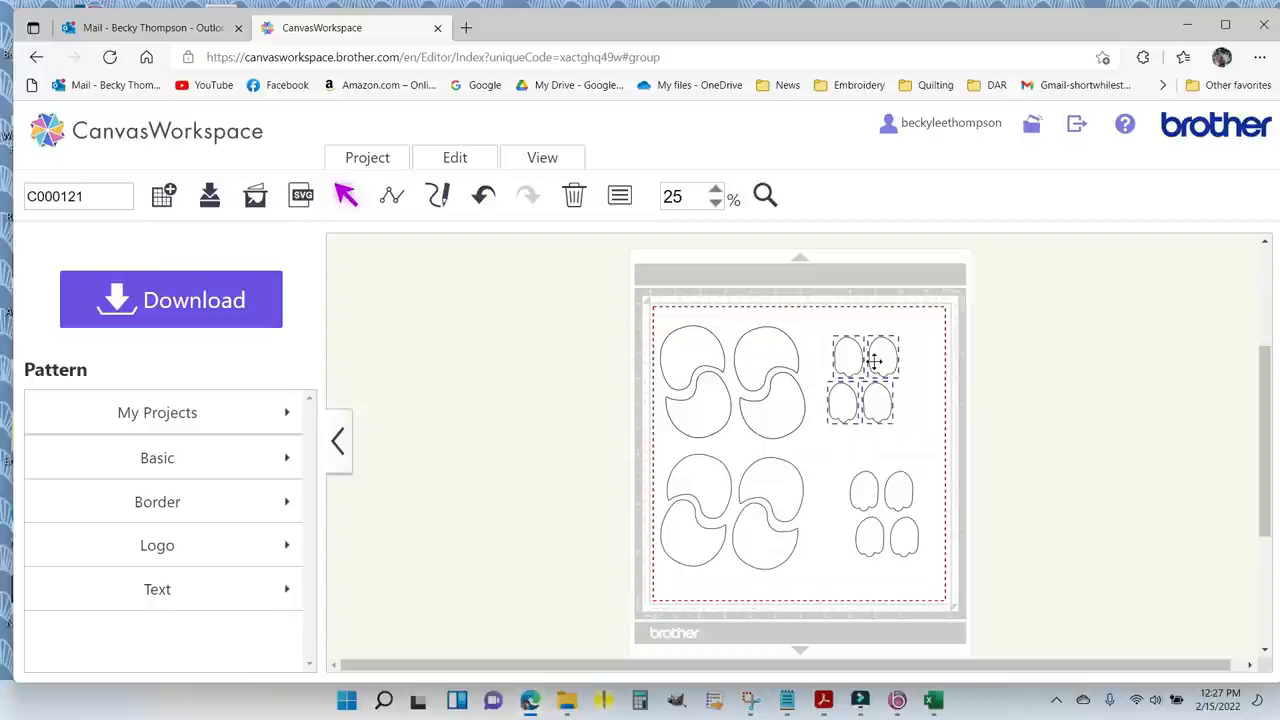
left_click_drag(863, 378, 888, 373)
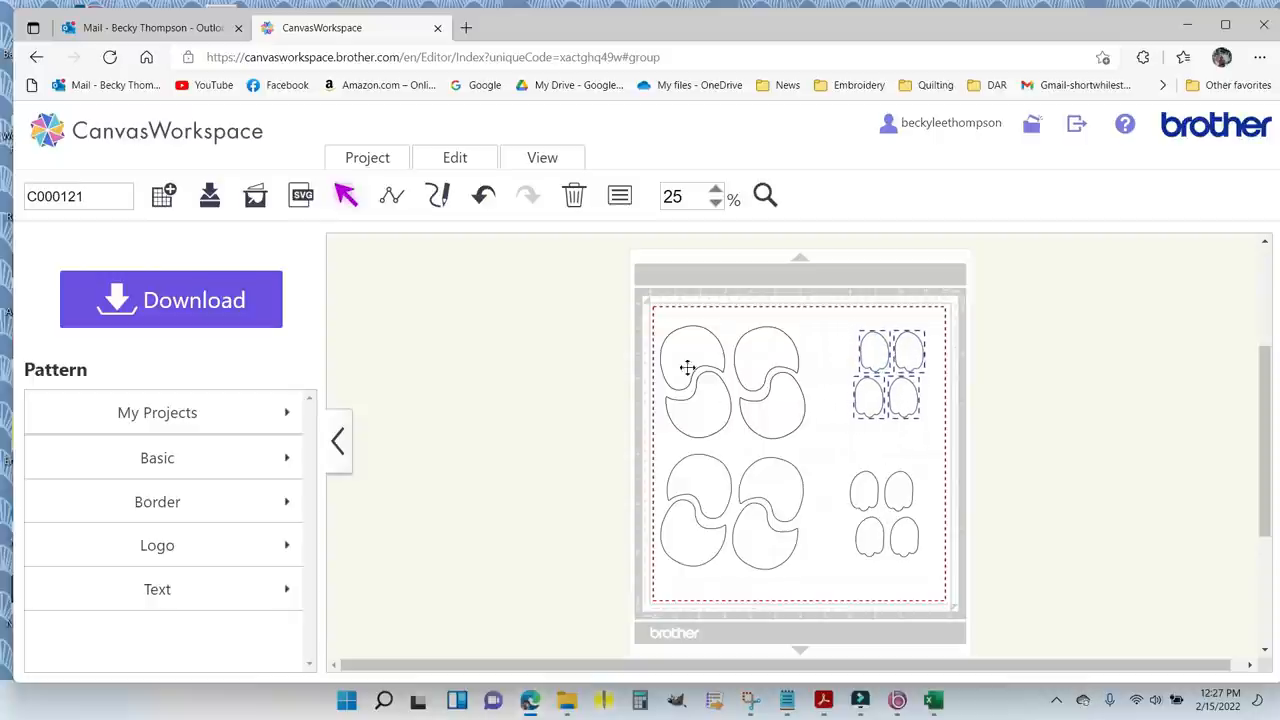
mouse_move(780, 560)
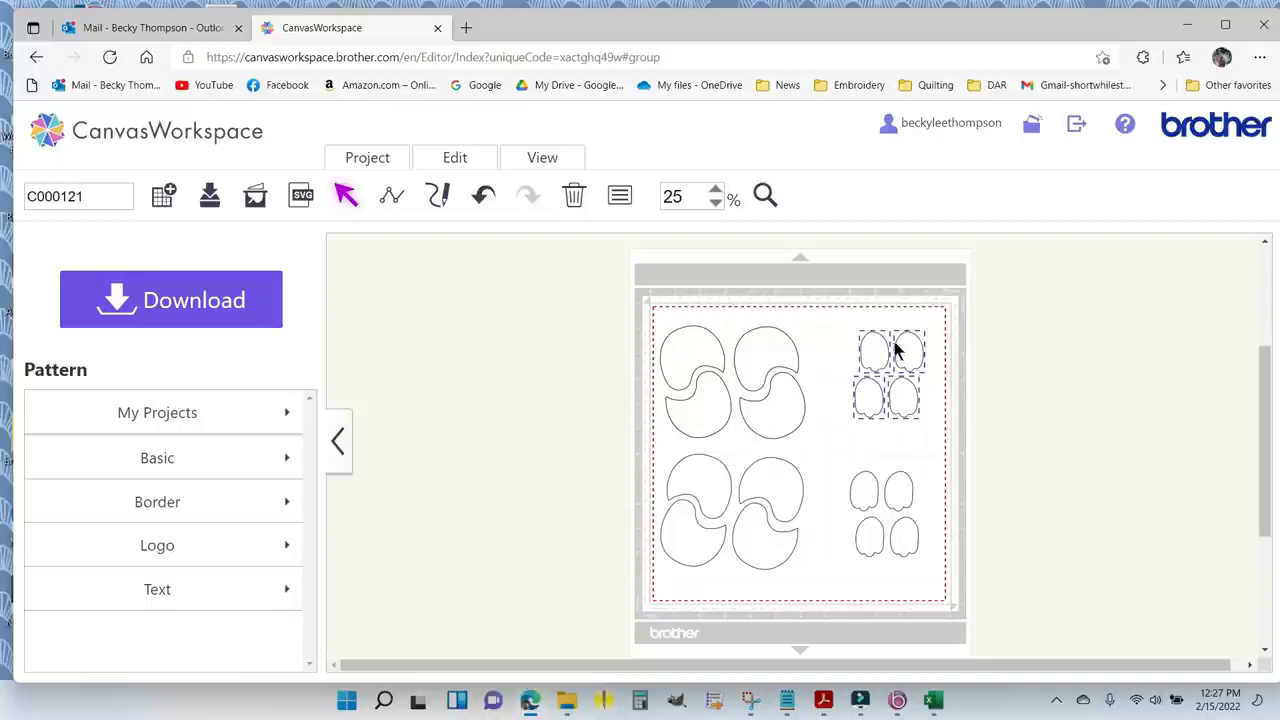
mouse_move(928, 517)
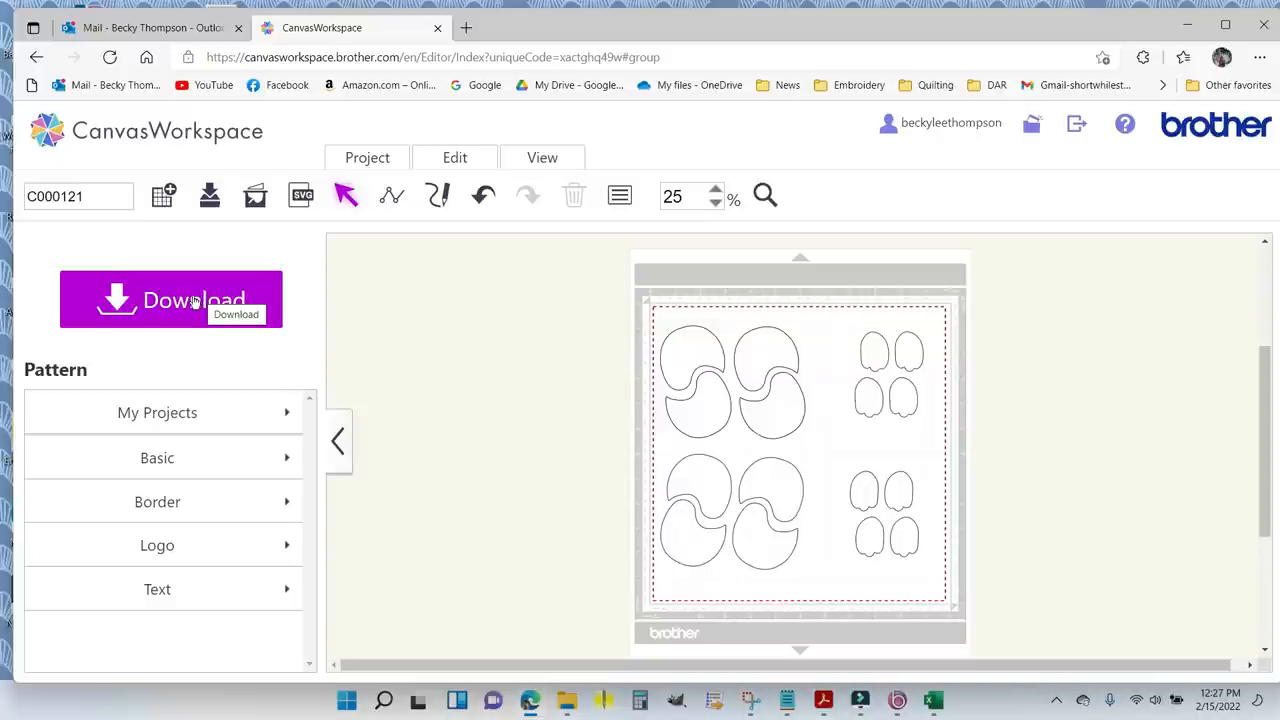
mouse_move(419, 387)
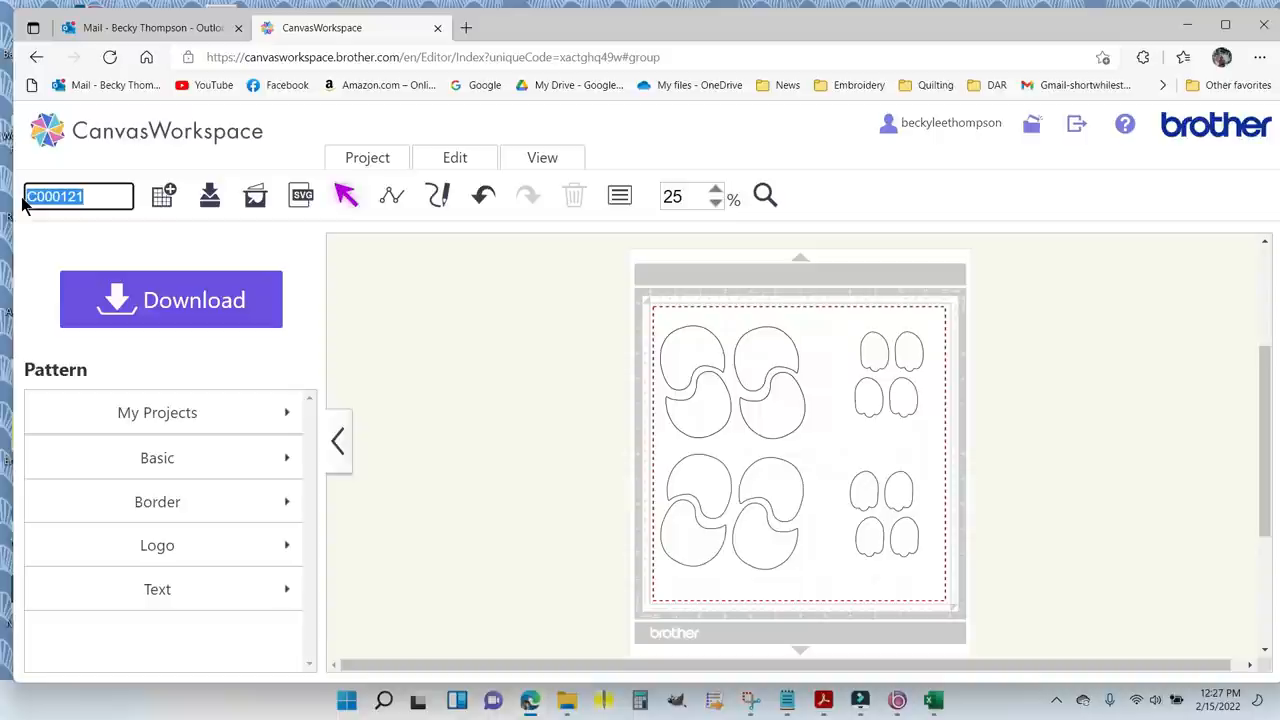
Name the project 'M23-M24 Chick', save it, and dismiss the completion message.
type("M23")
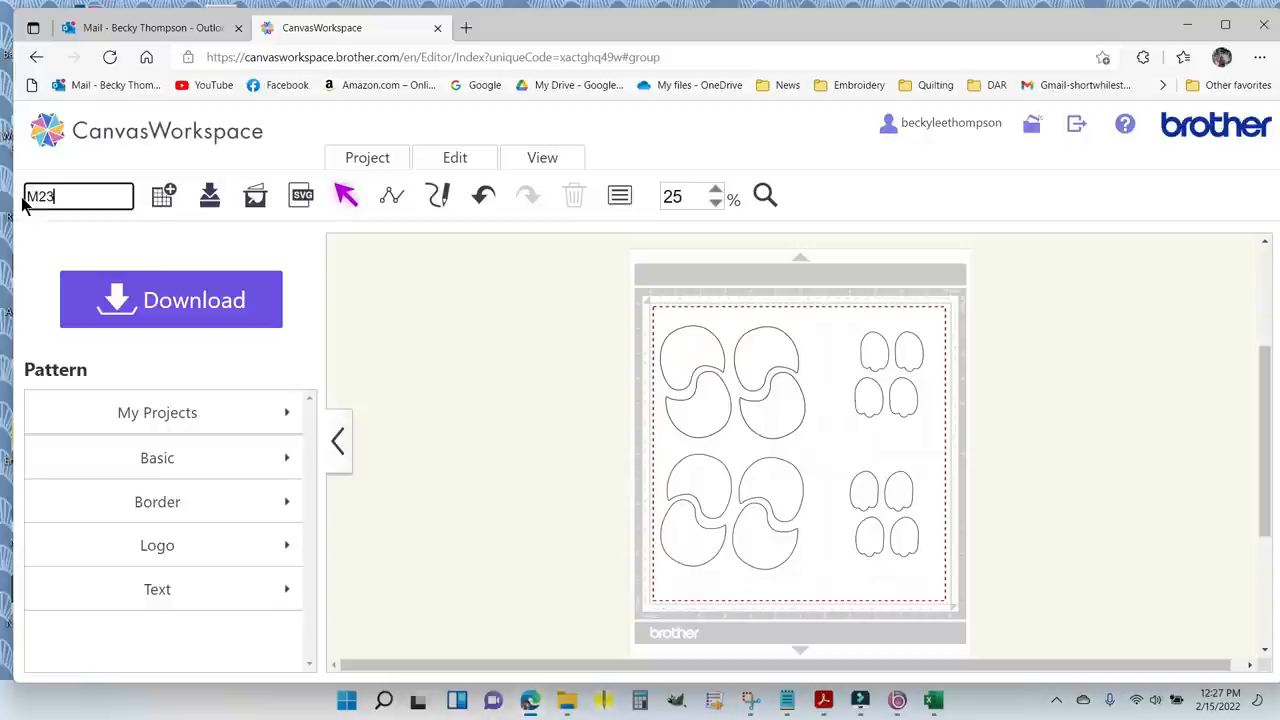
type("-M")
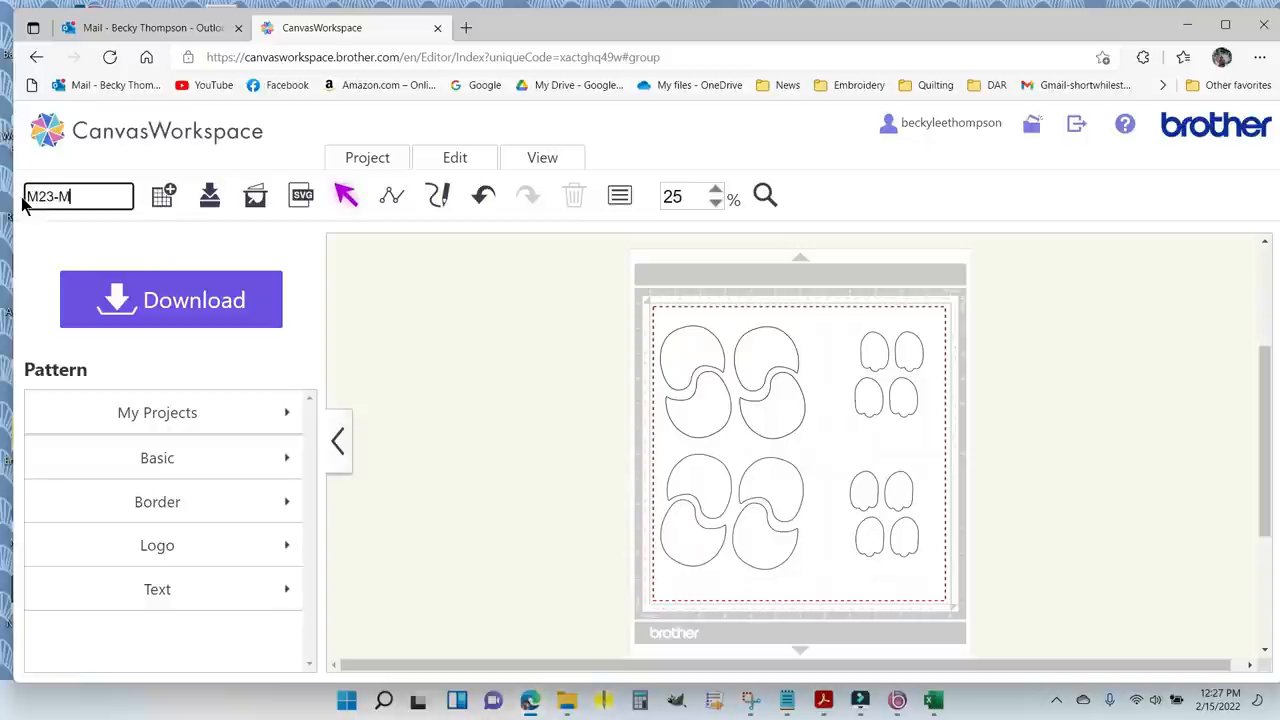
type("24 Chick")
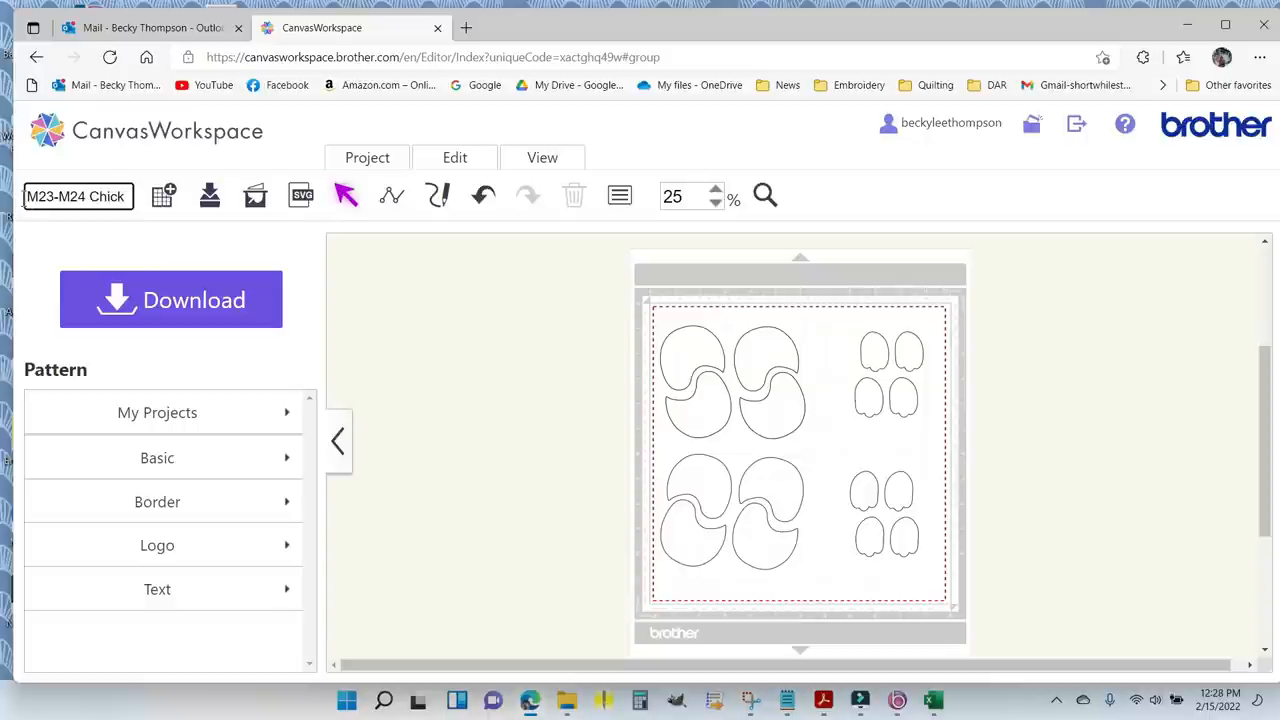
mouse_move(205, 290)
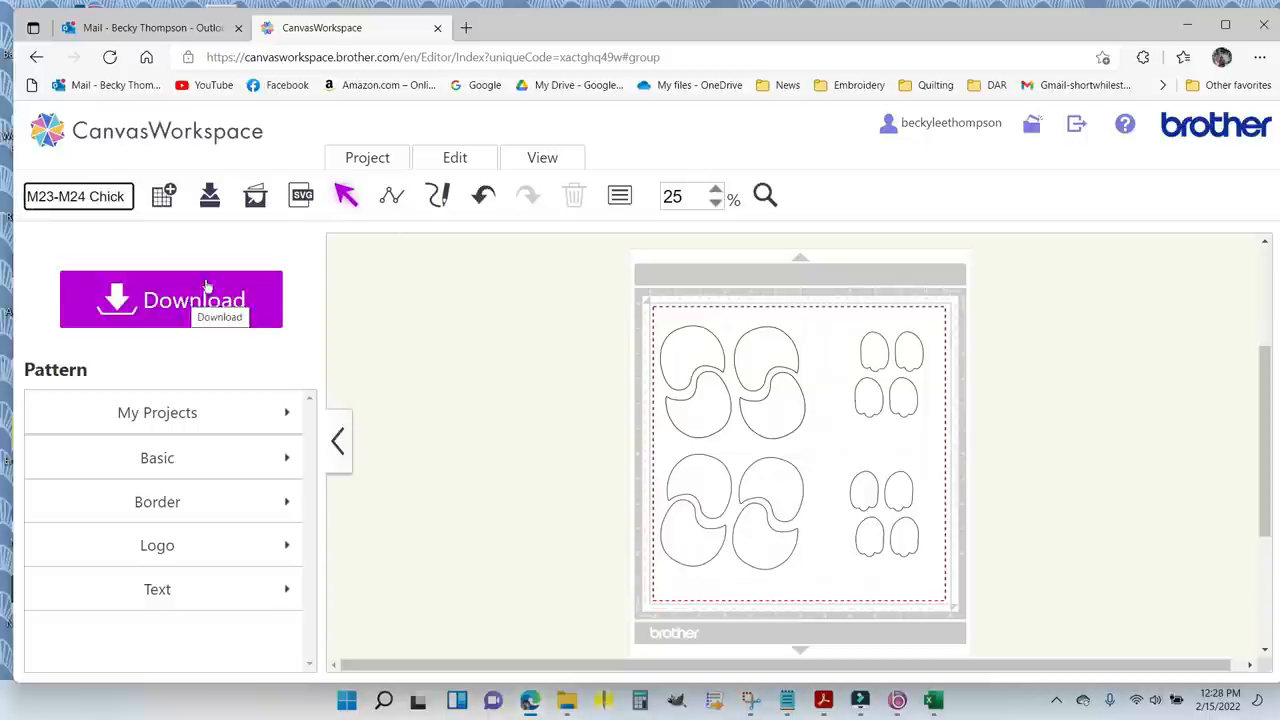
left_click(367, 157)
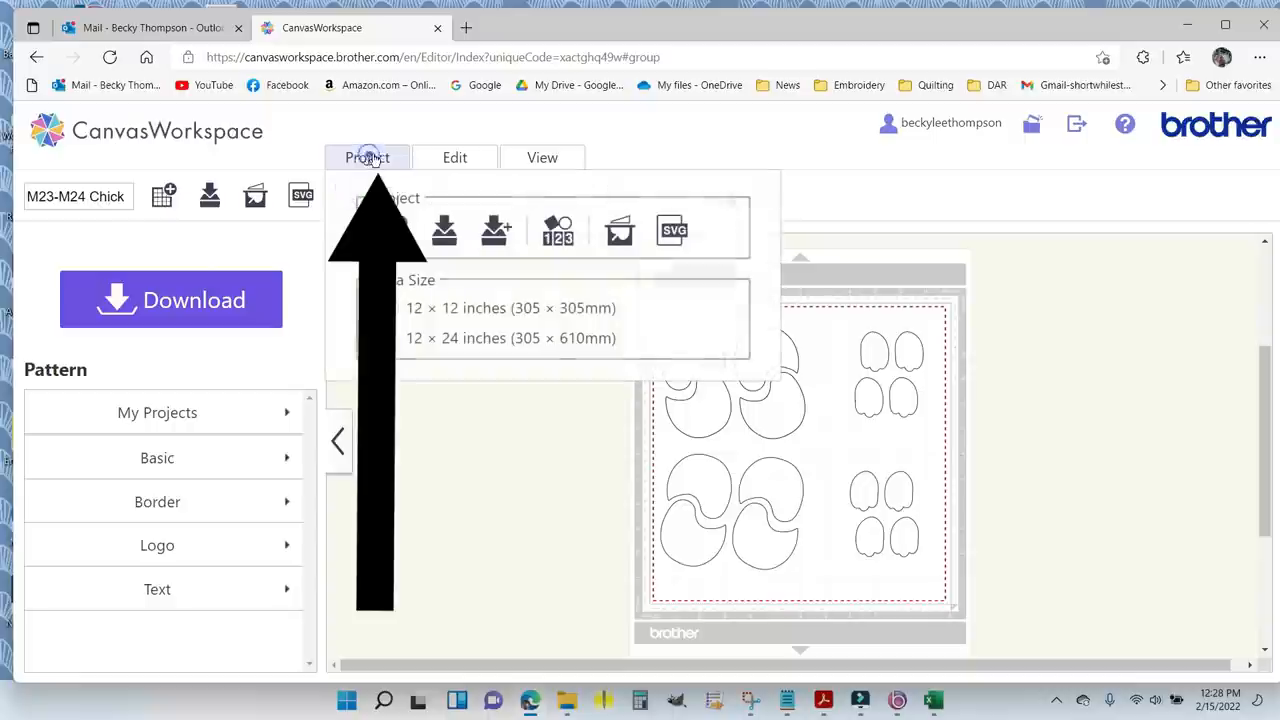
mouse_move(496, 230)
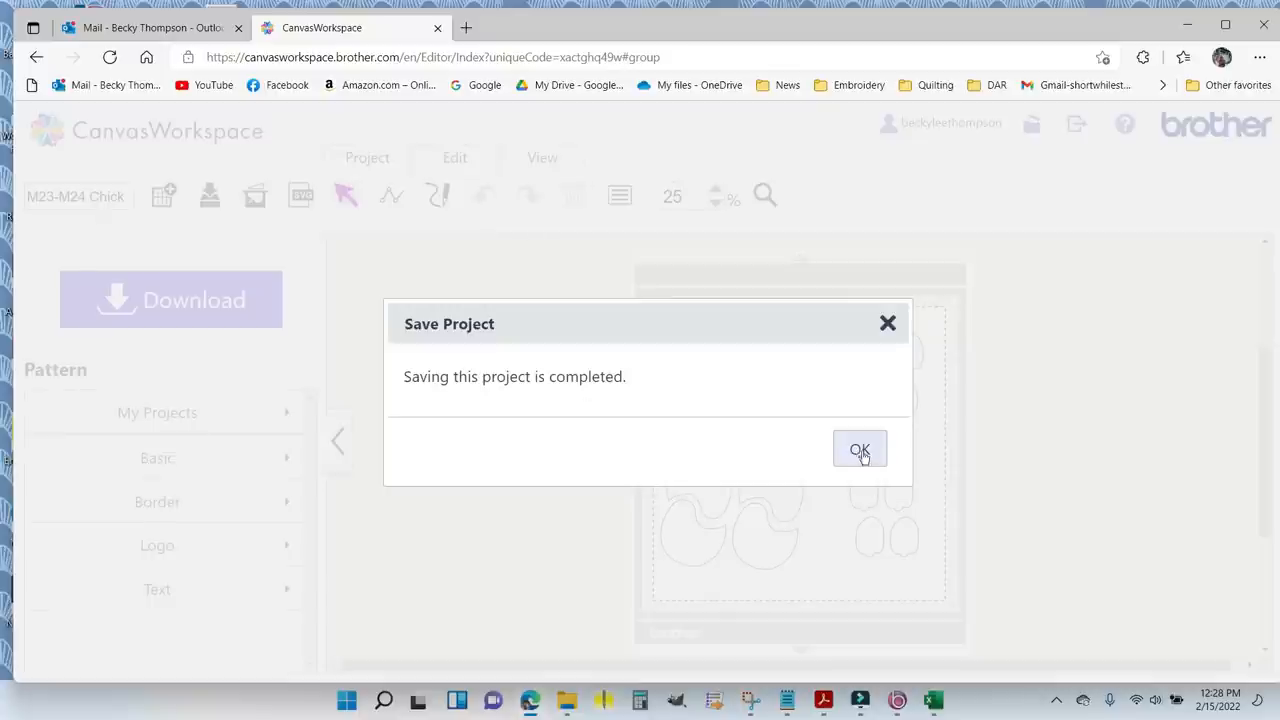
left_click(860, 449)
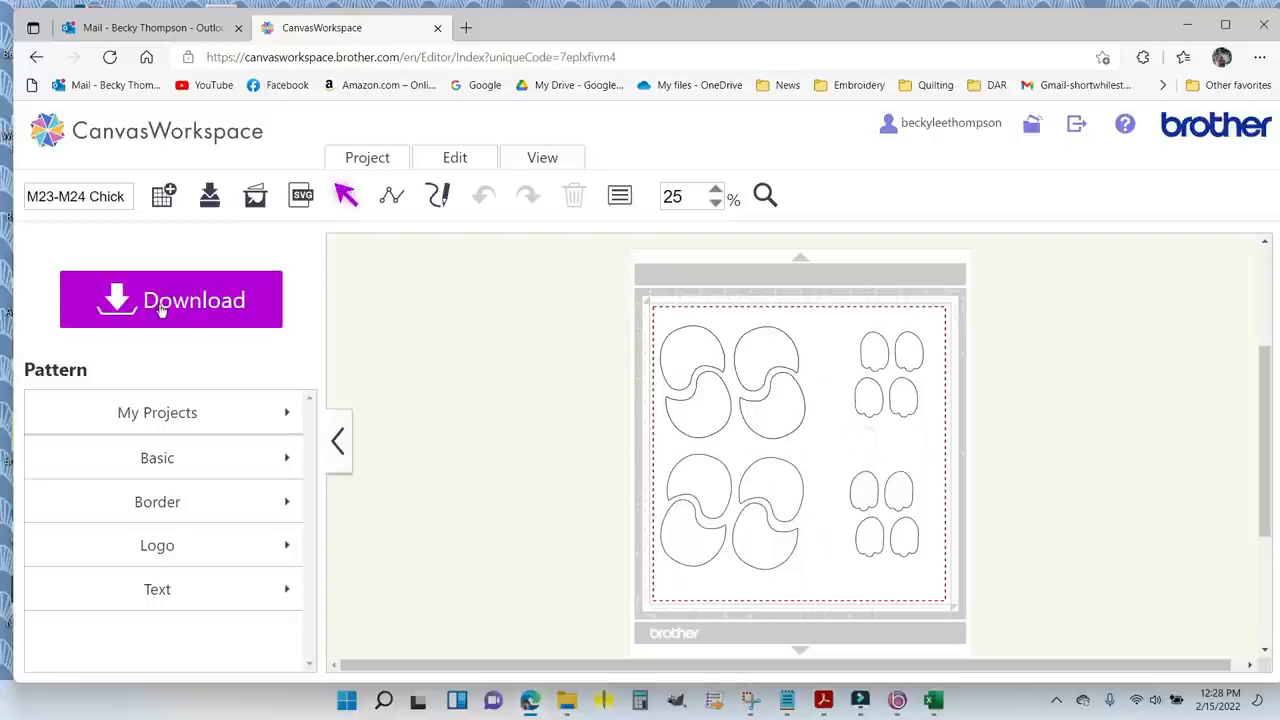
mouse_move(185, 300)
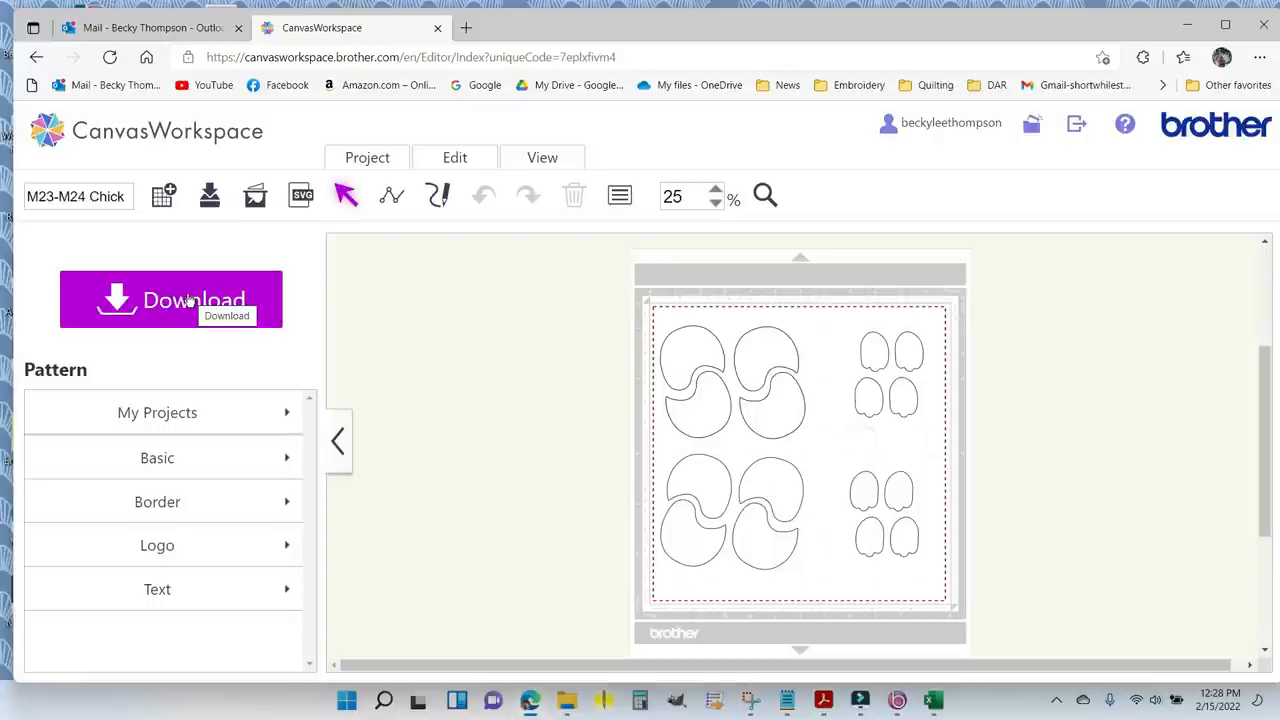
Prepare the chick layout for ScanNCut Transfer and close the transfer-ready window.
left_click(170, 299)
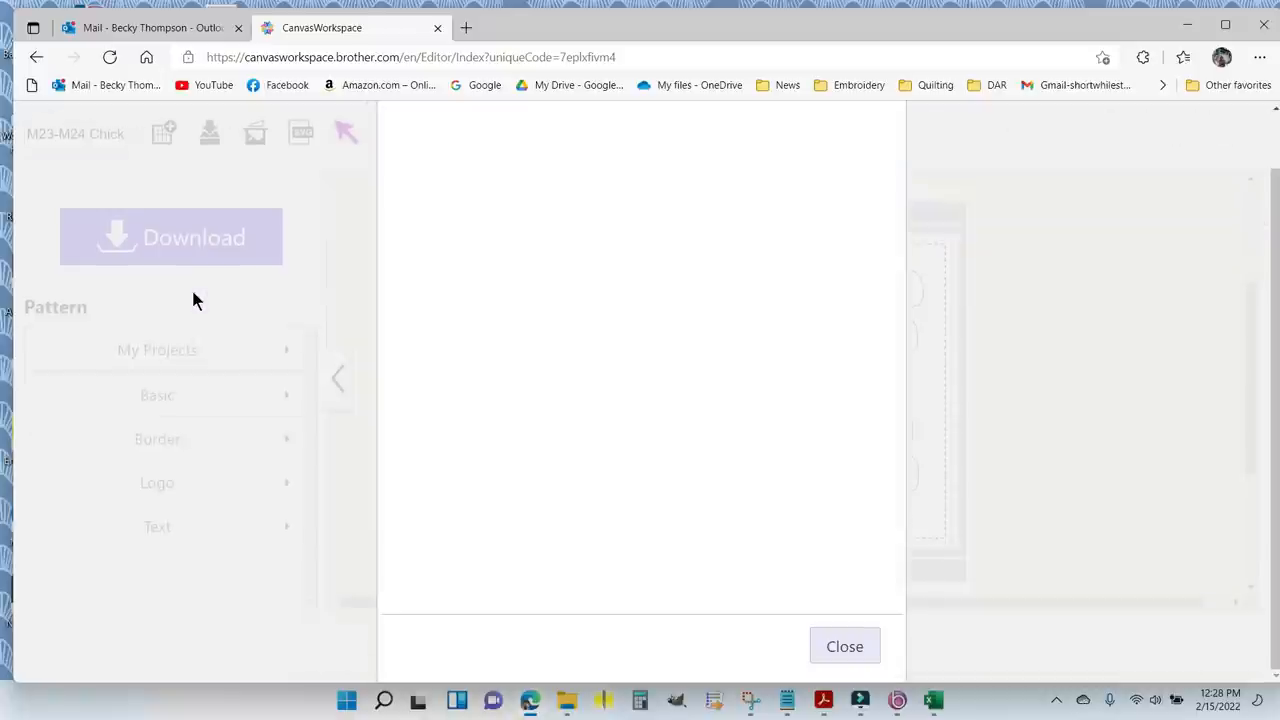
left_click(170, 237)
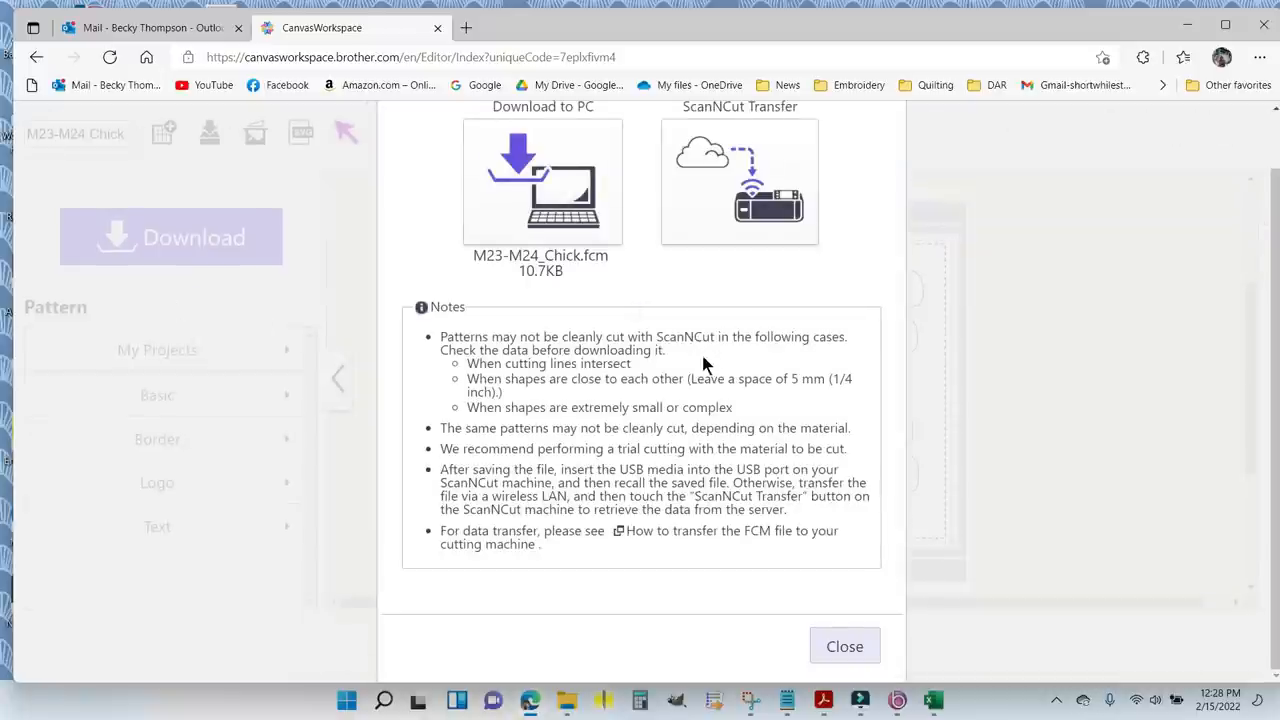
scroll("up", 3)
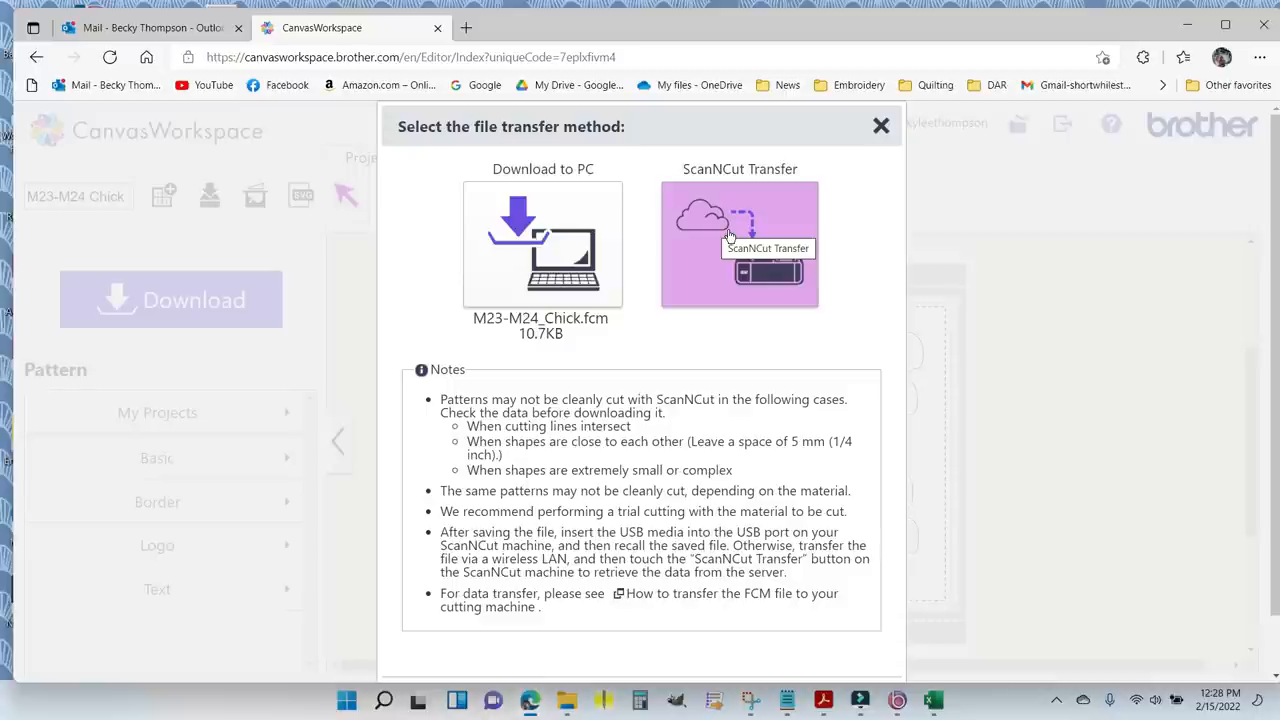
mouse_move(735, 225)
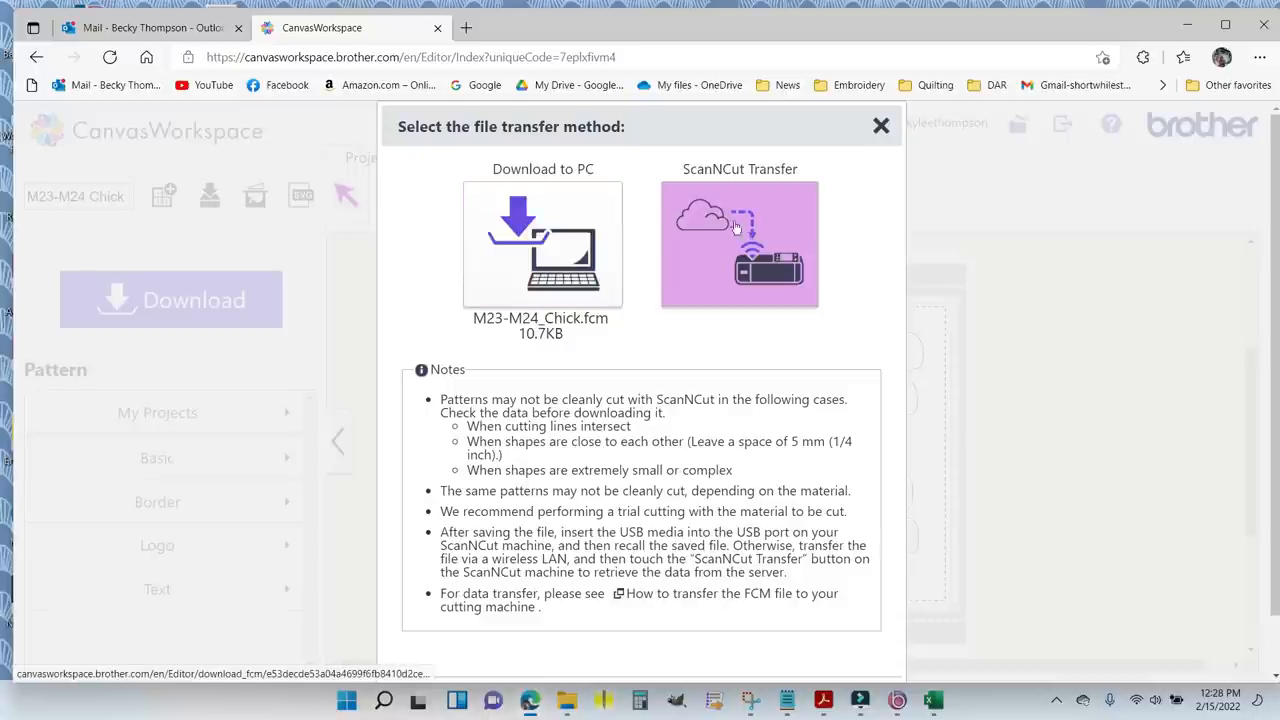
mouse_move(740, 240)
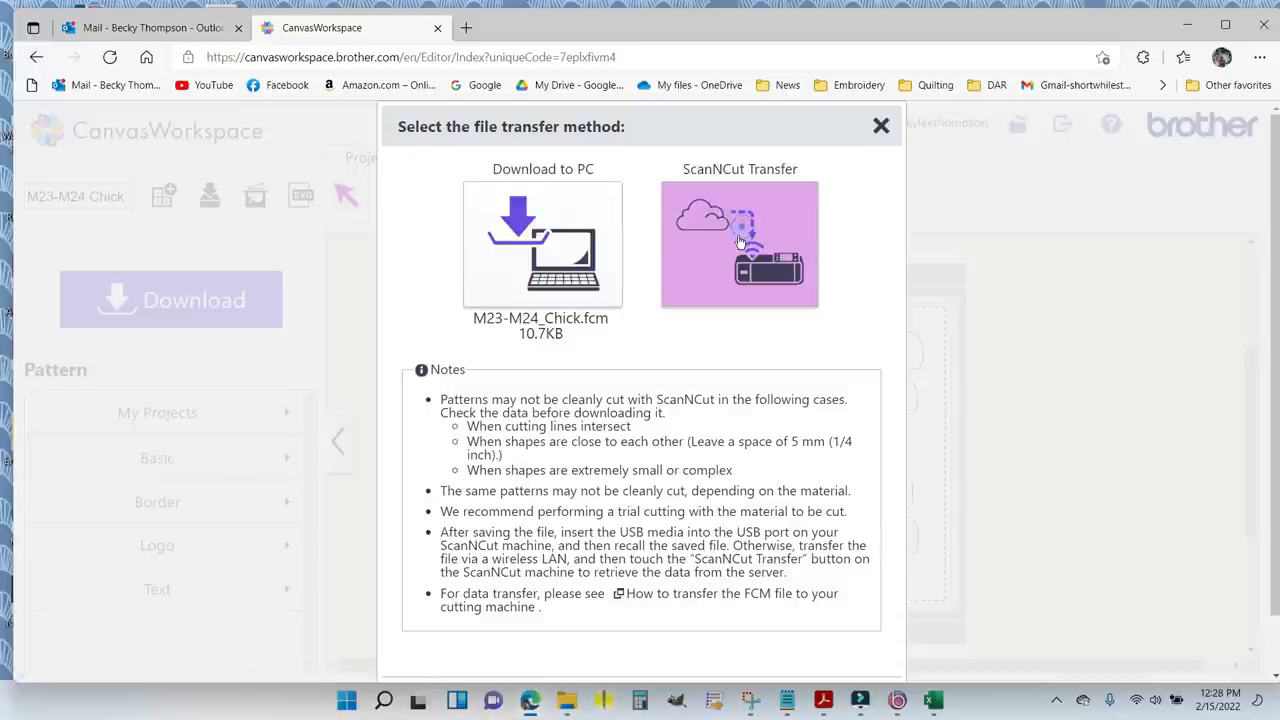
left_click(740, 243)
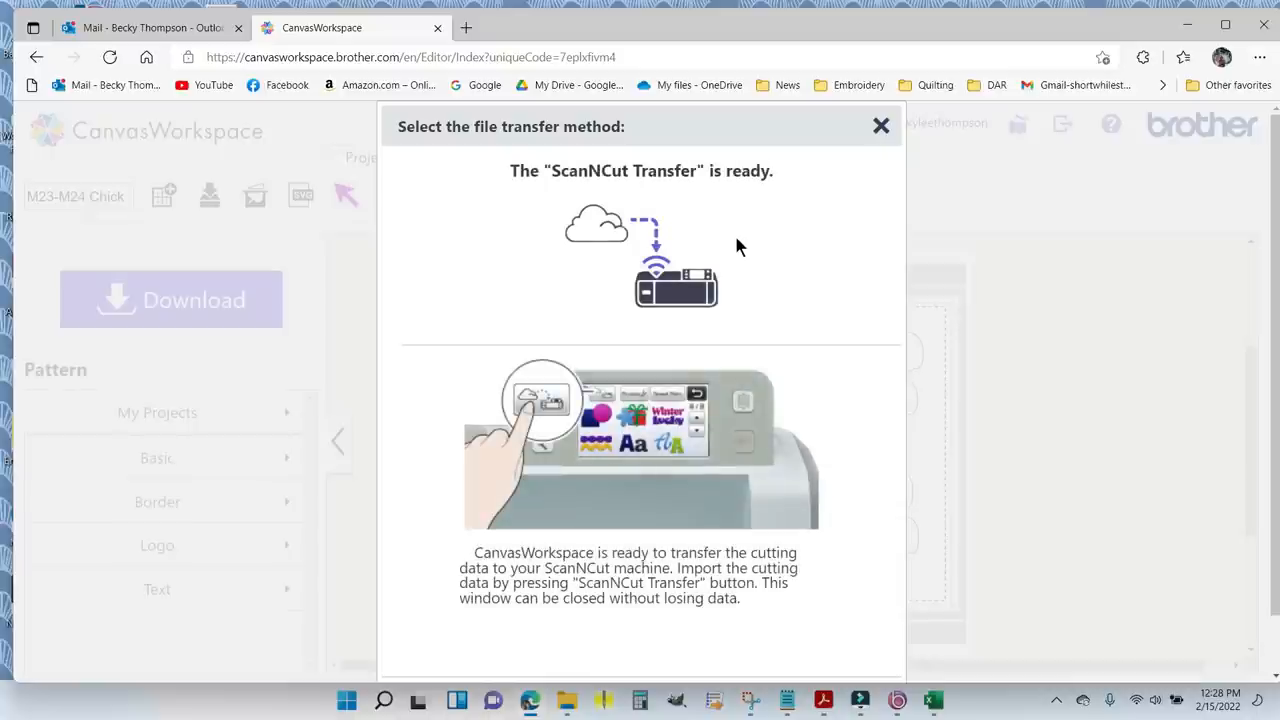
mouse_move(881, 126)
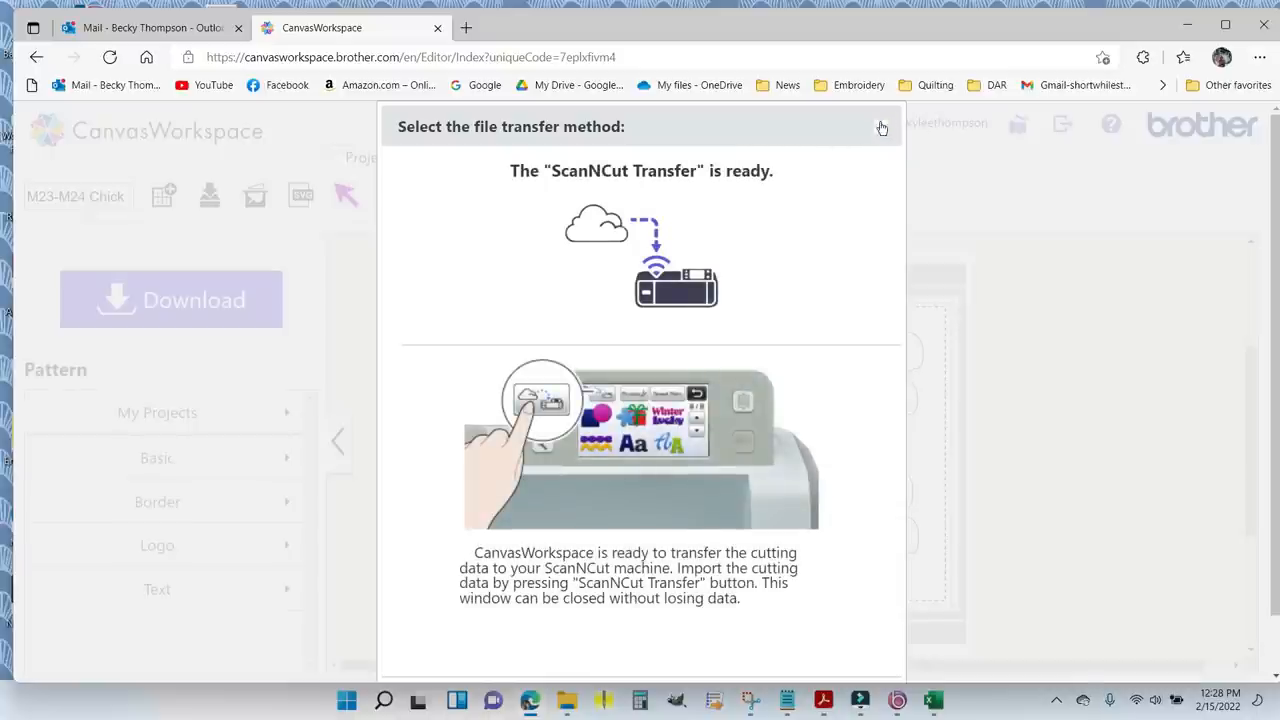
left_click(881, 127)
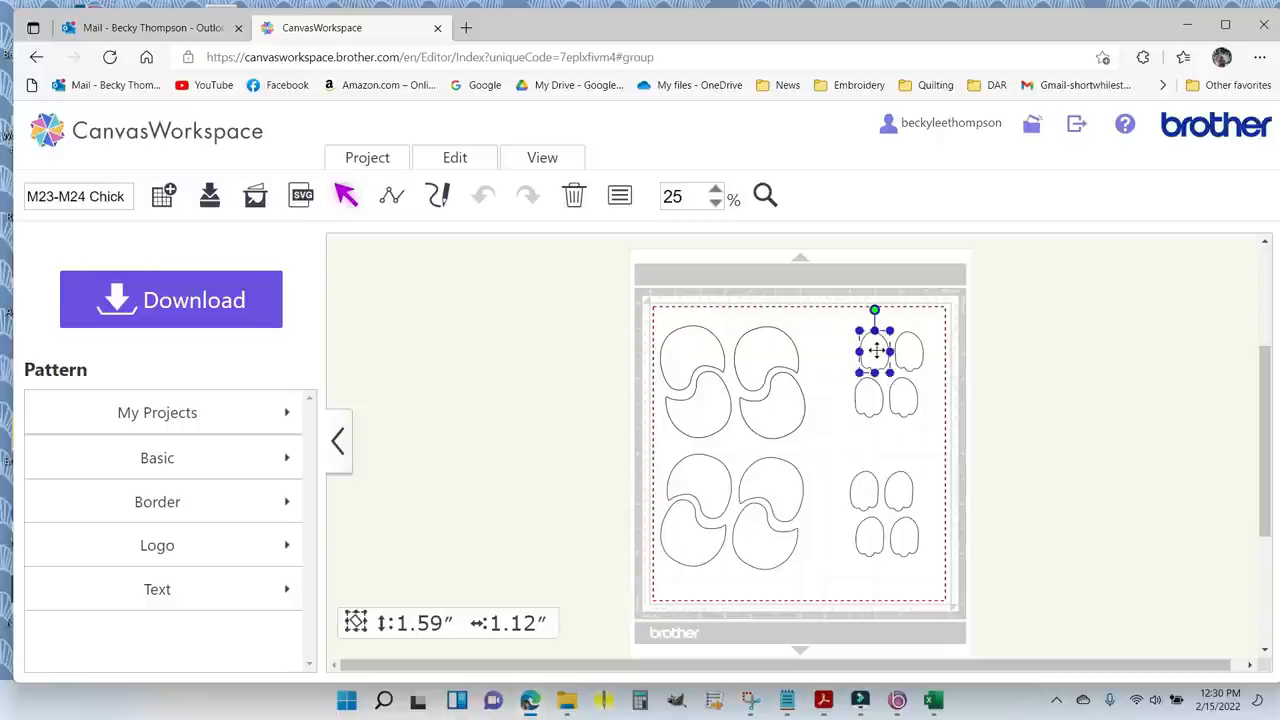
mouse_move(793, 327)
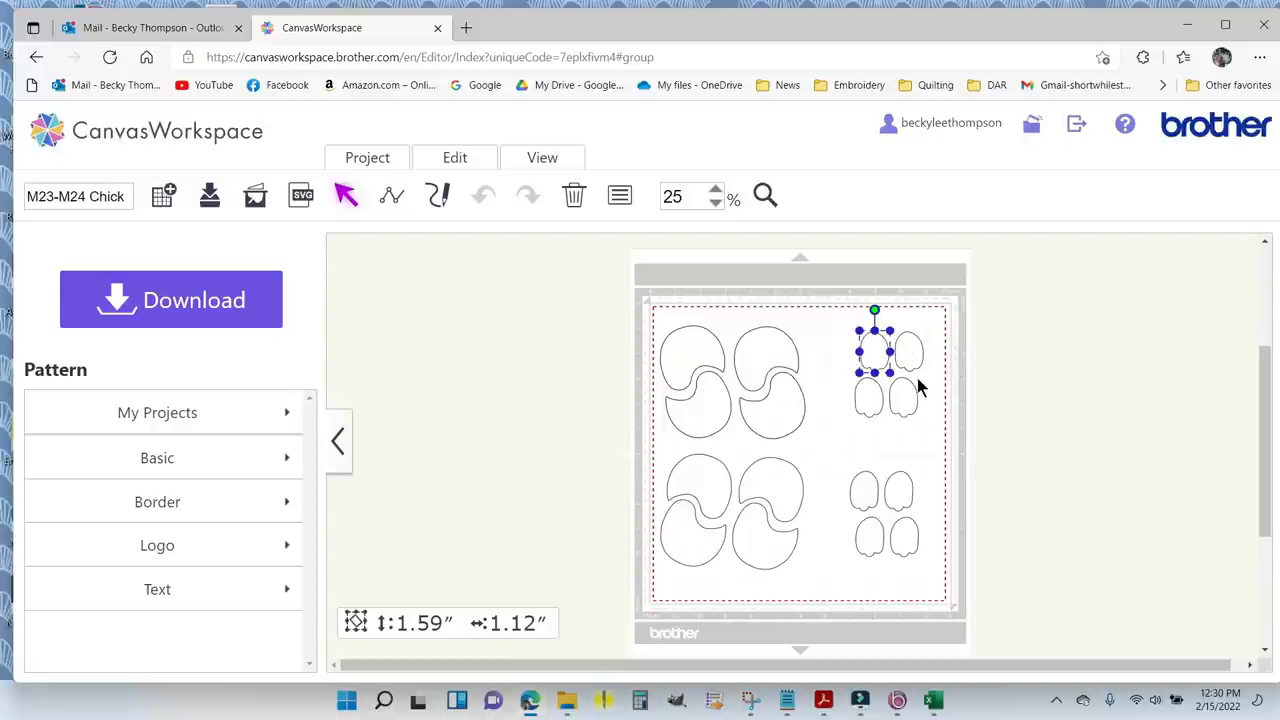
mouse_move(904, 489)
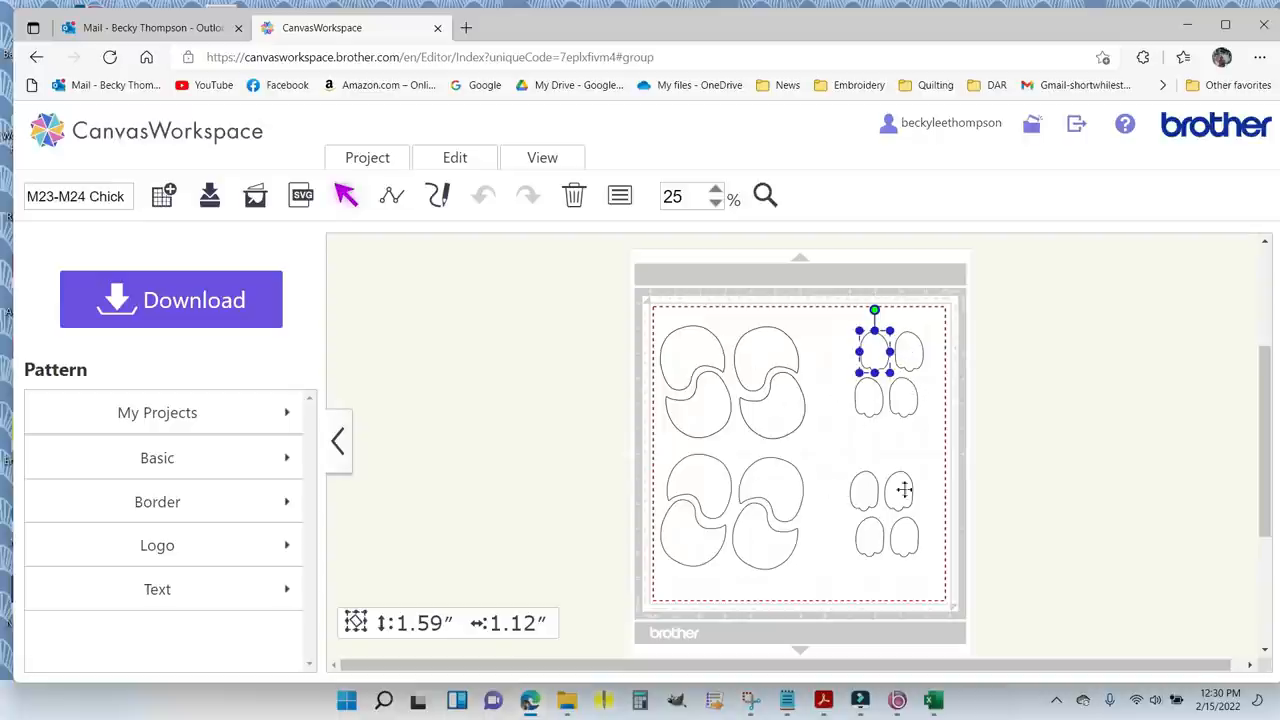
mouse_move(873, 353)
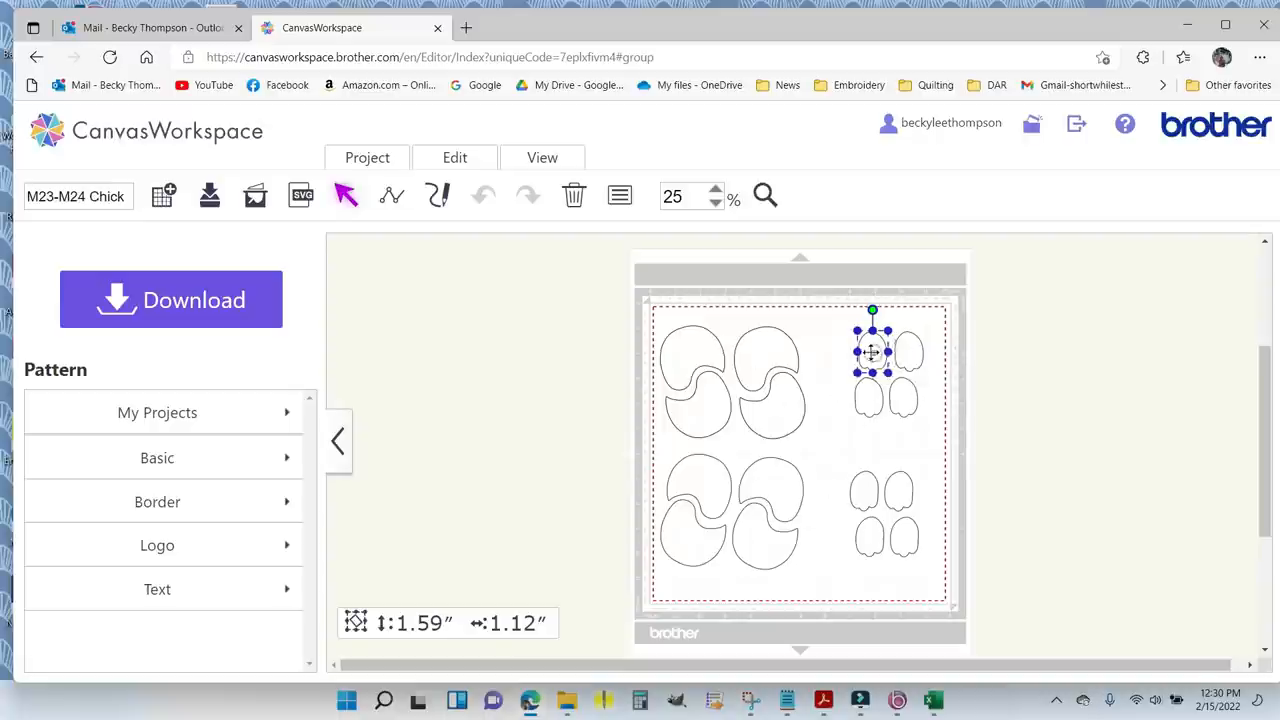
Remove the extra small wings and ungroup the top-left chick pair.
left_click_drag(872, 352, 842, 270)
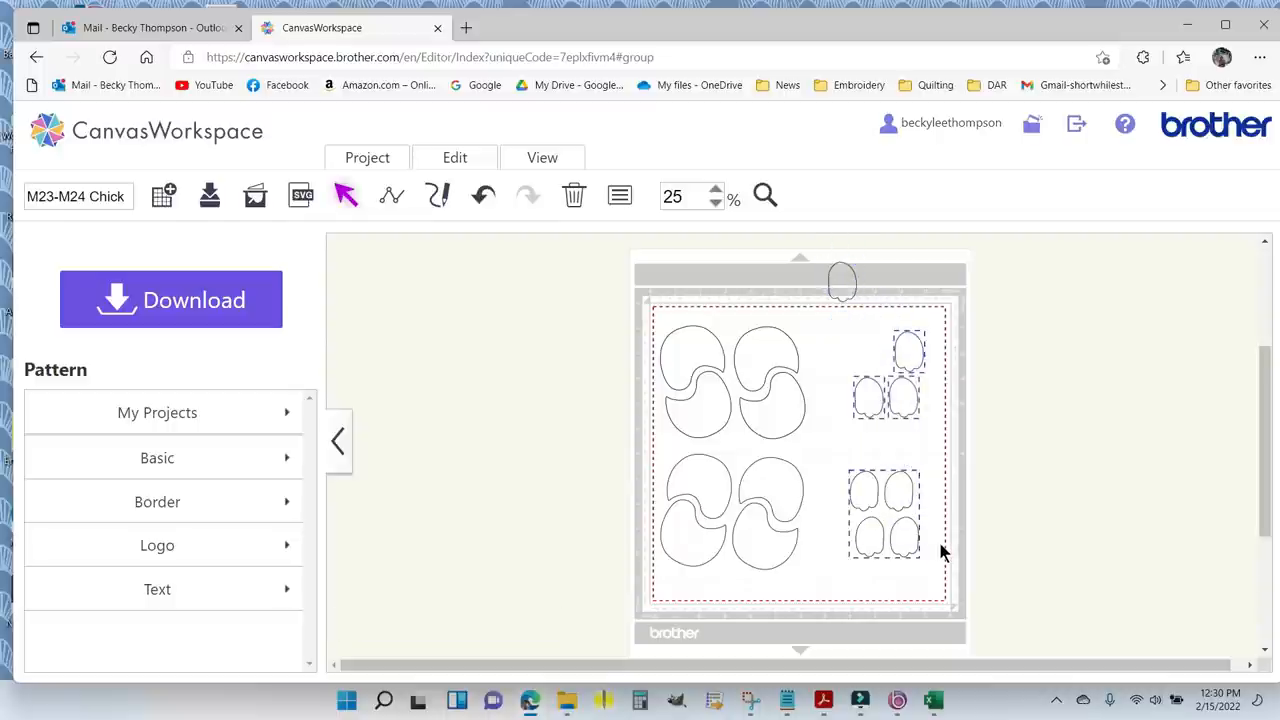
left_click(573, 195)
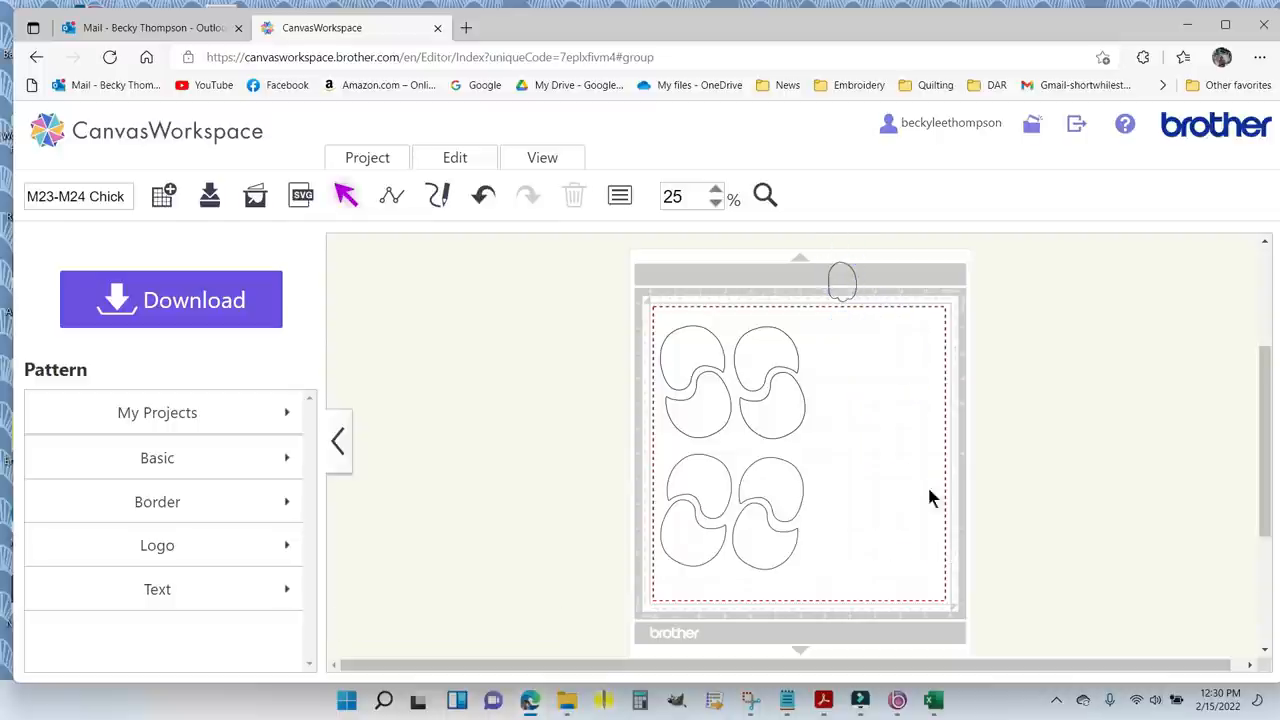
left_click(905, 355)
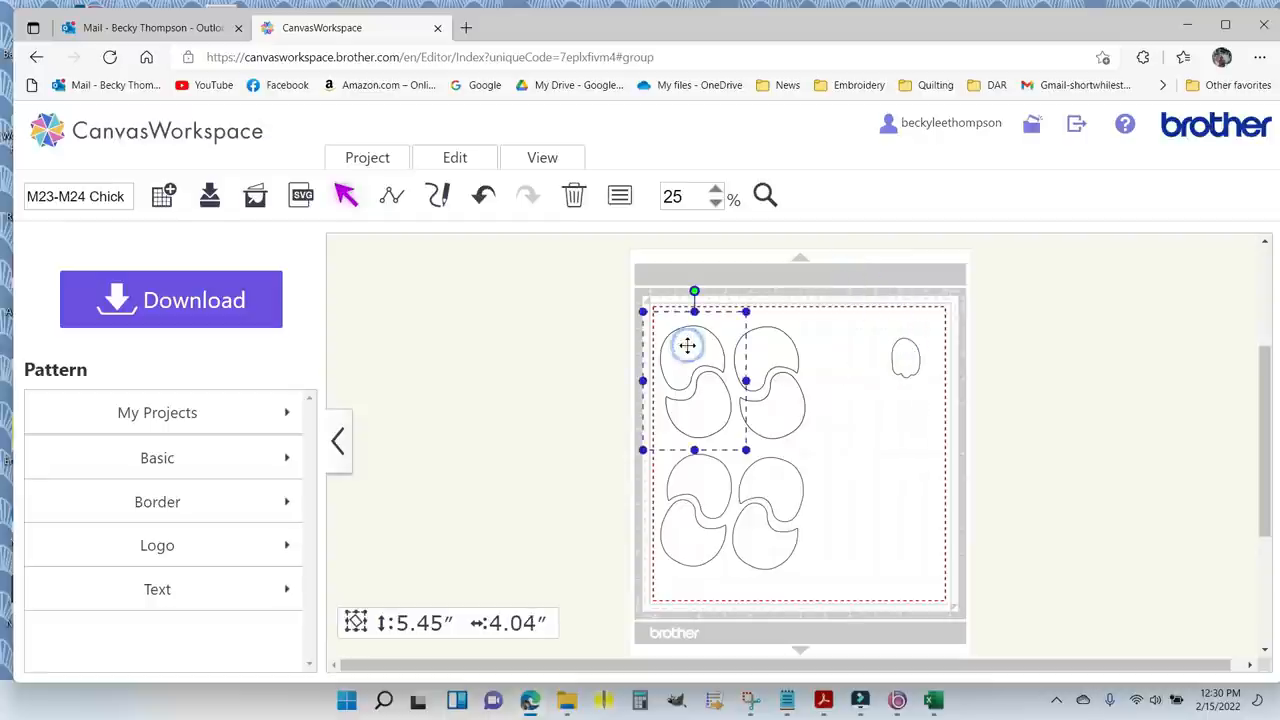
right_click(687, 346)
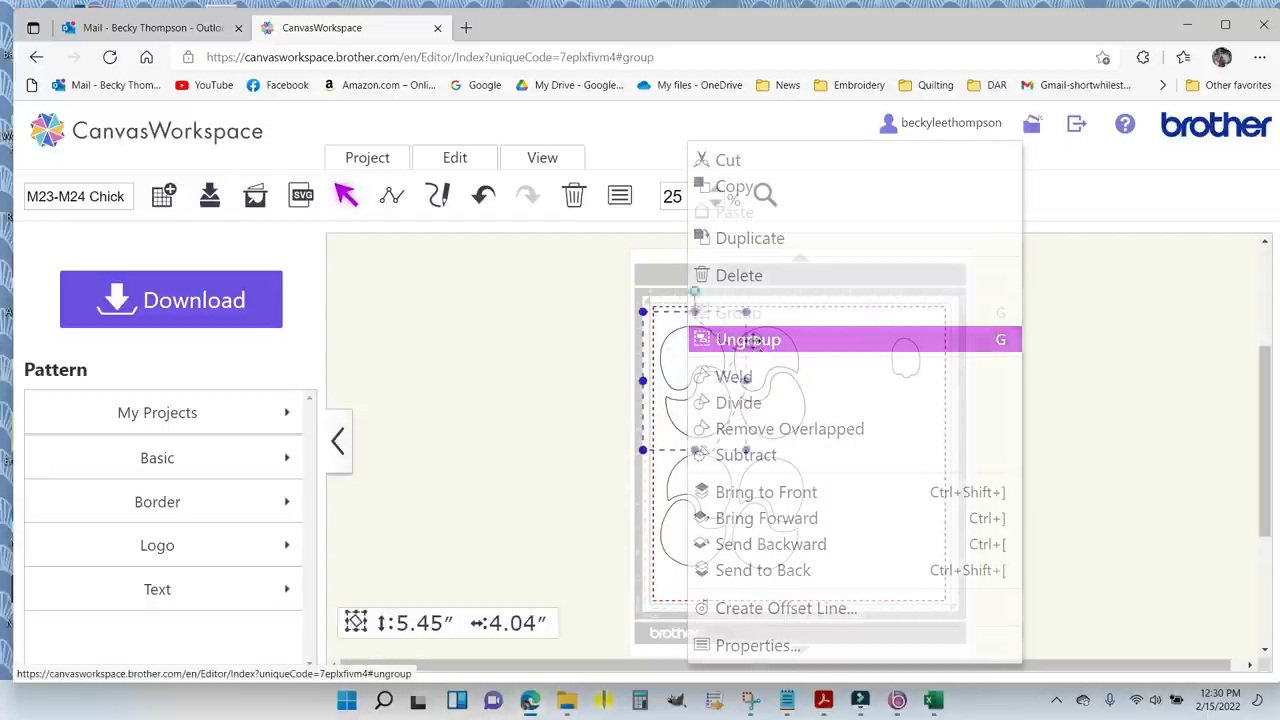
left_click(748, 339)
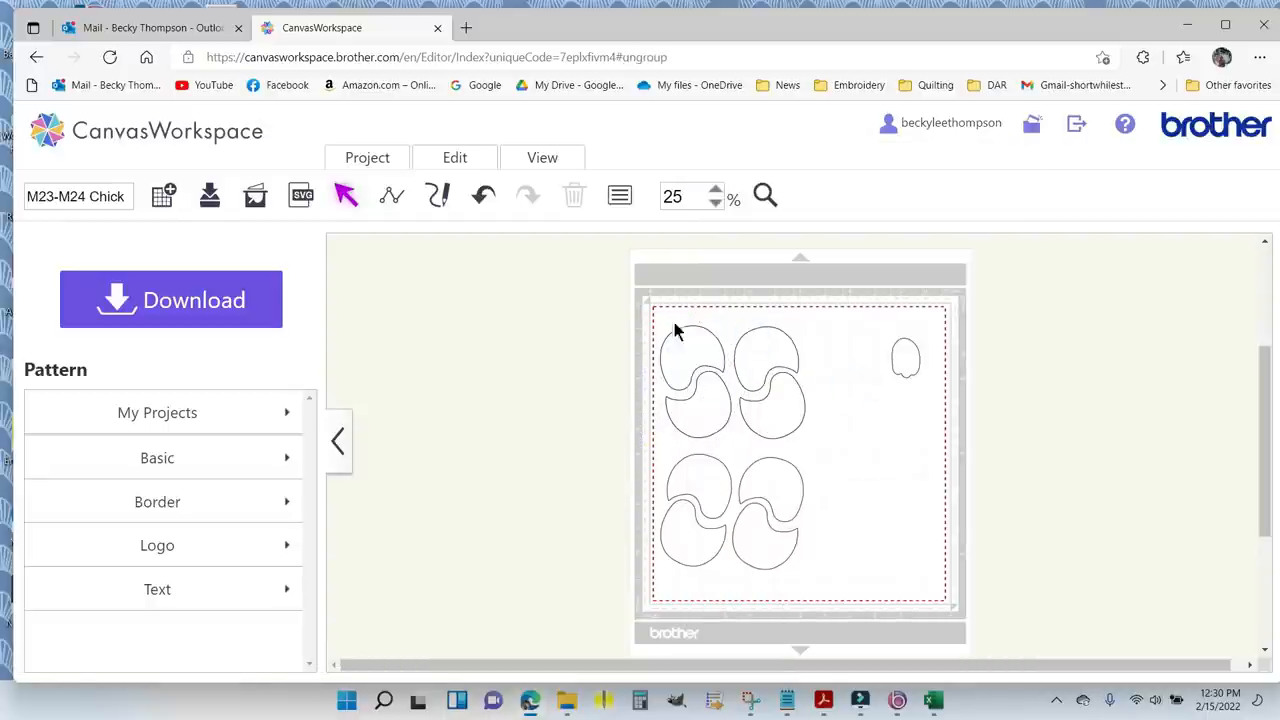
Move the extra chick body off the mat and set the wing beside the remaining body.
left_click_drag(690, 375, 560, 300)
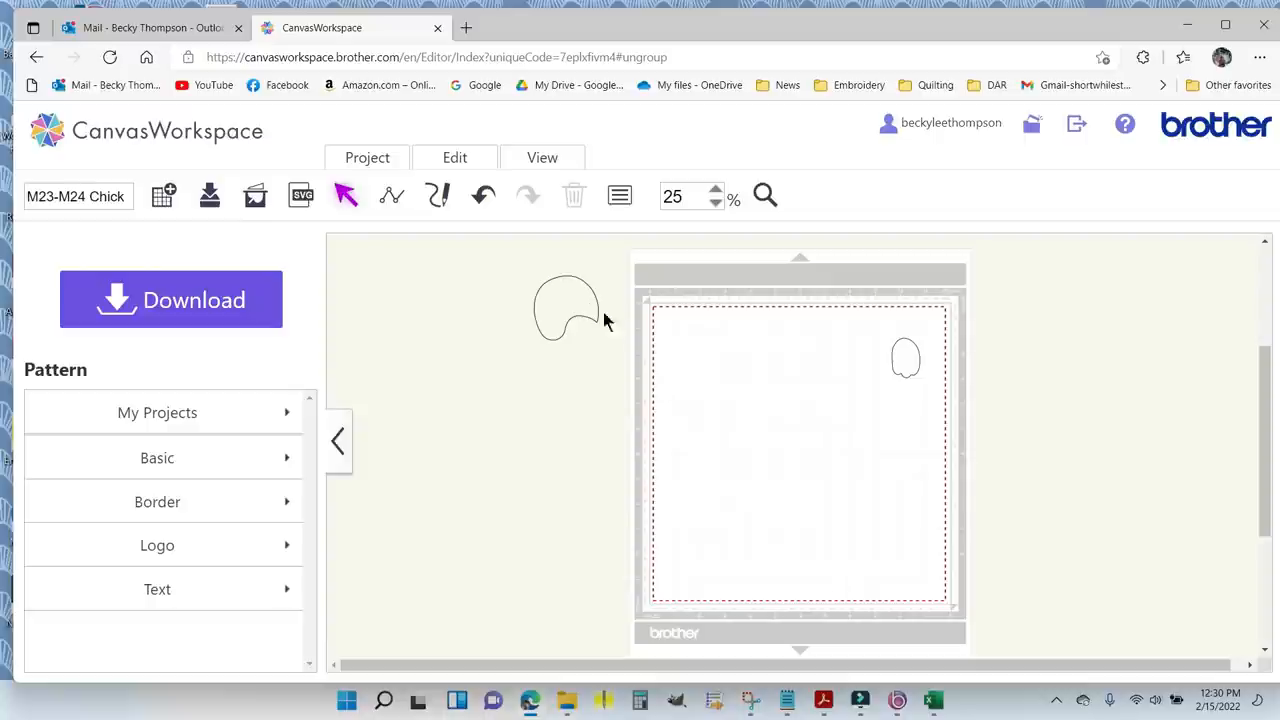
left_click_drag(565, 308, 750, 375)
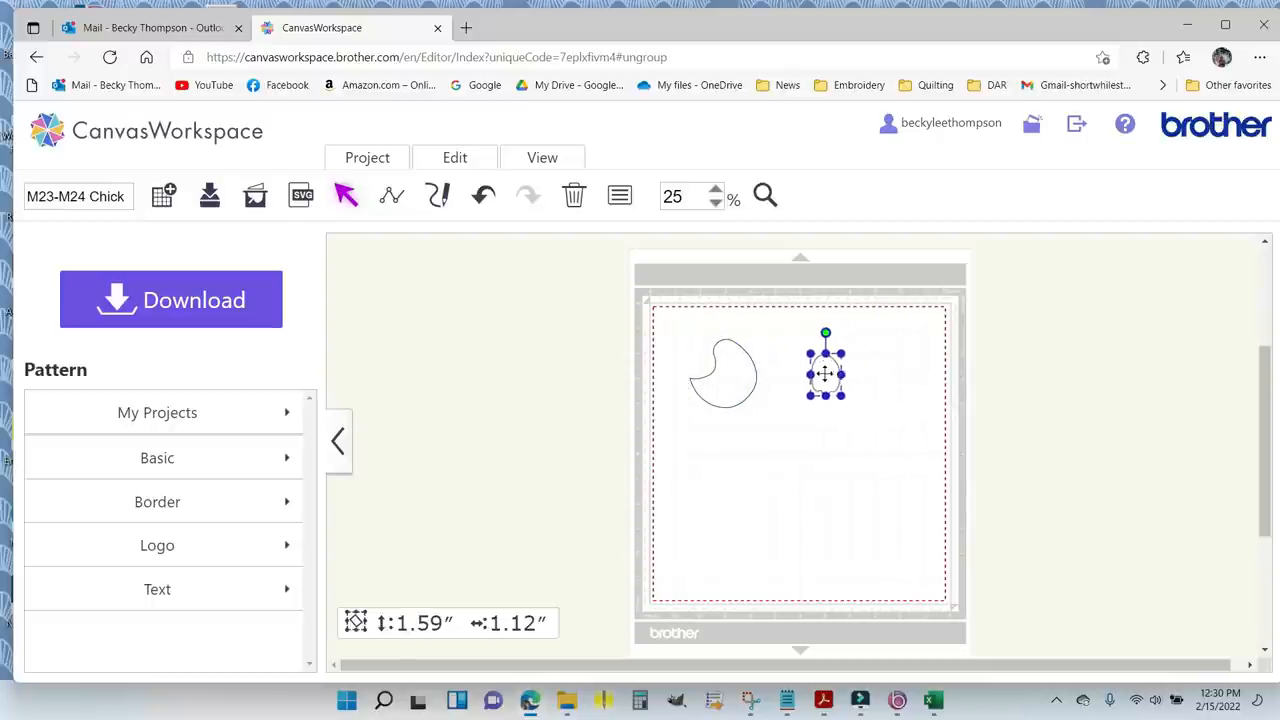
left_click(900, 381)
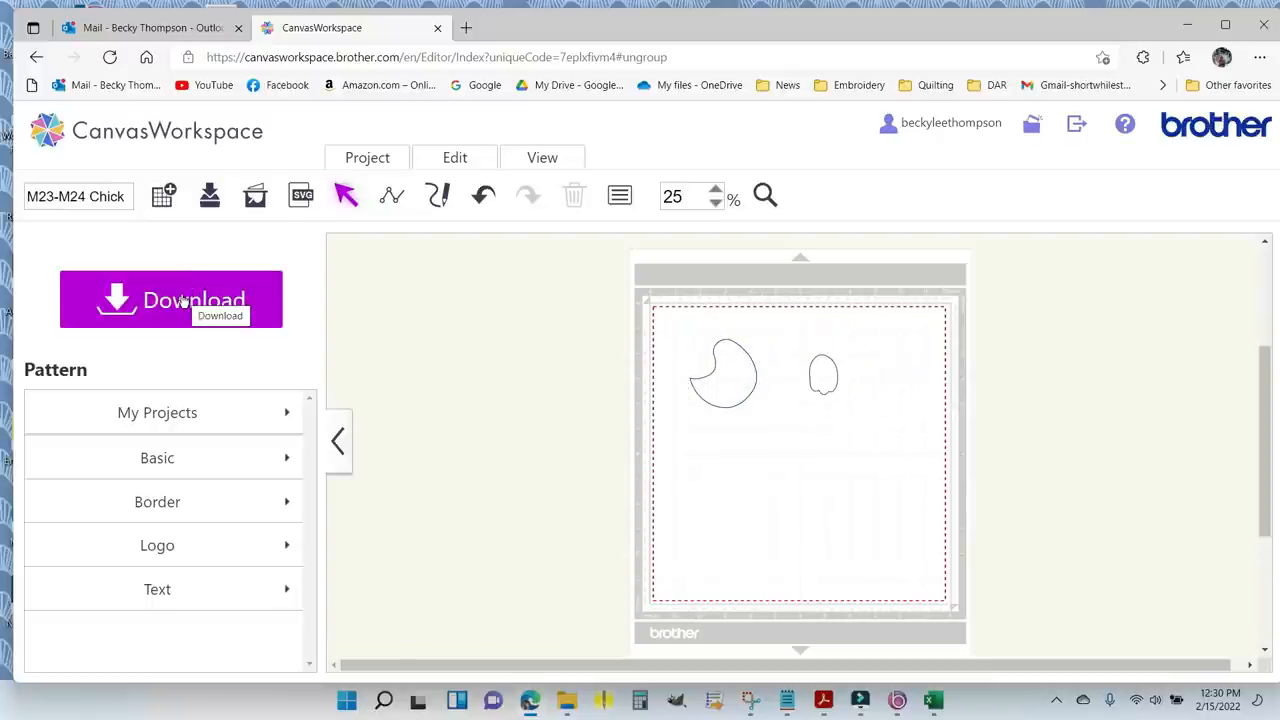
Open the download options to save the chick and wing as M23-M24_Chick.fcm.
left_click(170, 299)
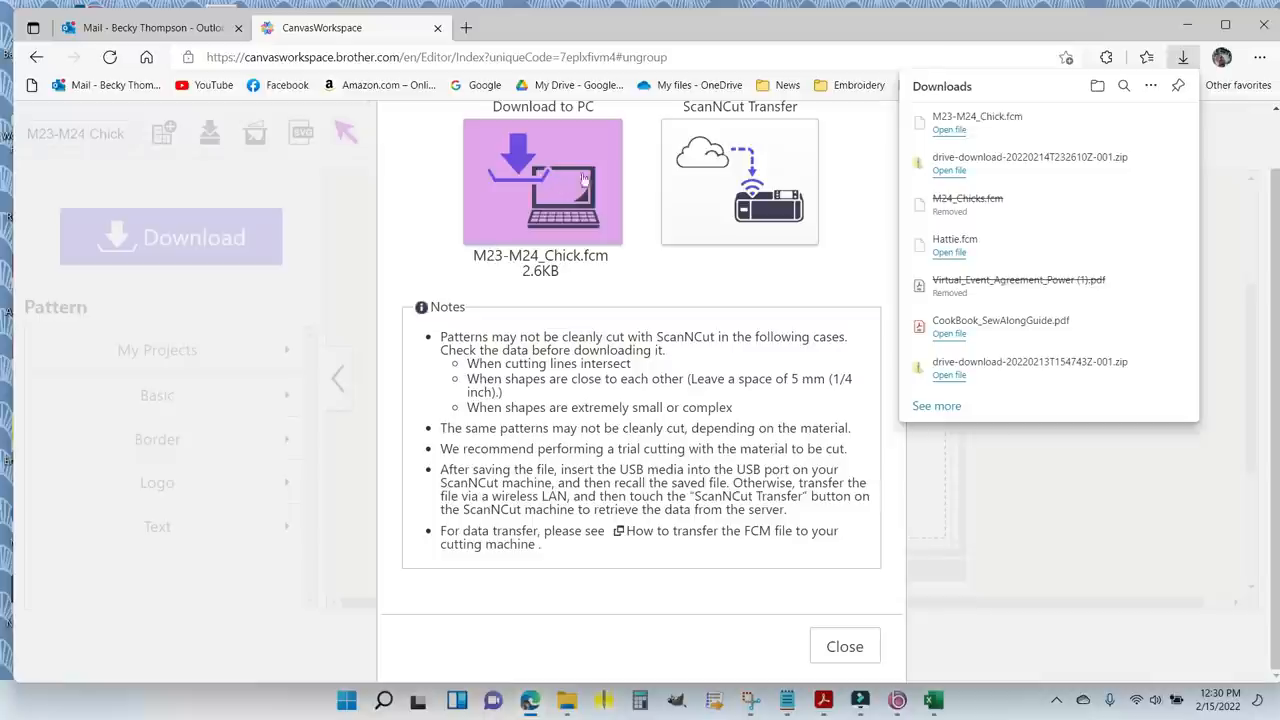
mouse_move(1003, 125)
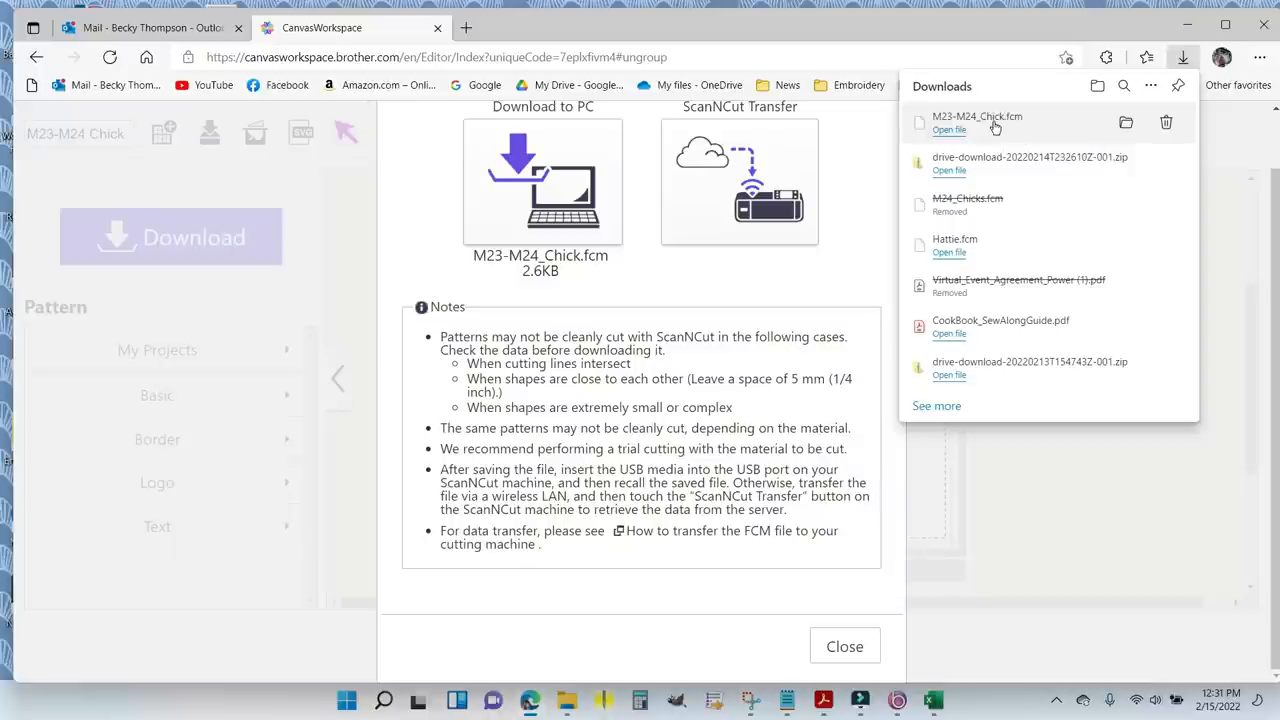
mouse_move(994, 123)
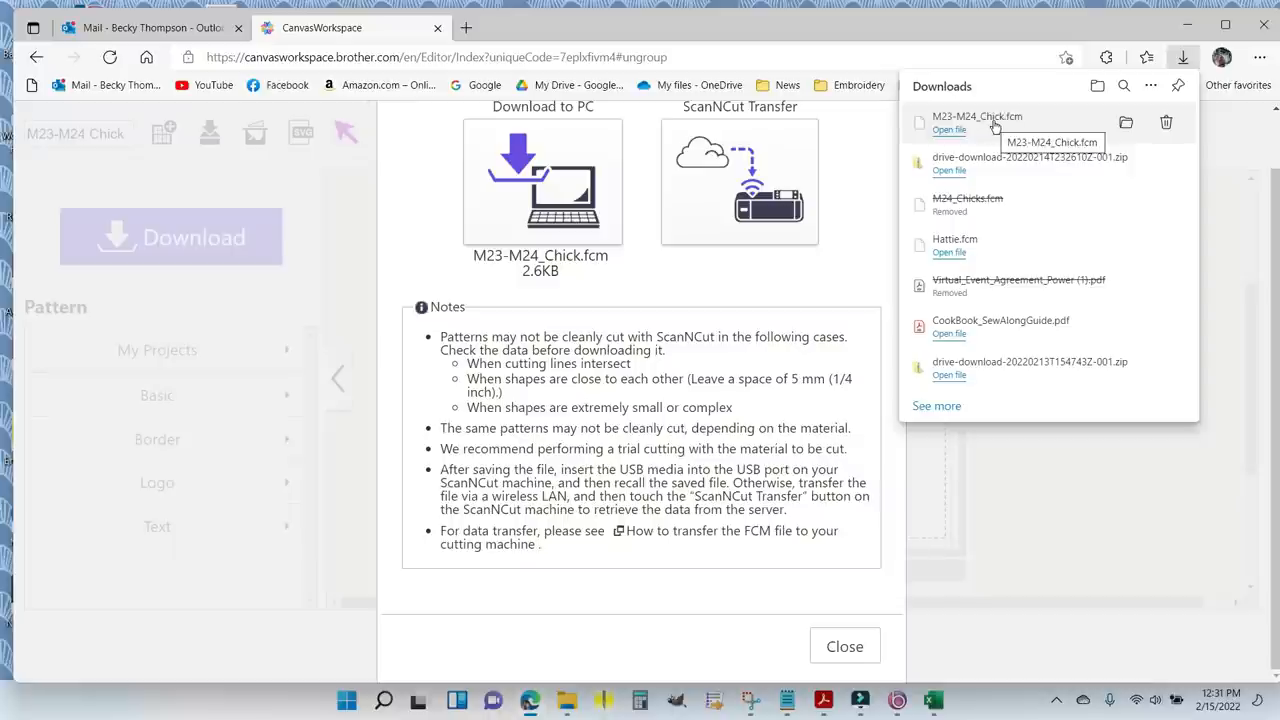